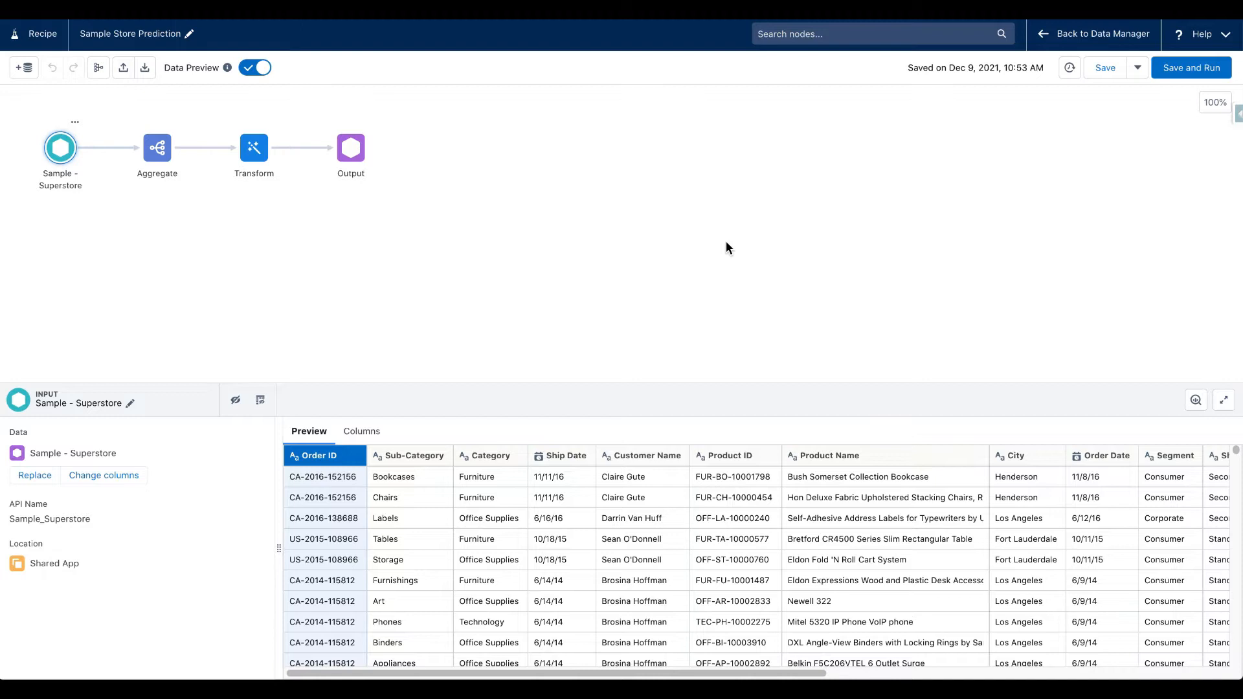
{"action": "mouse_move", "coordinate": [528, 212]}
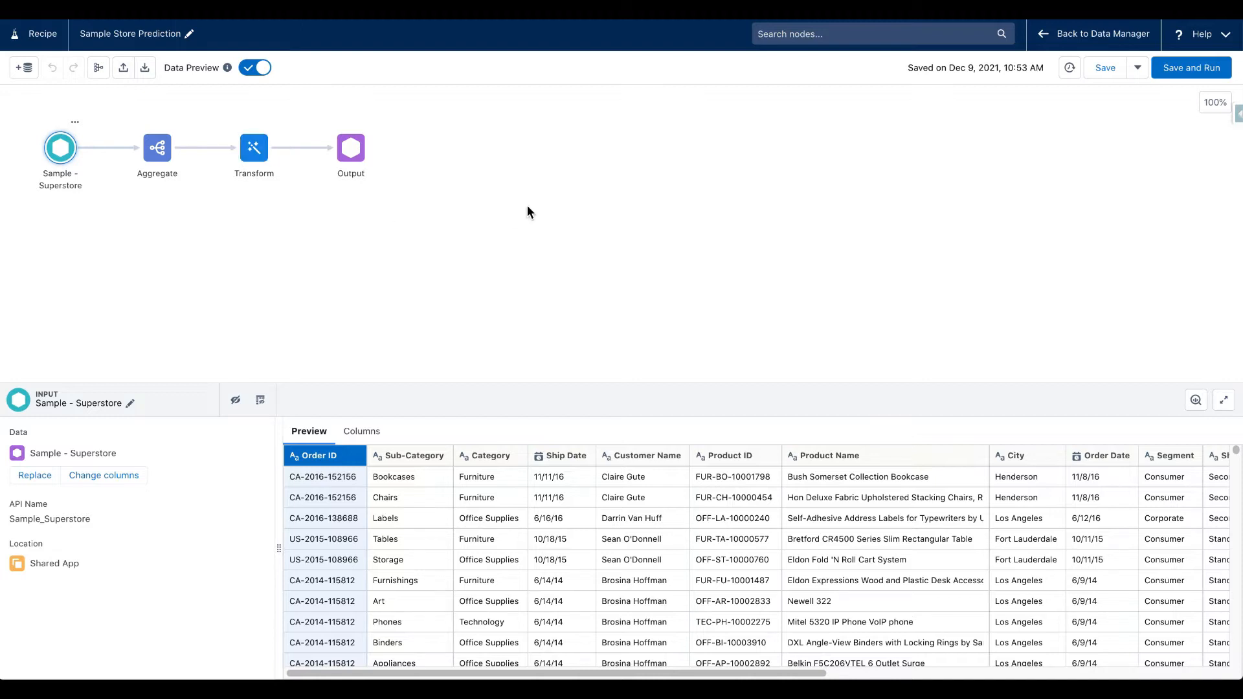
{"action": "mouse_move", "coordinate": [229, 247]}
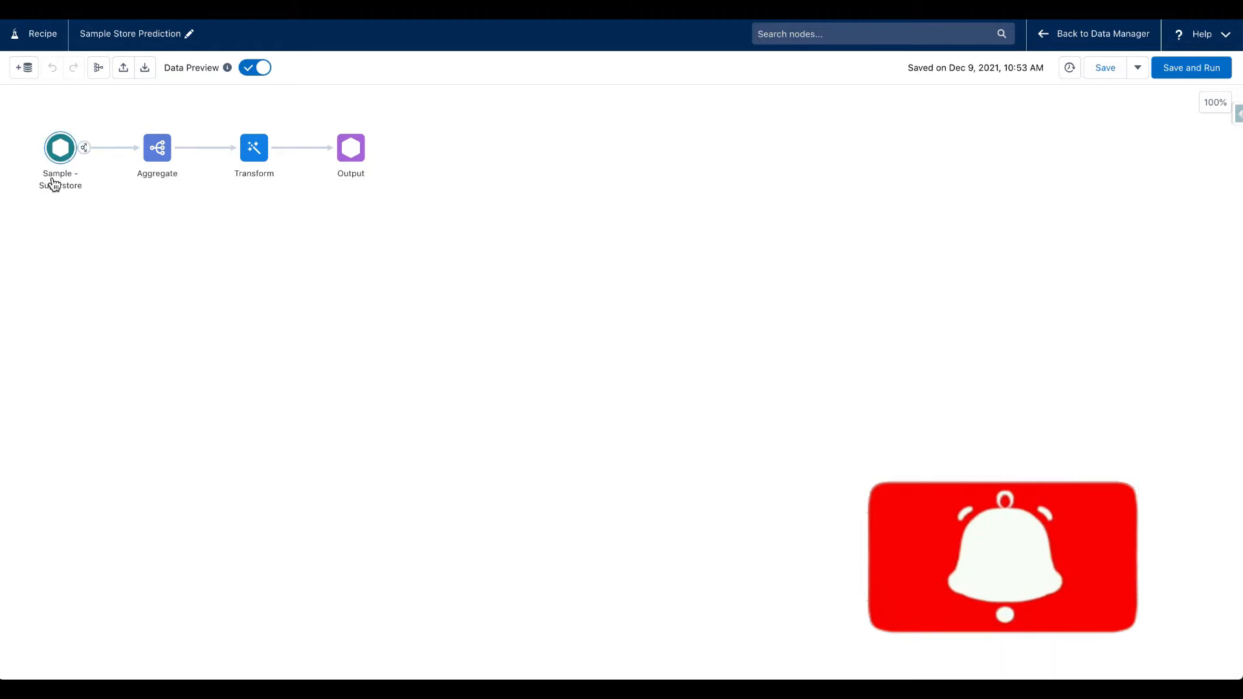
- Inspect the Superstore input, Aggregate results, Transform forecast output and Output dataset settings
{"action": "left_click", "coordinate": [60, 148]}
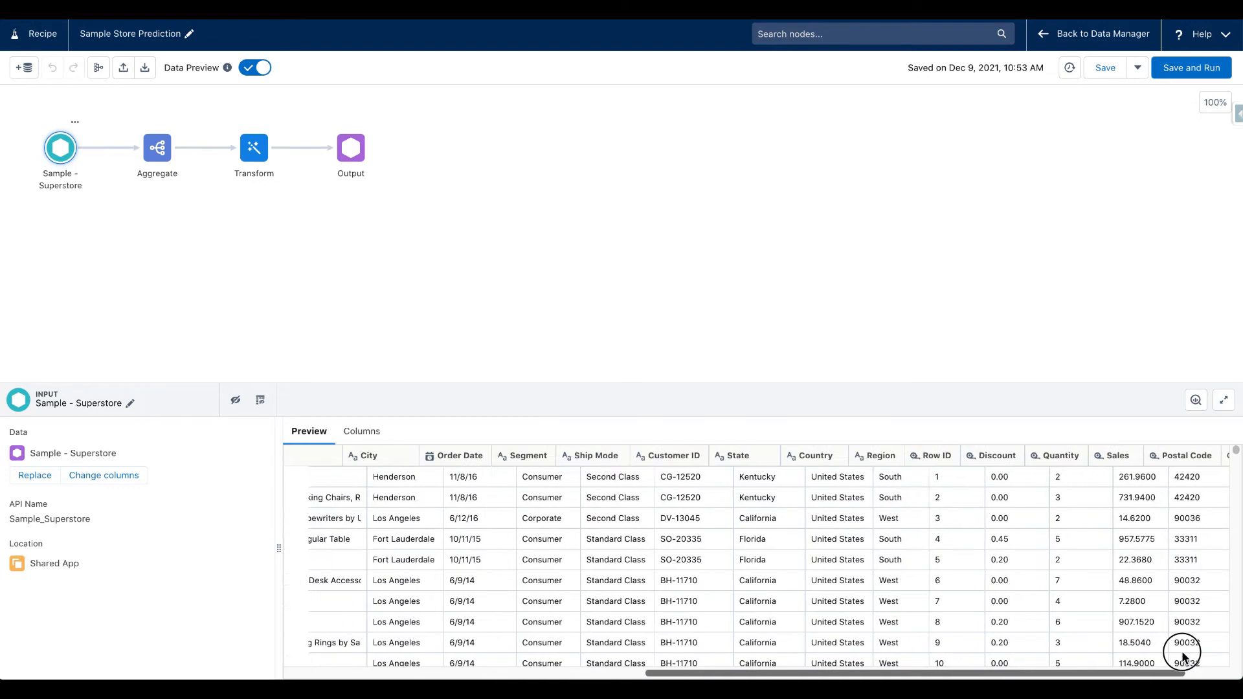
{"action": "left_click", "coordinate": [157, 148]}
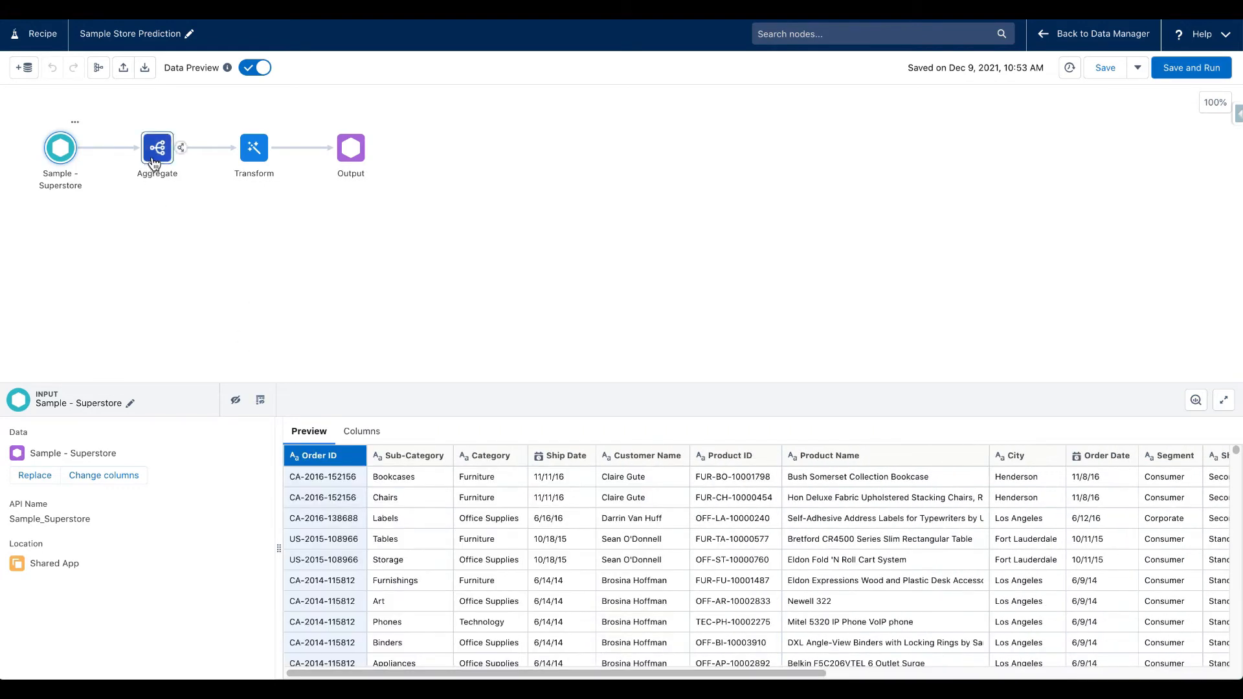
{"action": "left_click", "coordinate": [157, 148]}
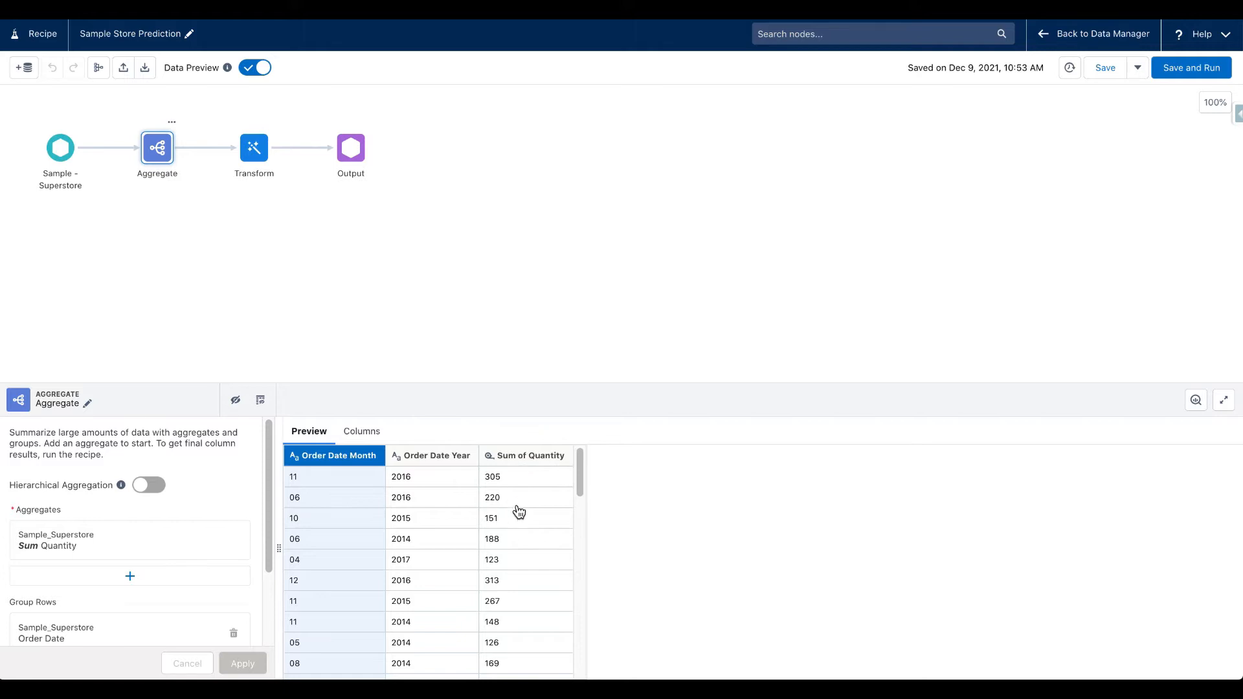
{"action": "mouse_move", "coordinate": [327, 261]}
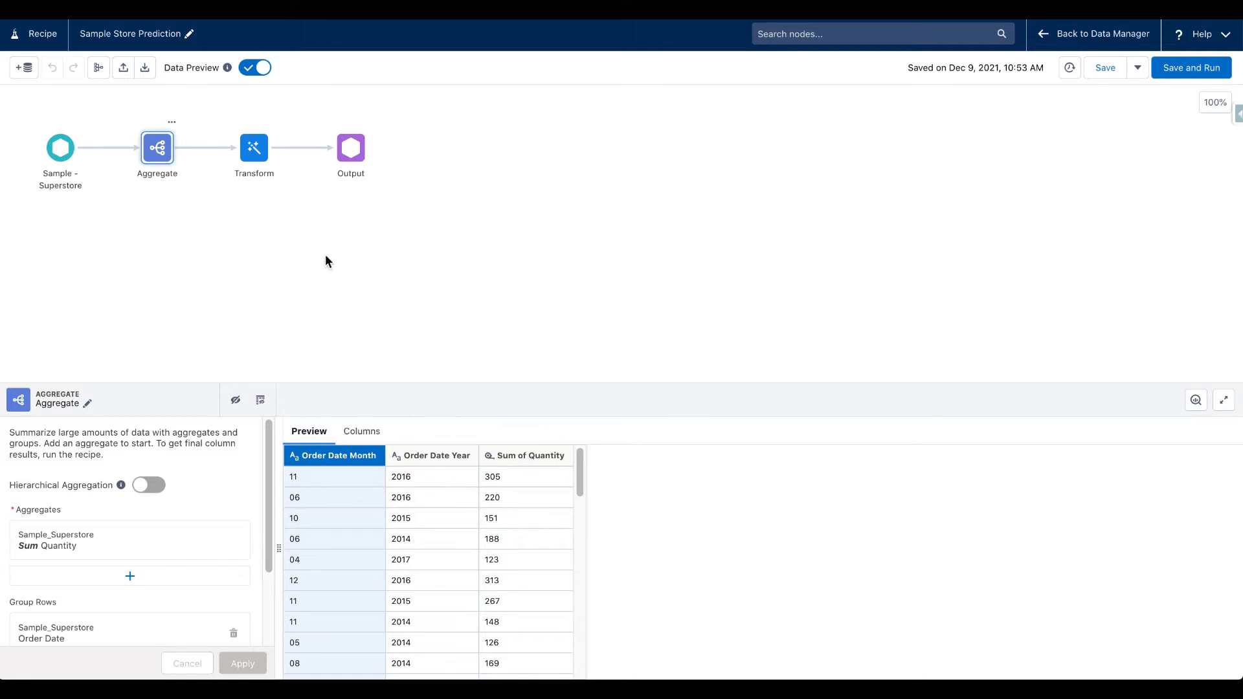
{"action": "left_click", "coordinate": [254, 147]}
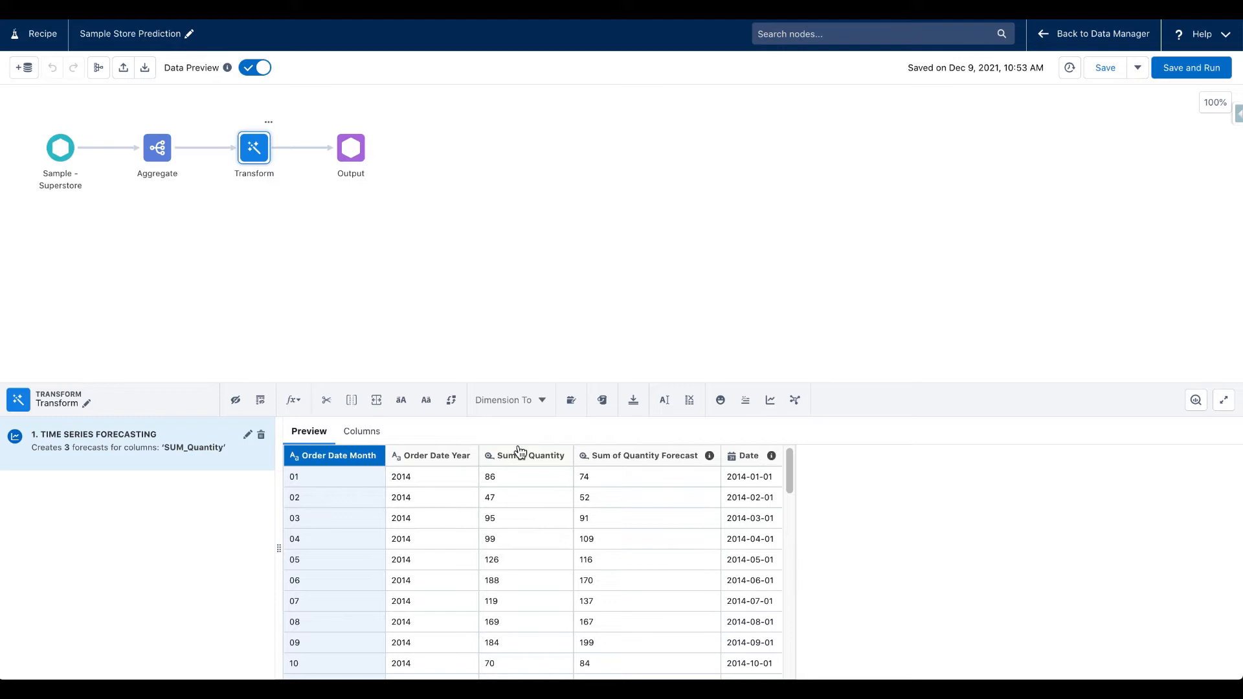
{"action": "mouse_move", "coordinate": [639, 475]}
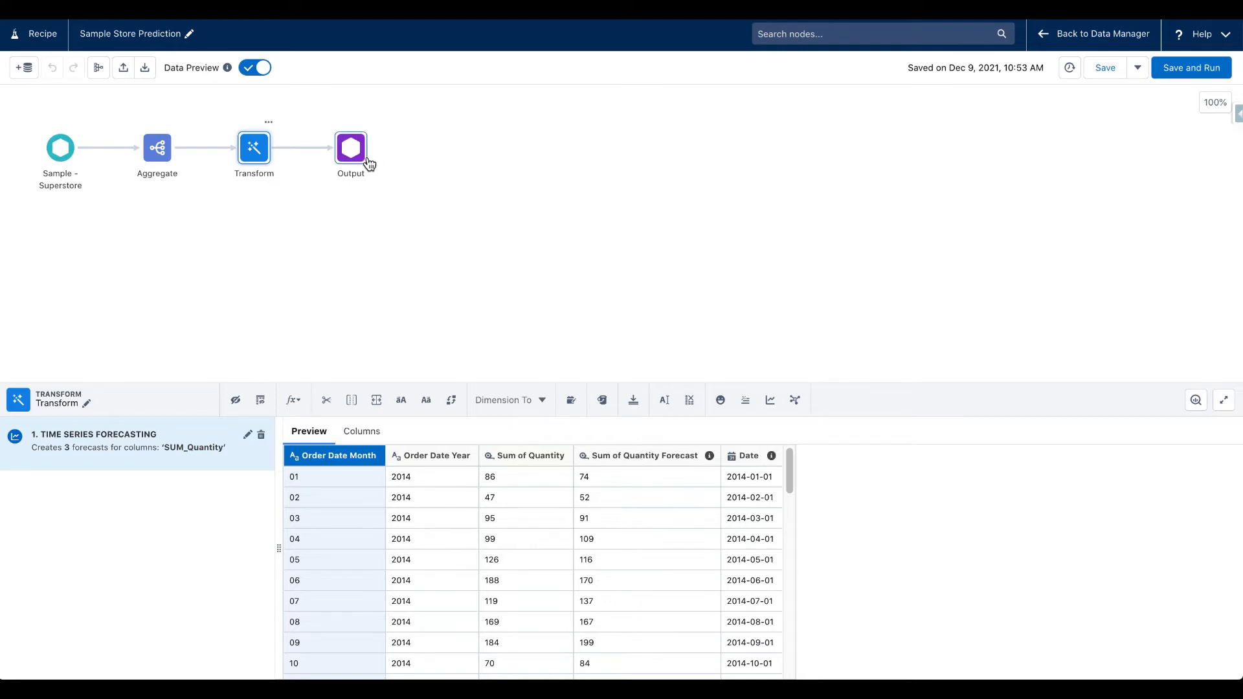
{"action": "left_click", "coordinate": [350, 147]}
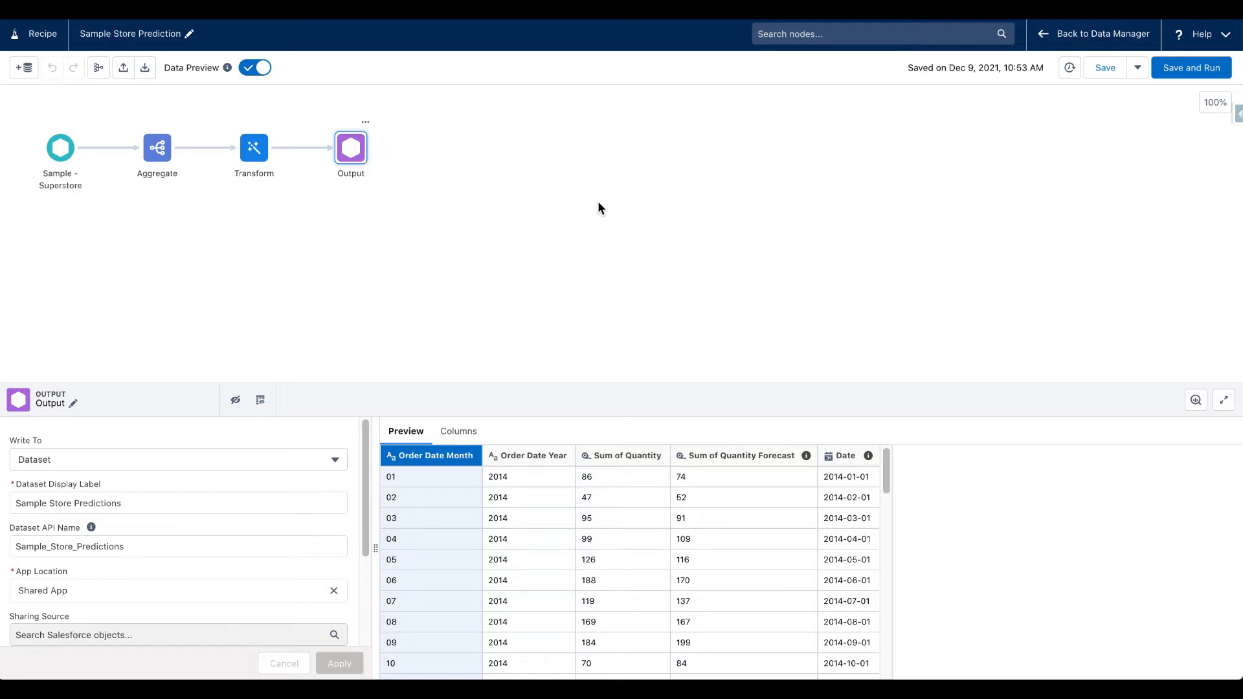
{"action": "mouse_move", "coordinate": [177, 198]}
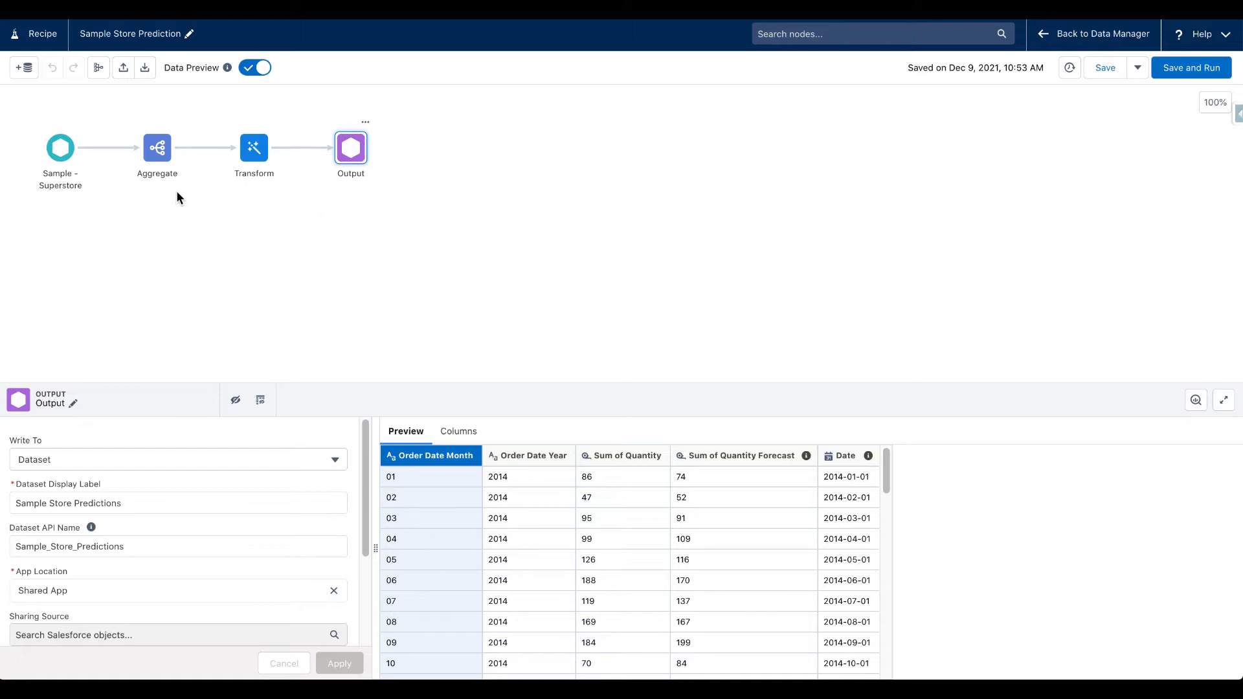
{"action": "mouse_move", "coordinate": [374, 226]}
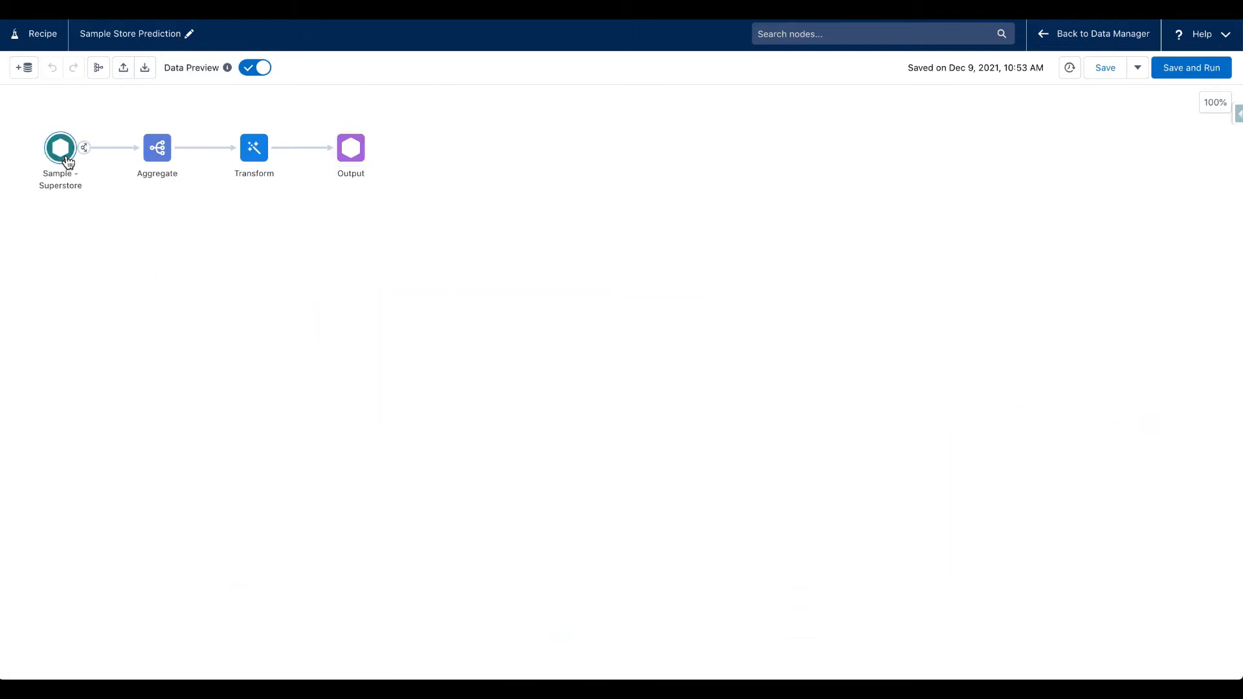
- Create a new recipe with the Sample - Superstore dataset as its input data
{"action": "left_click", "coordinate": [60, 147]}
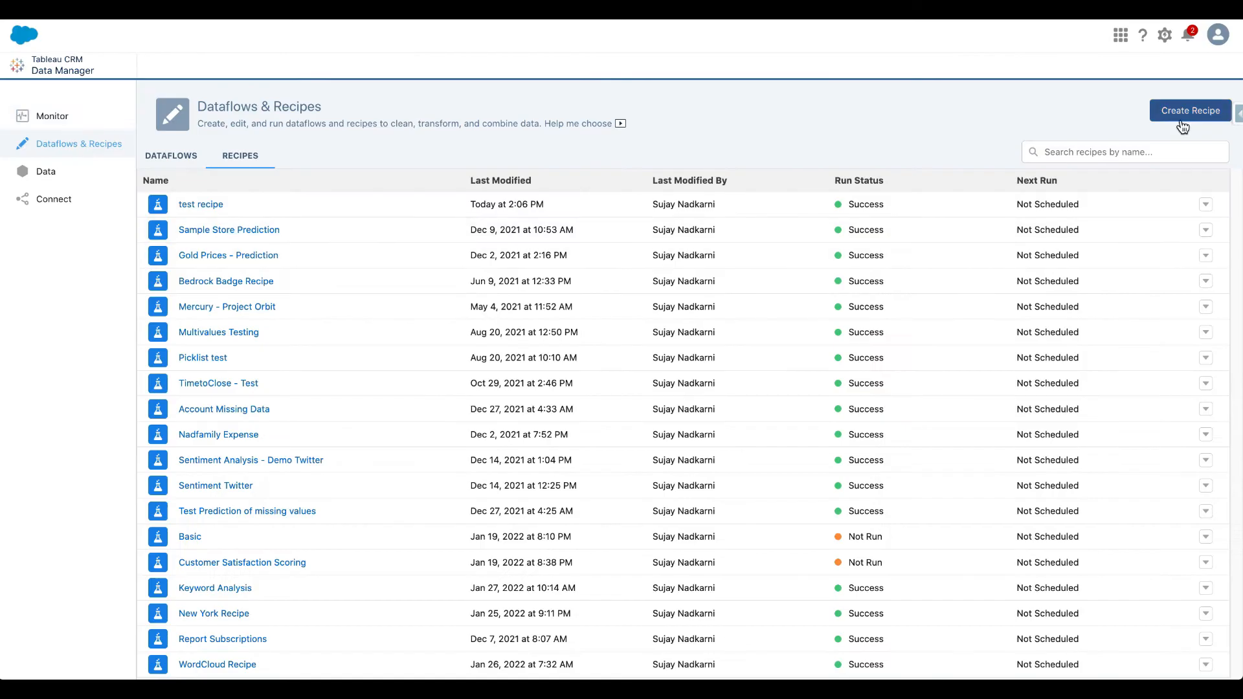
{"action": "left_click", "coordinate": [1188, 110]}
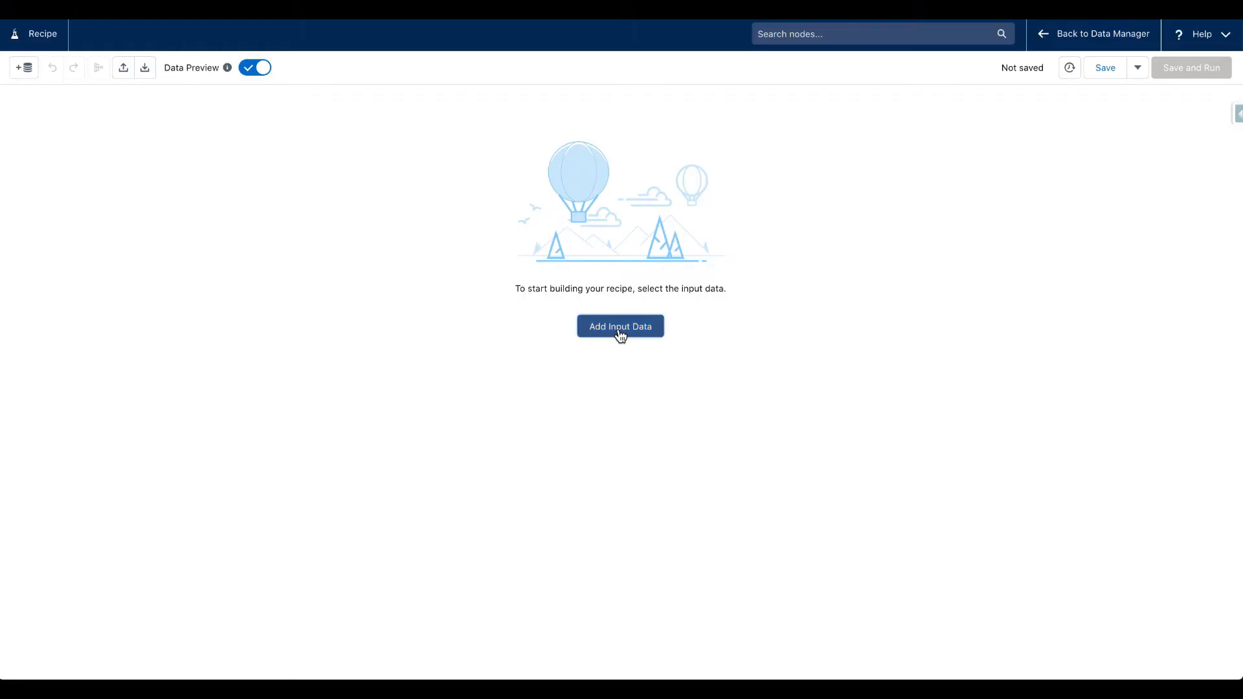
{"action": "left_click", "coordinate": [620, 326]}
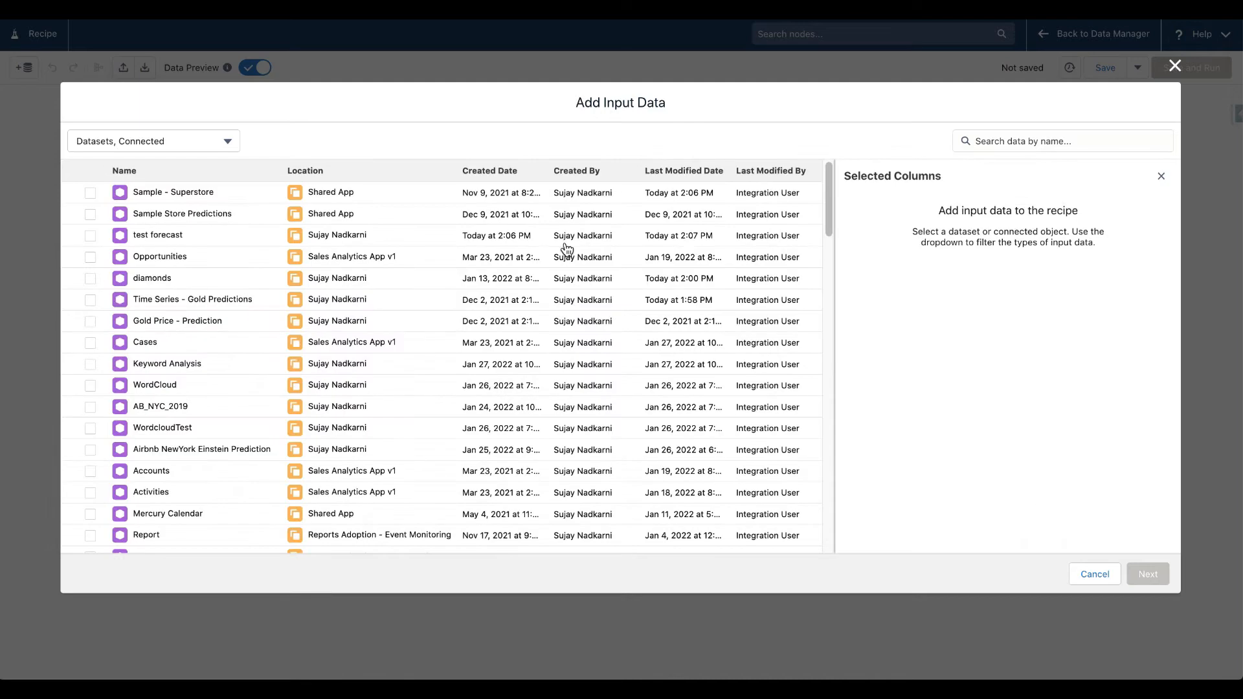
{"action": "mouse_move", "coordinate": [91, 193]}
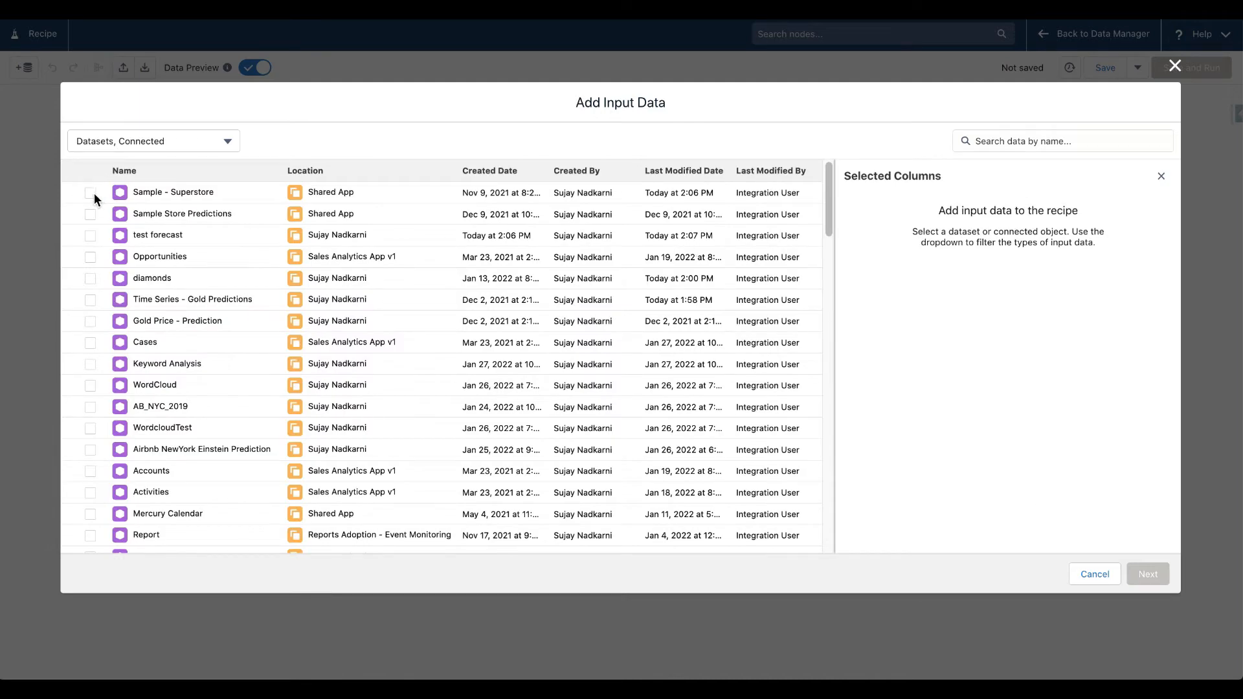
{"action": "left_click", "coordinate": [89, 193]}
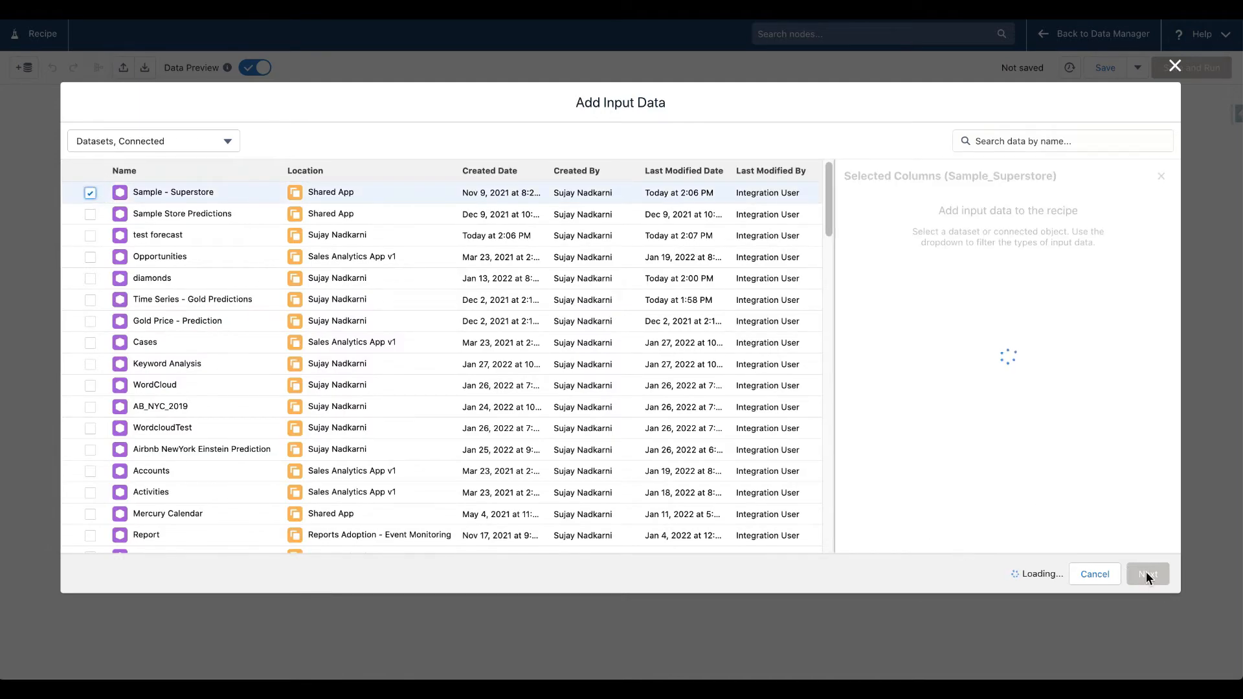
{"action": "left_click", "coordinate": [1146, 574]}
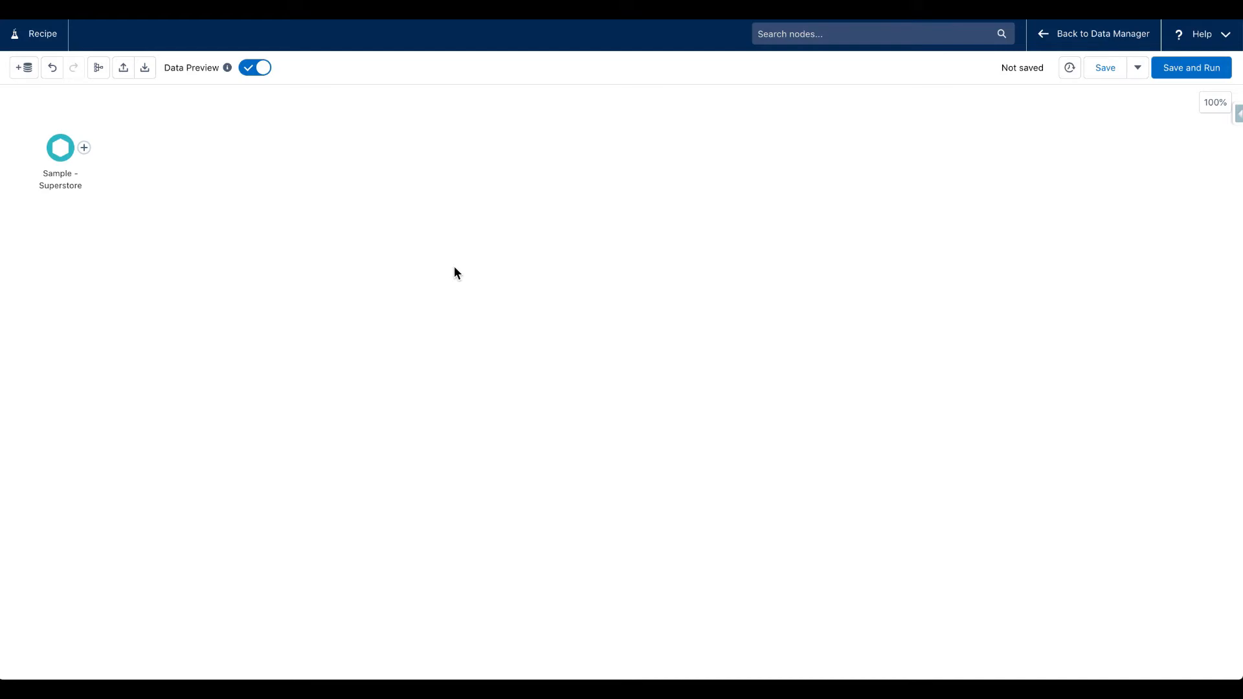
- Add a Time Series Forecasting Transform step after the input node
{"action": "left_click", "coordinate": [83, 147]}
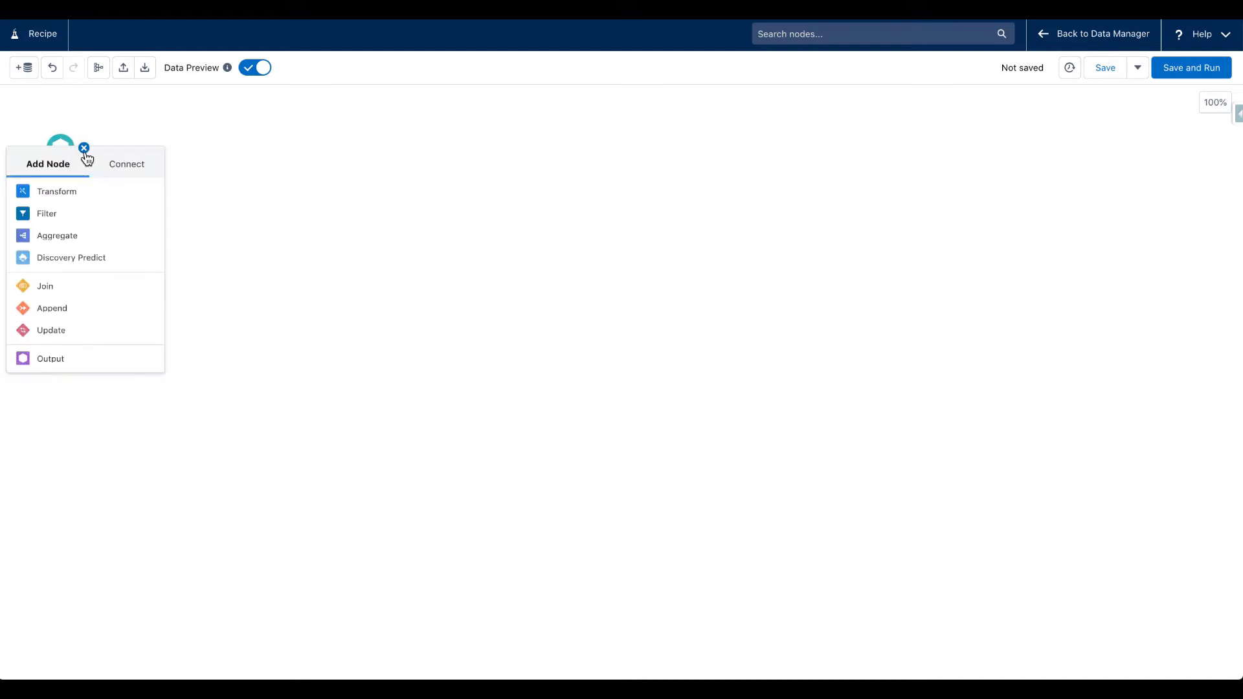
{"action": "mouse_move", "coordinate": [89, 195]}
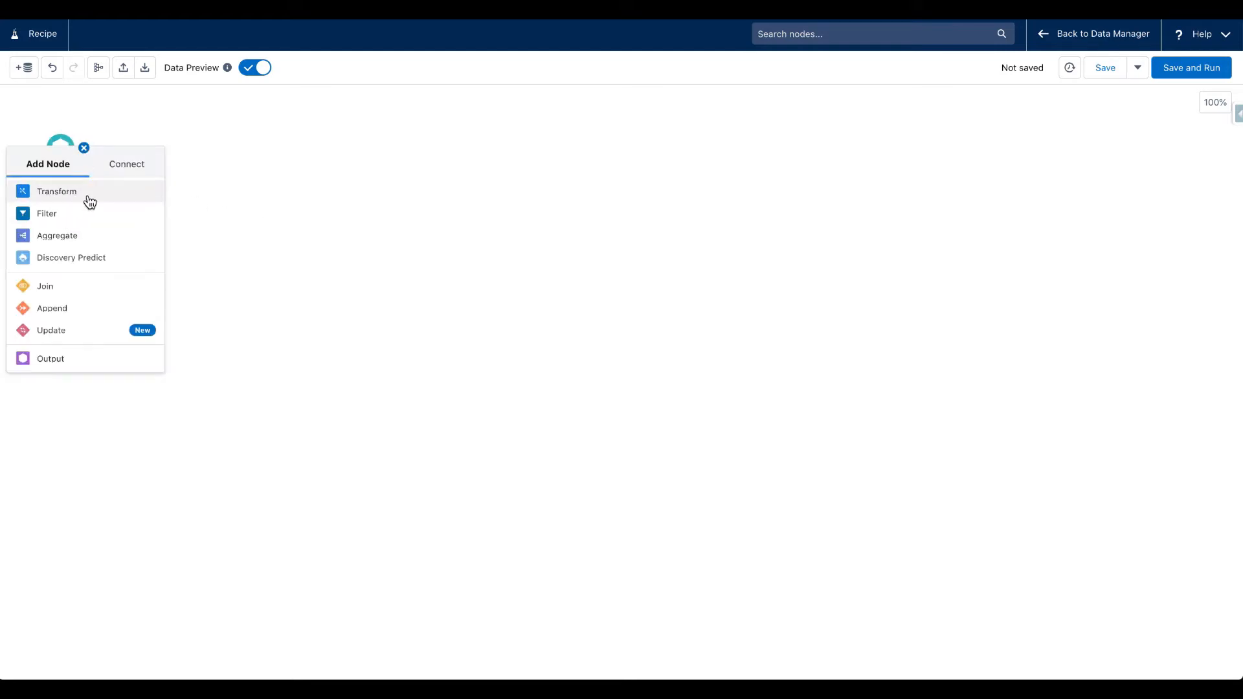
{"action": "left_click", "coordinate": [57, 191]}
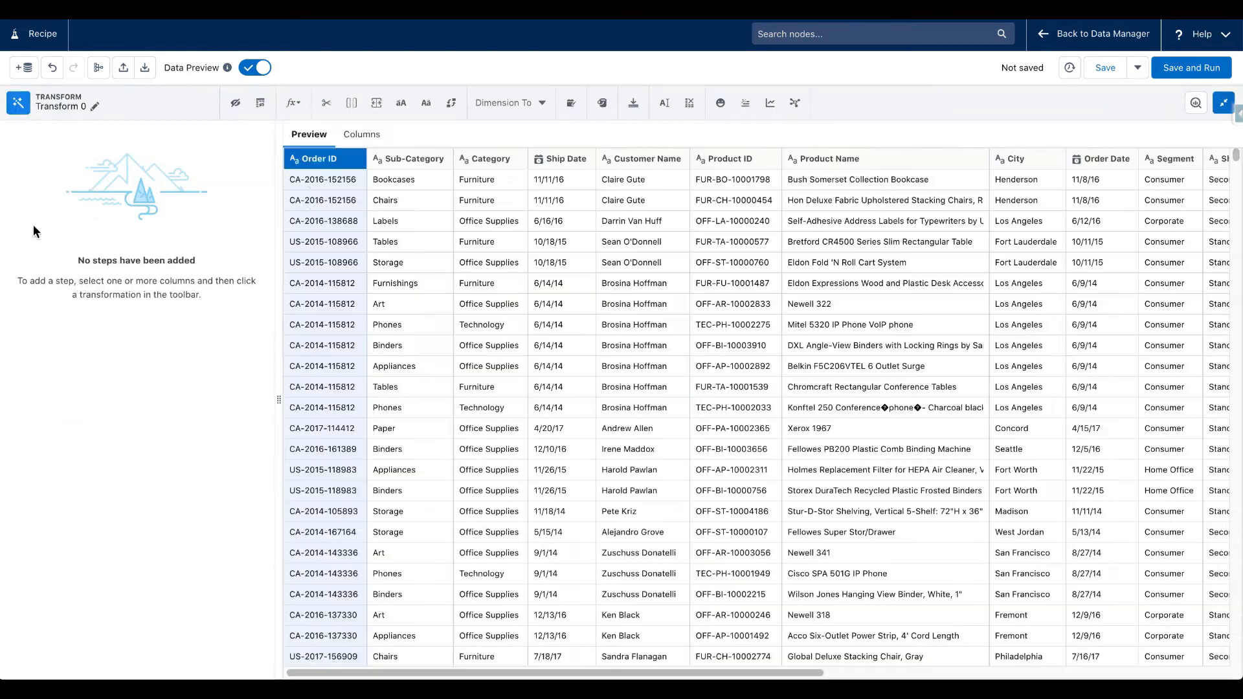
{"action": "left_click", "coordinate": [768, 103]}
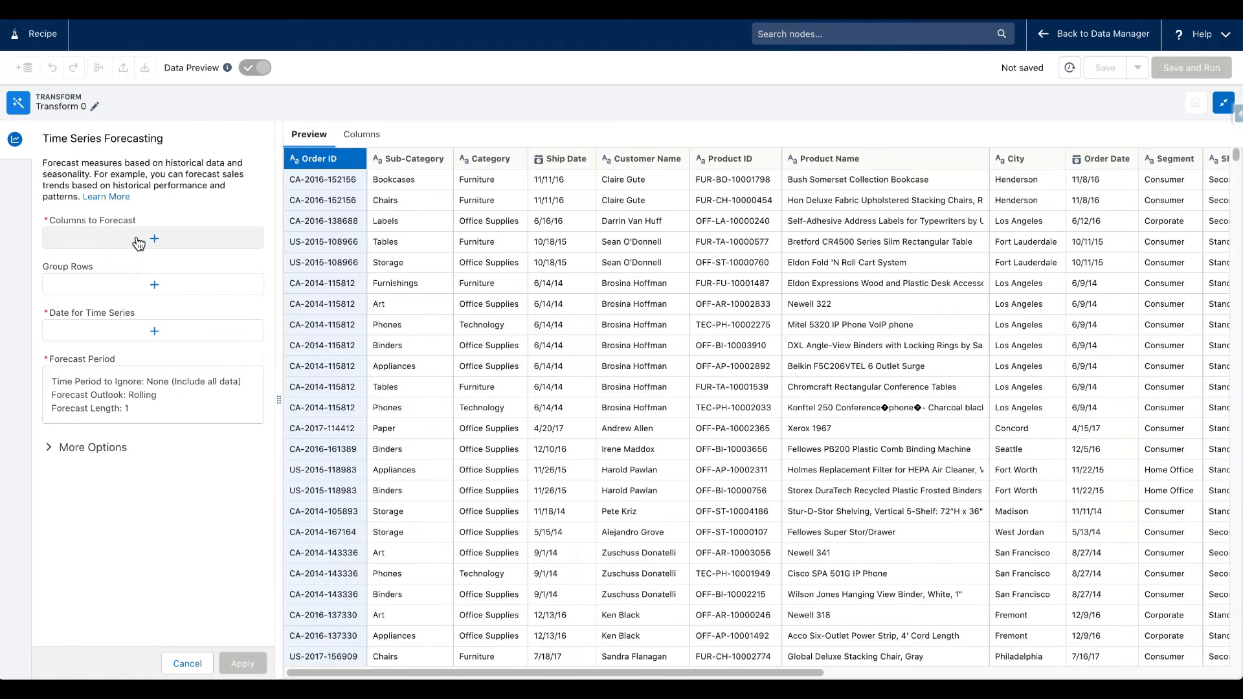
- Forecast Sum of Sales using Order Date grouped by Year-Month
{"action": "left_click", "coordinate": [154, 239]}
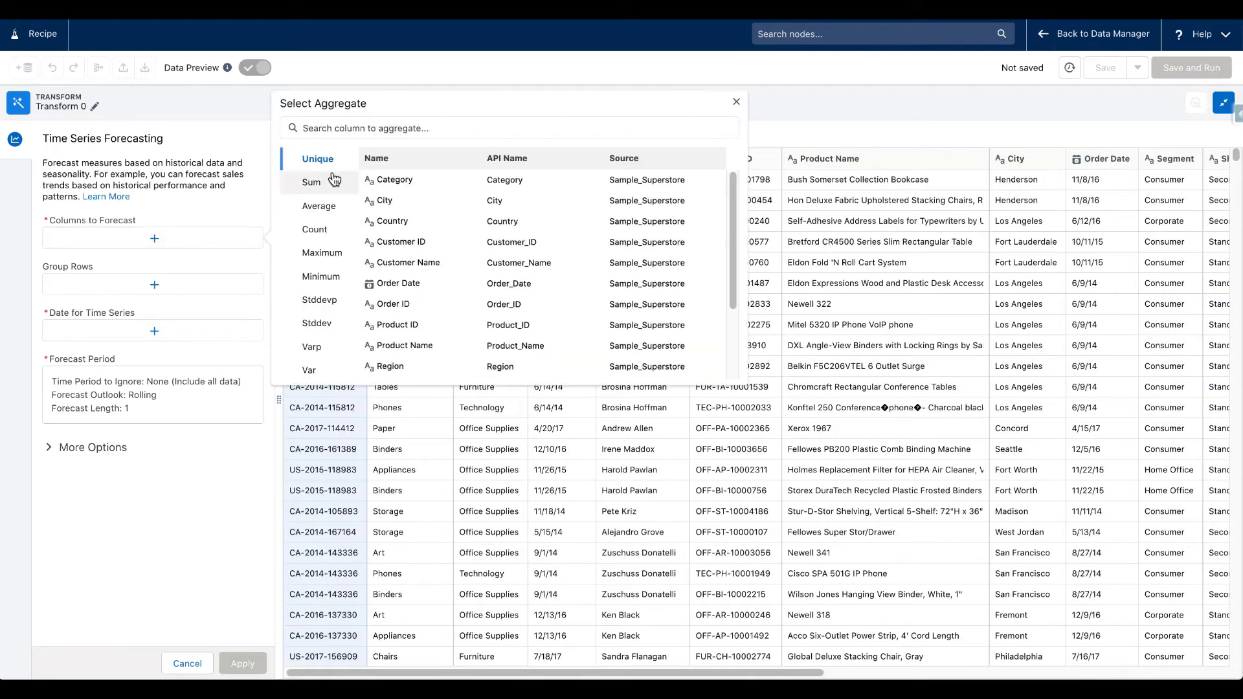
{"action": "left_click", "coordinate": [311, 182]}
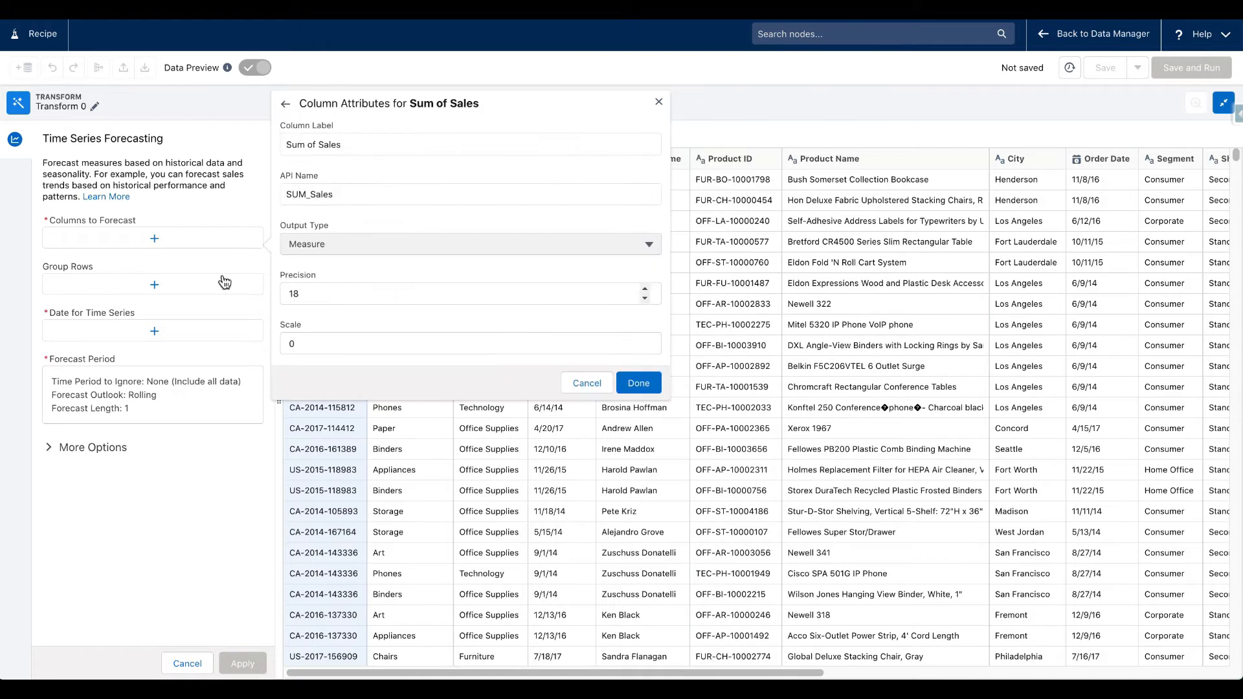
{"action": "left_click", "coordinate": [637, 382]}
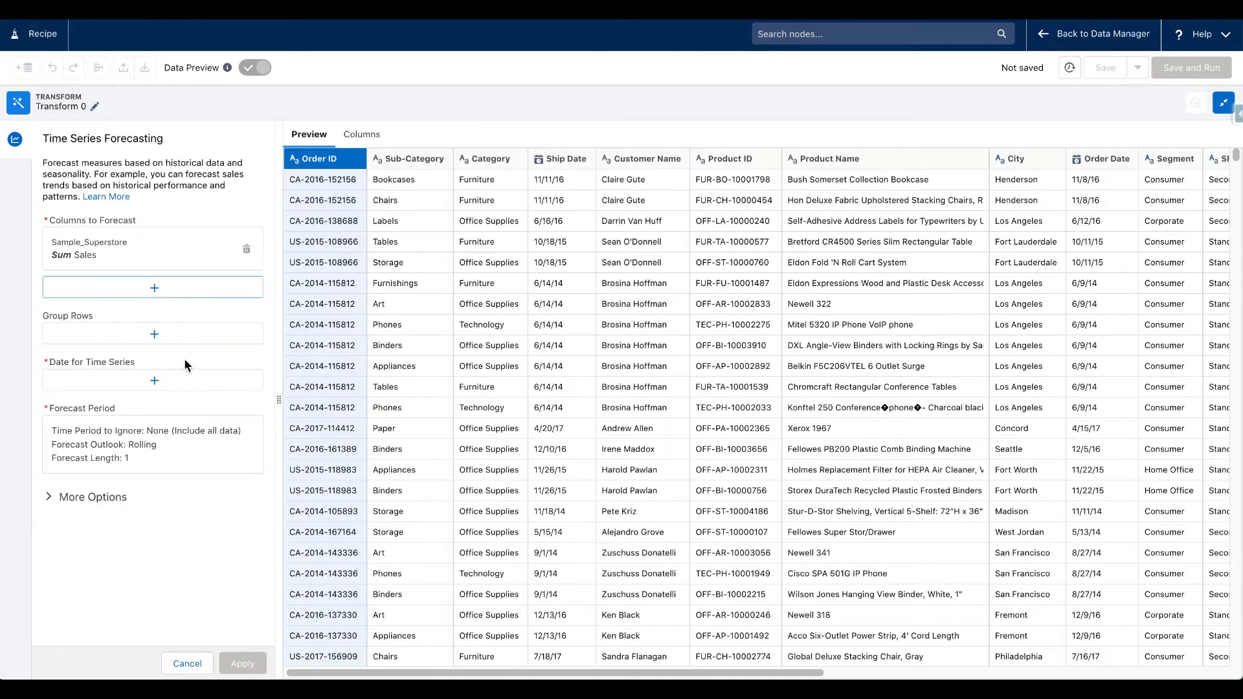
{"action": "left_click", "coordinate": [154, 380]}
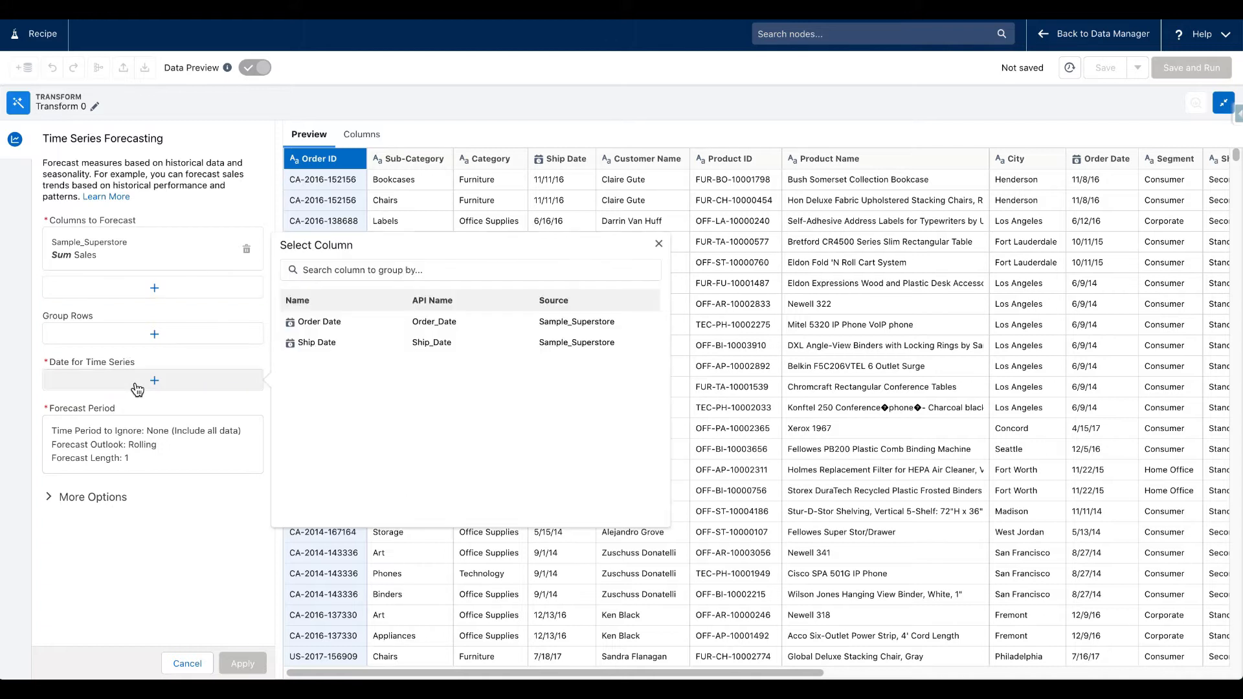
{"action": "left_click", "coordinate": [319, 321]}
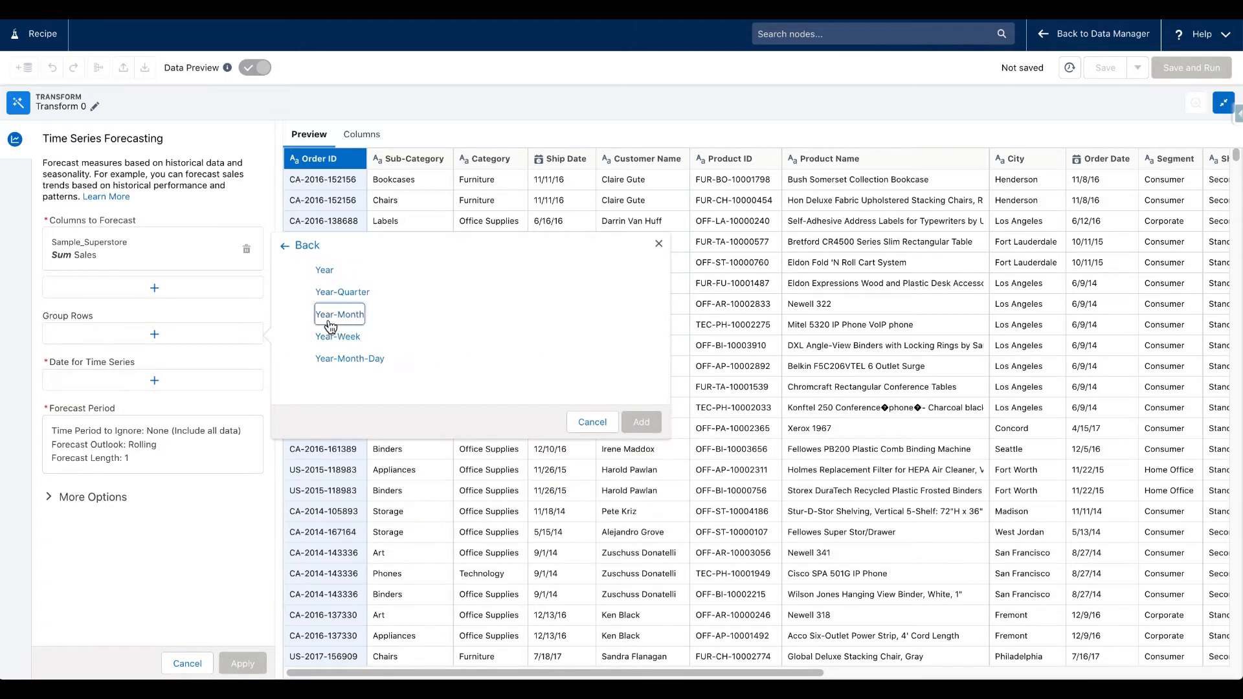
{"action": "left_click", "coordinate": [640, 421]}
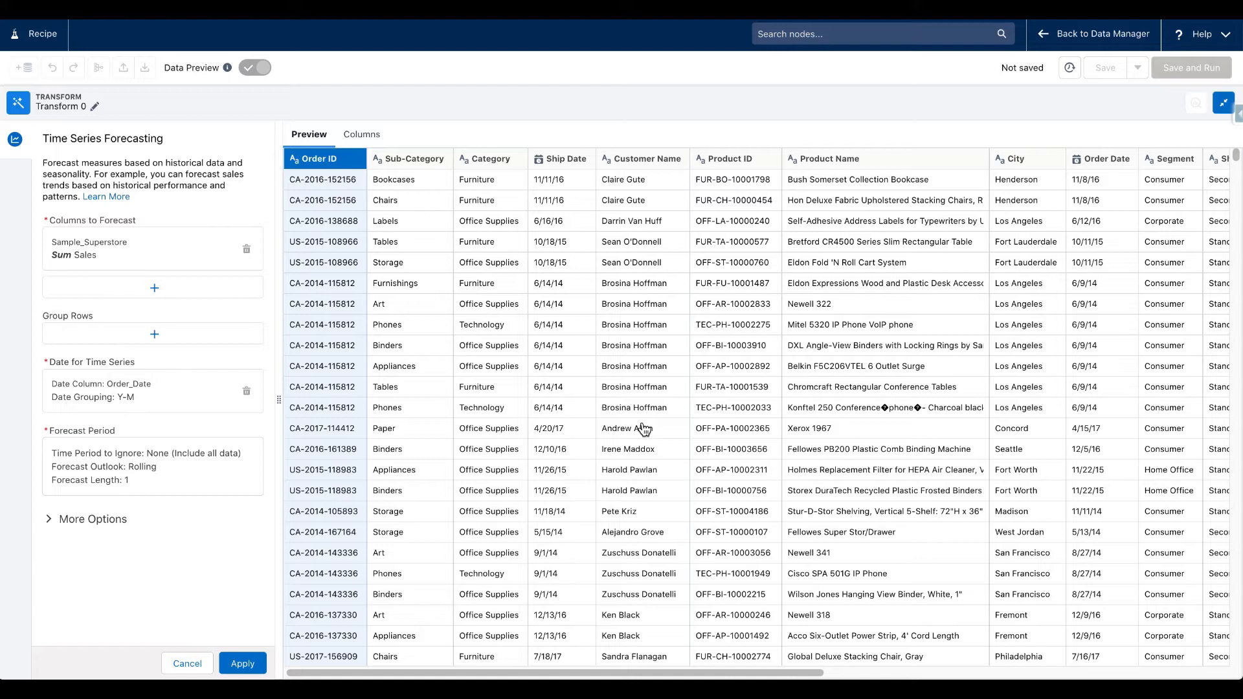
- Review the Seasonality, Model and Confidence Interval options, then apply the forecast
{"action": "left_click", "coordinate": [241, 663]}
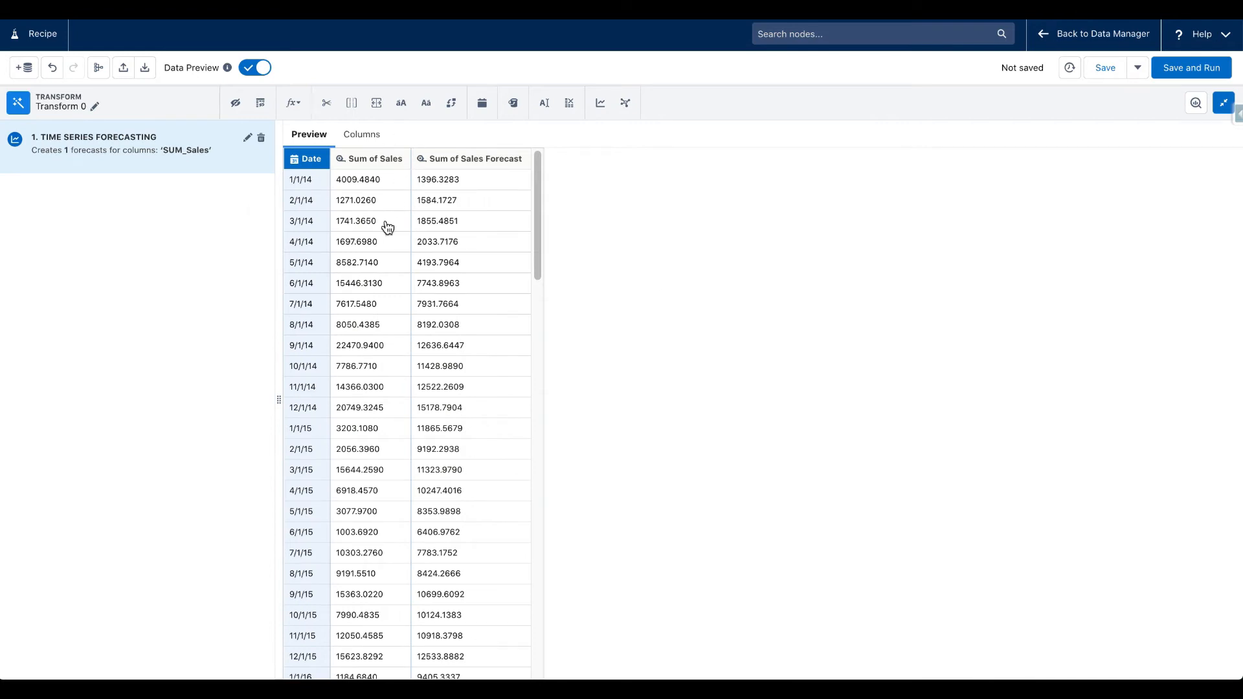
{"action": "scroll", "scroll_direction": "down", "scroll_amount": 3}
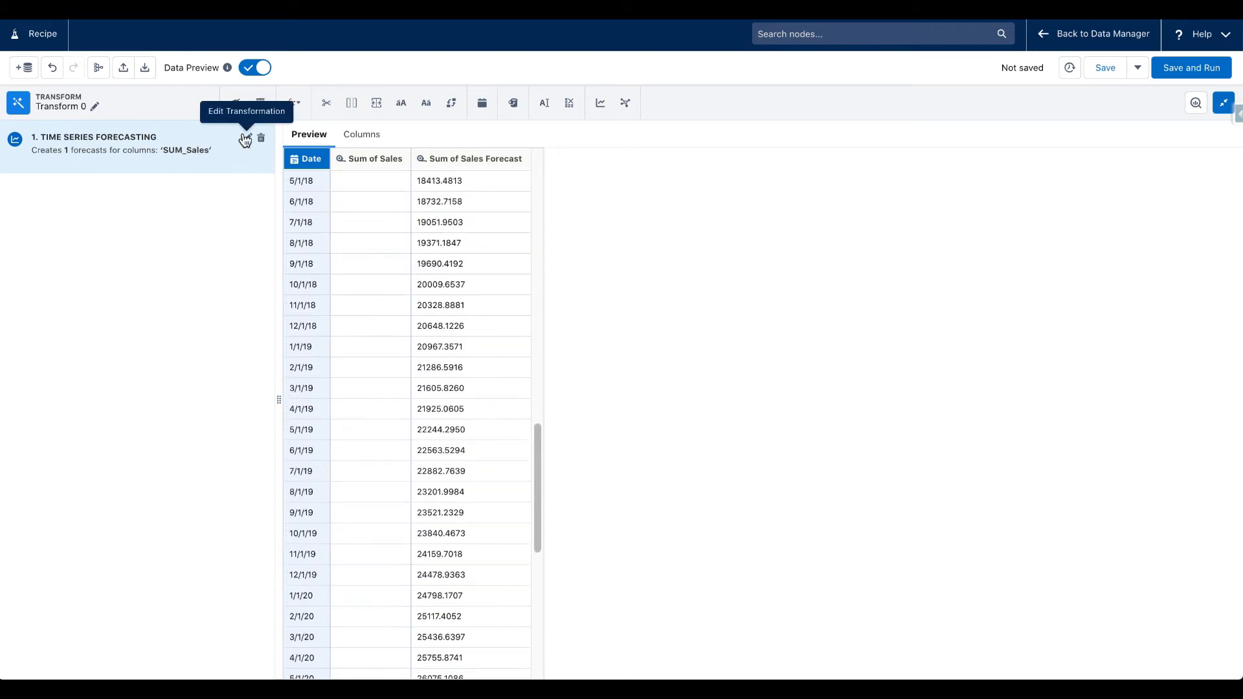
{"action": "left_click", "coordinate": [245, 140]}
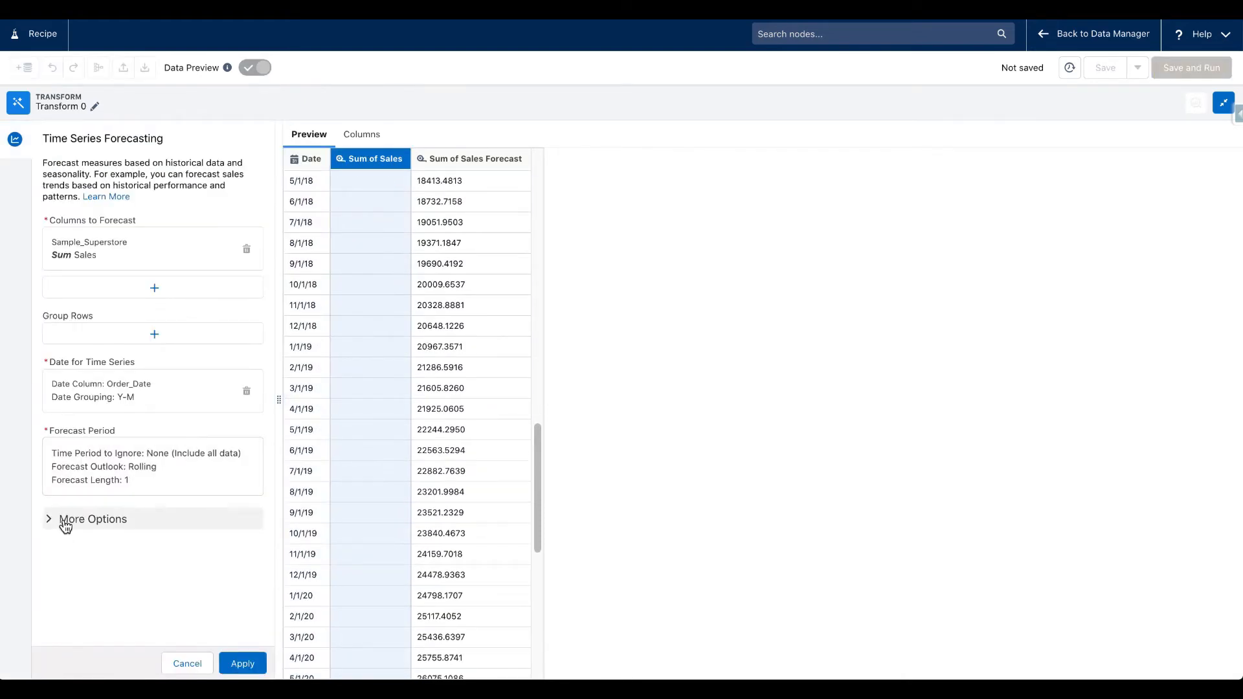
{"action": "left_click", "coordinate": [92, 519]}
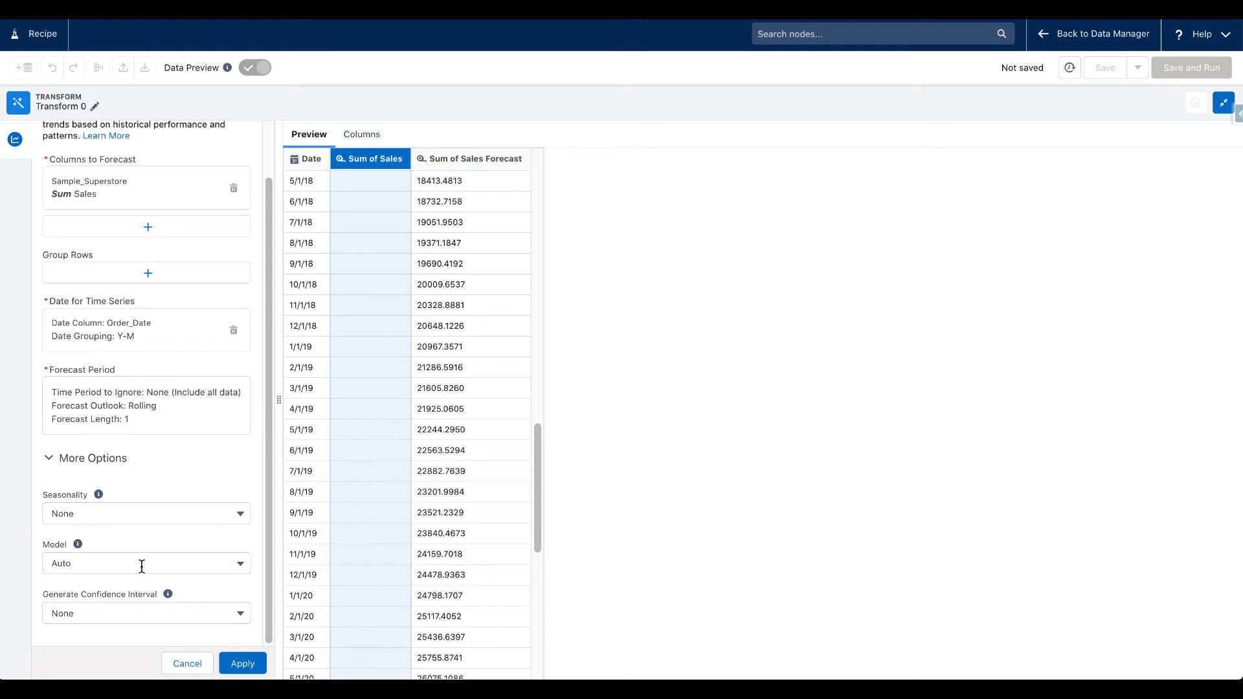
{"action": "left_click", "coordinate": [241, 664]}
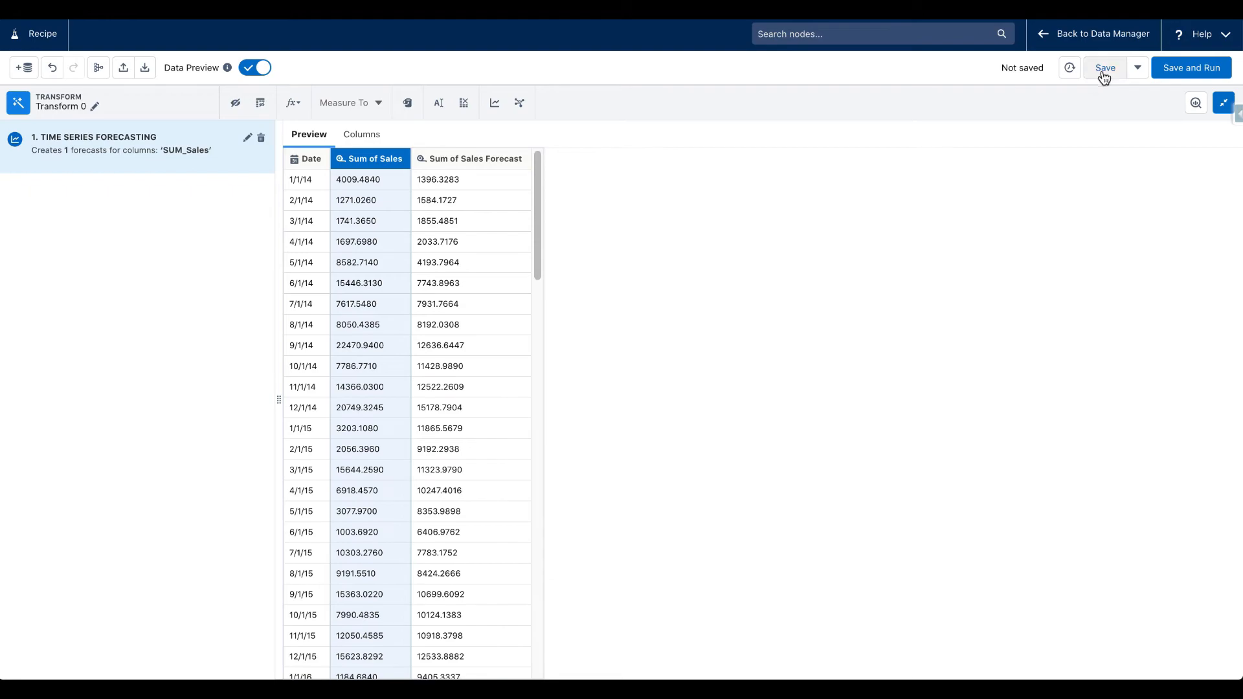
- Save the recipe under the name 'TimeSeries - Version 1'
{"action": "left_click", "coordinate": [1104, 67]}
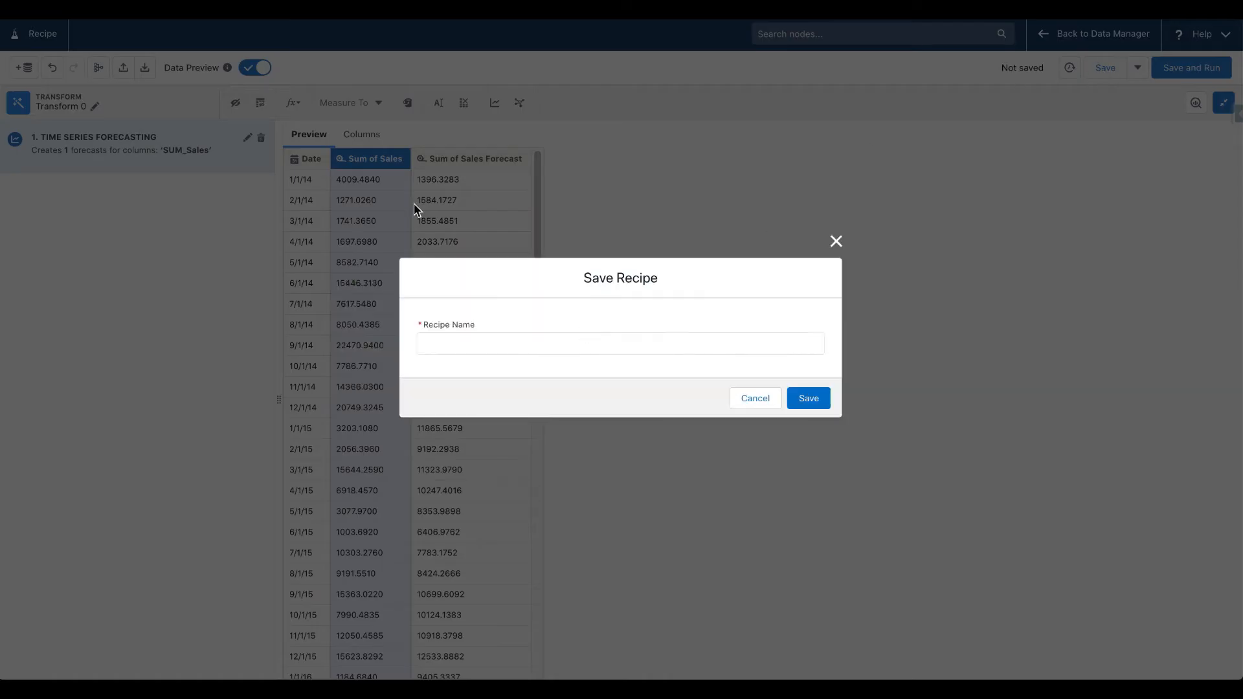
{"action": "left_click", "coordinate": [618, 343]}
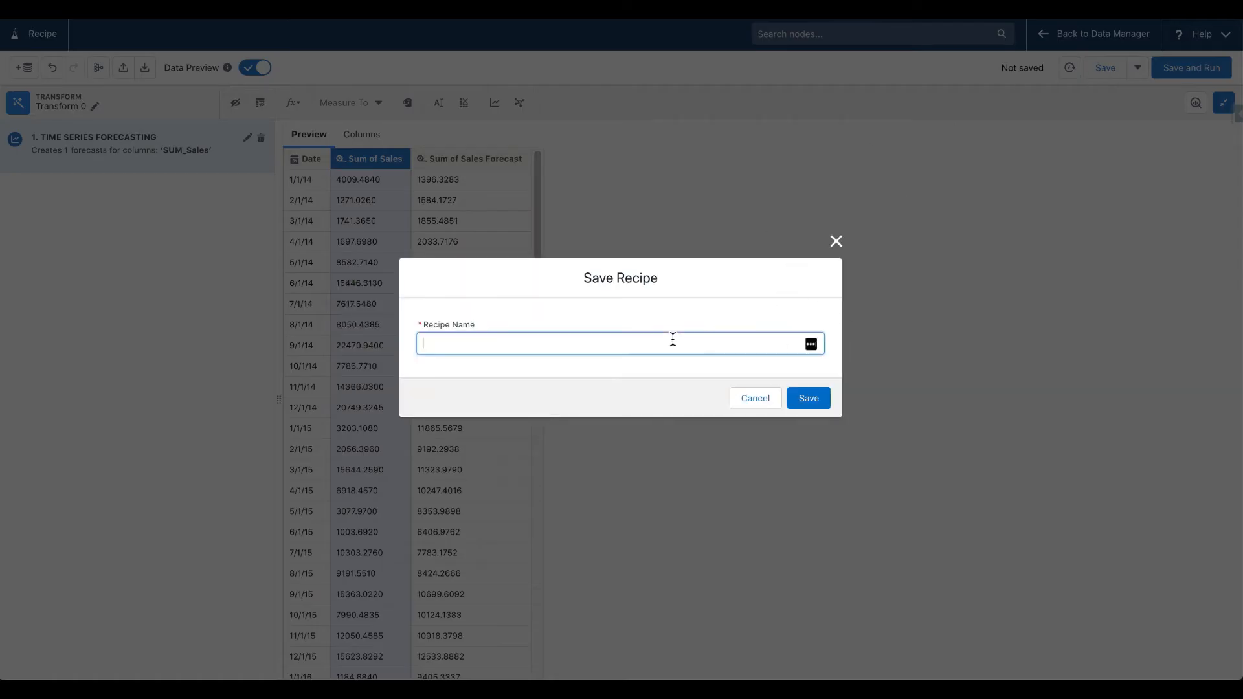
{"action": "type", "text": "TimeSeries -"}
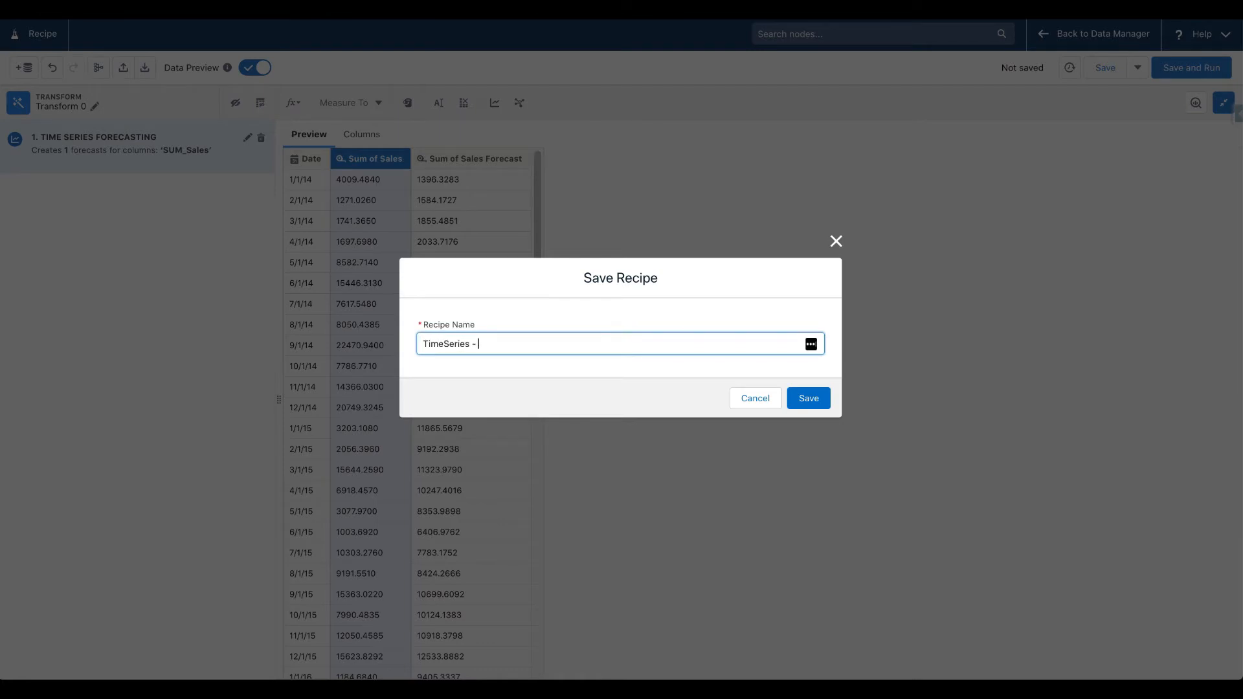
{"action": "type", "text": "Version"}
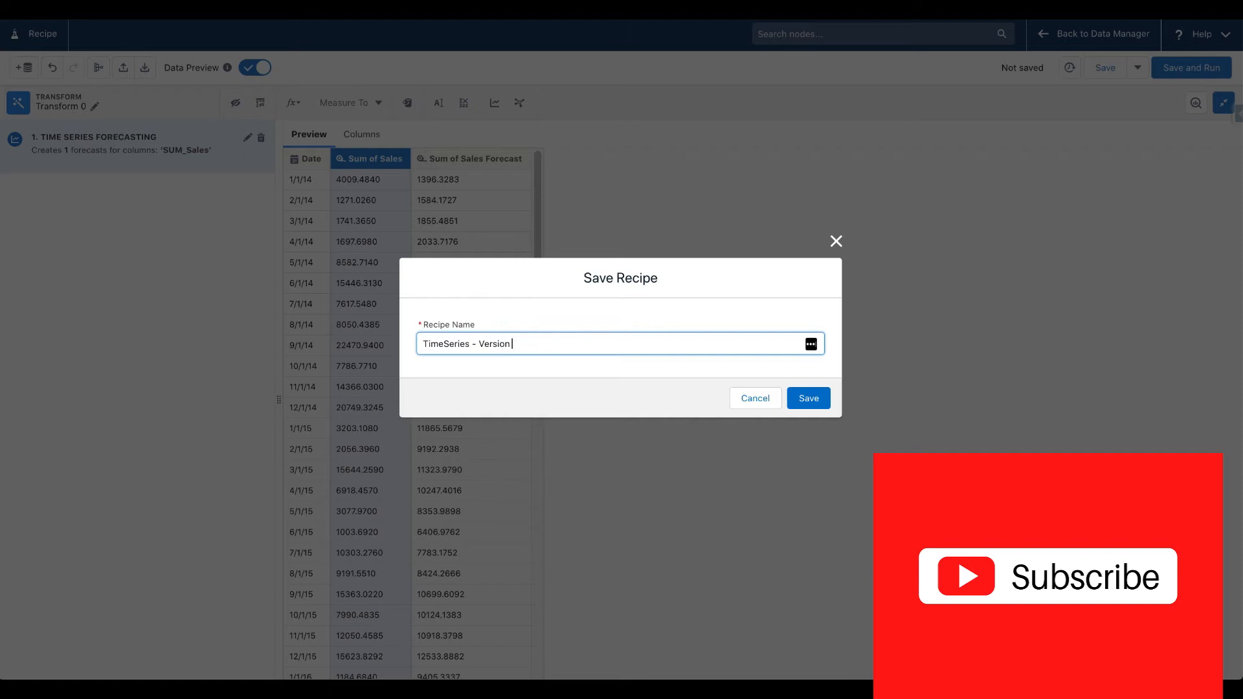
{"action": "type", "text": "1"}
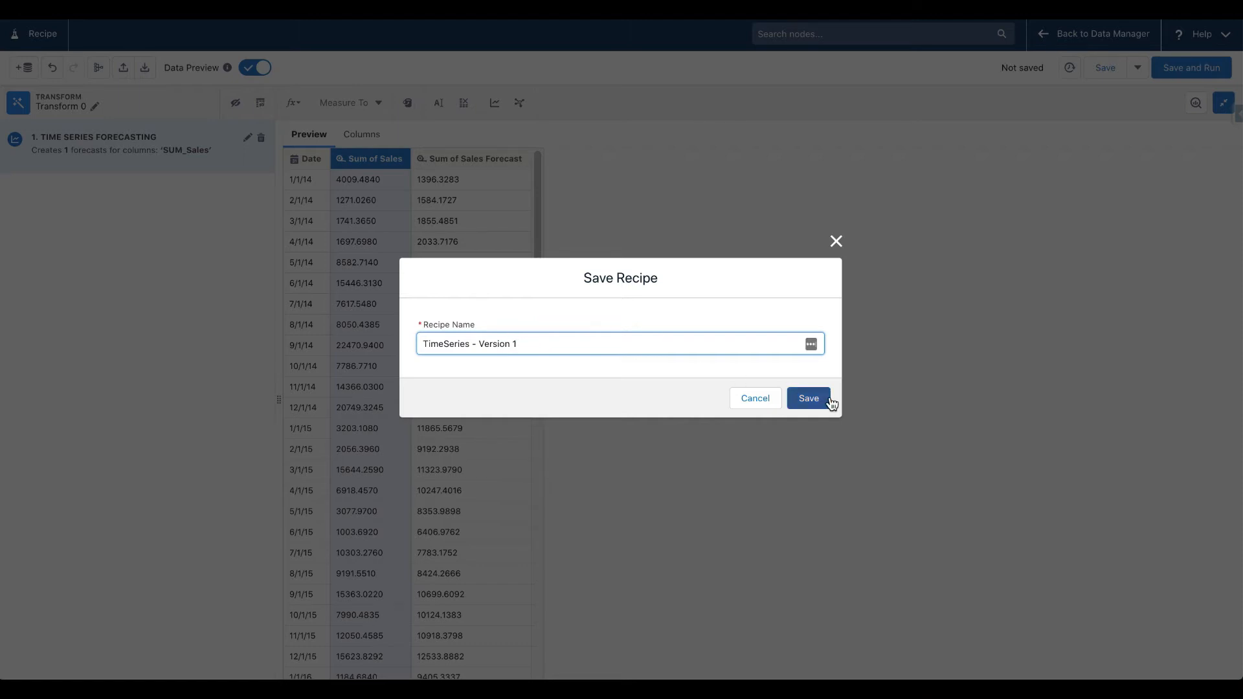
{"action": "left_click", "coordinate": [807, 398]}
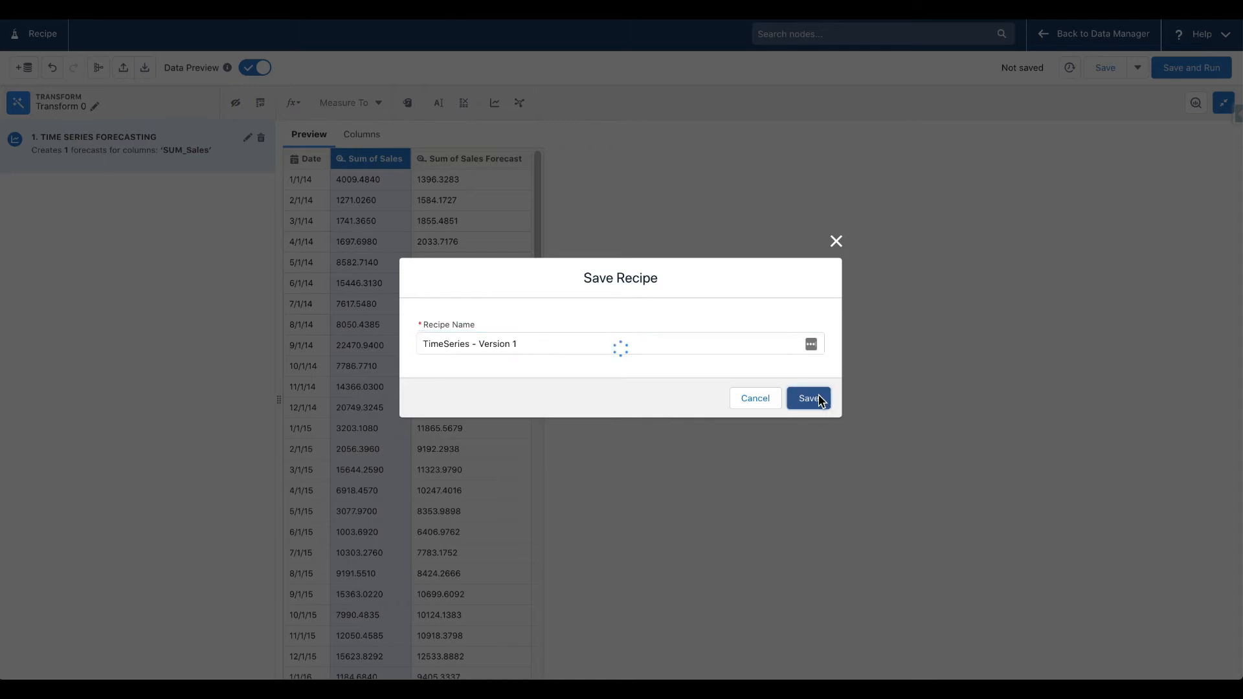
{"action": "left_click", "coordinate": [807, 398]}
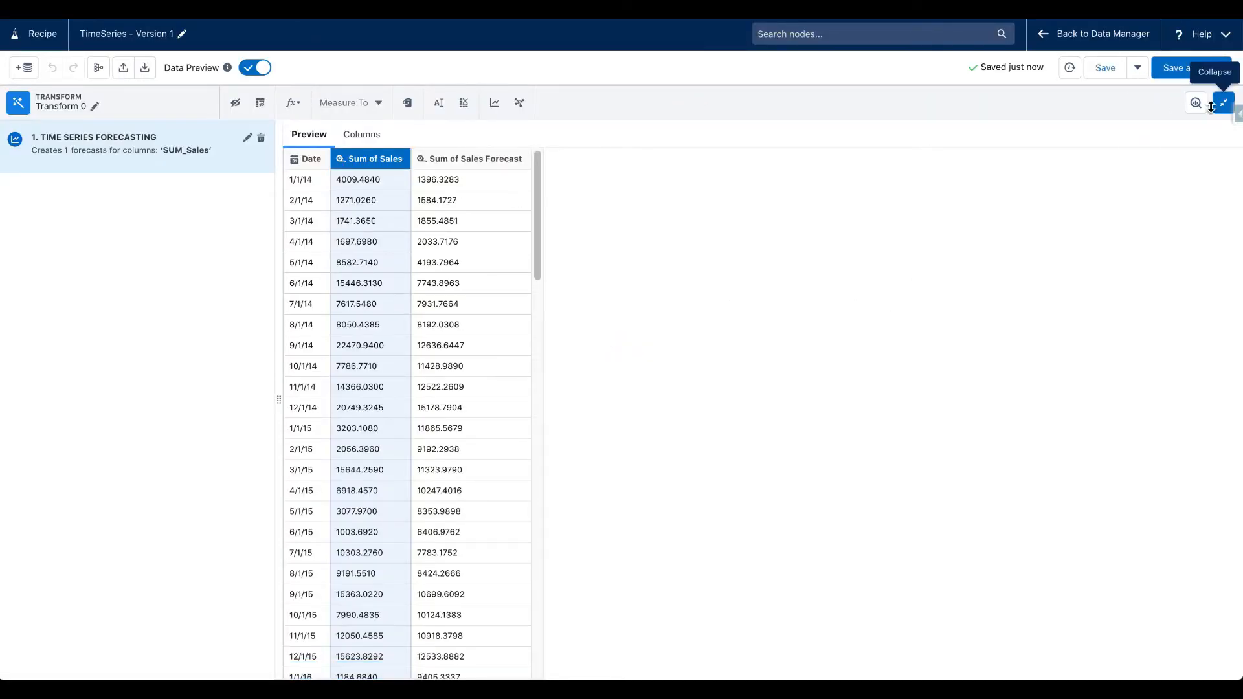
- Add an Output node labelled 'Time Series - Version 1', then save and run the recipe
{"action": "left_click", "coordinate": [1223, 103]}
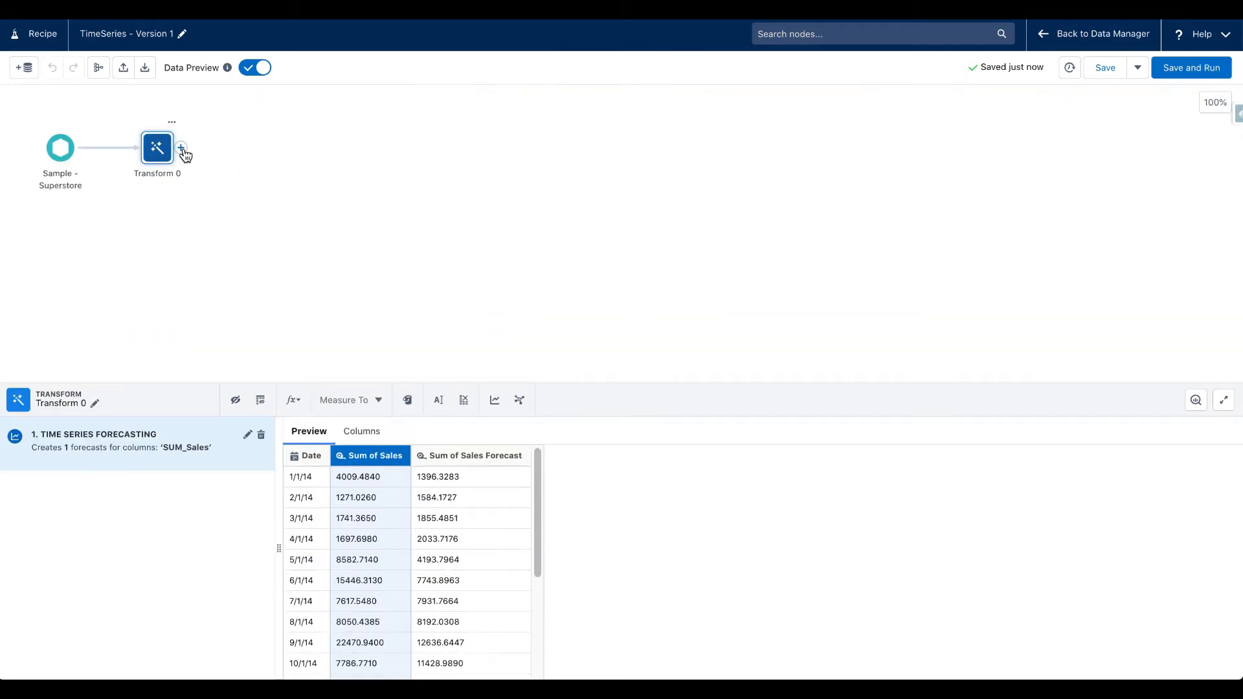
{"action": "left_click", "coordinate": [181, 151]}
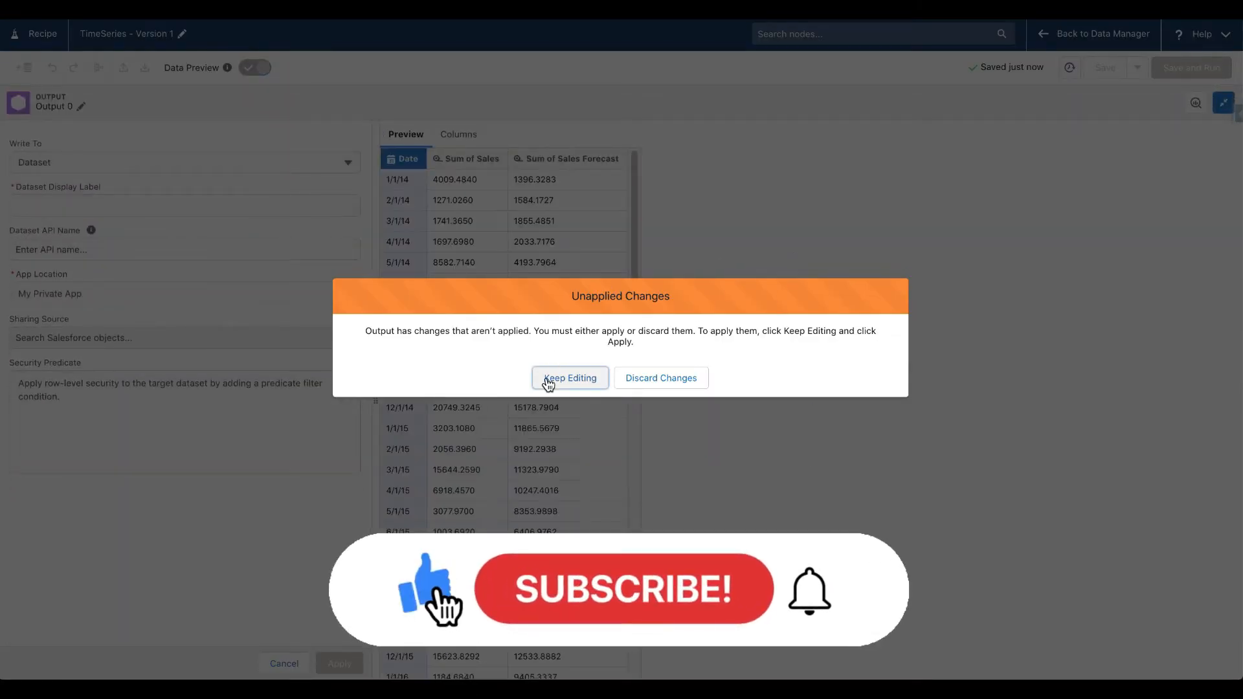
{"action": "left_click", "coordinate": [569, 377]}
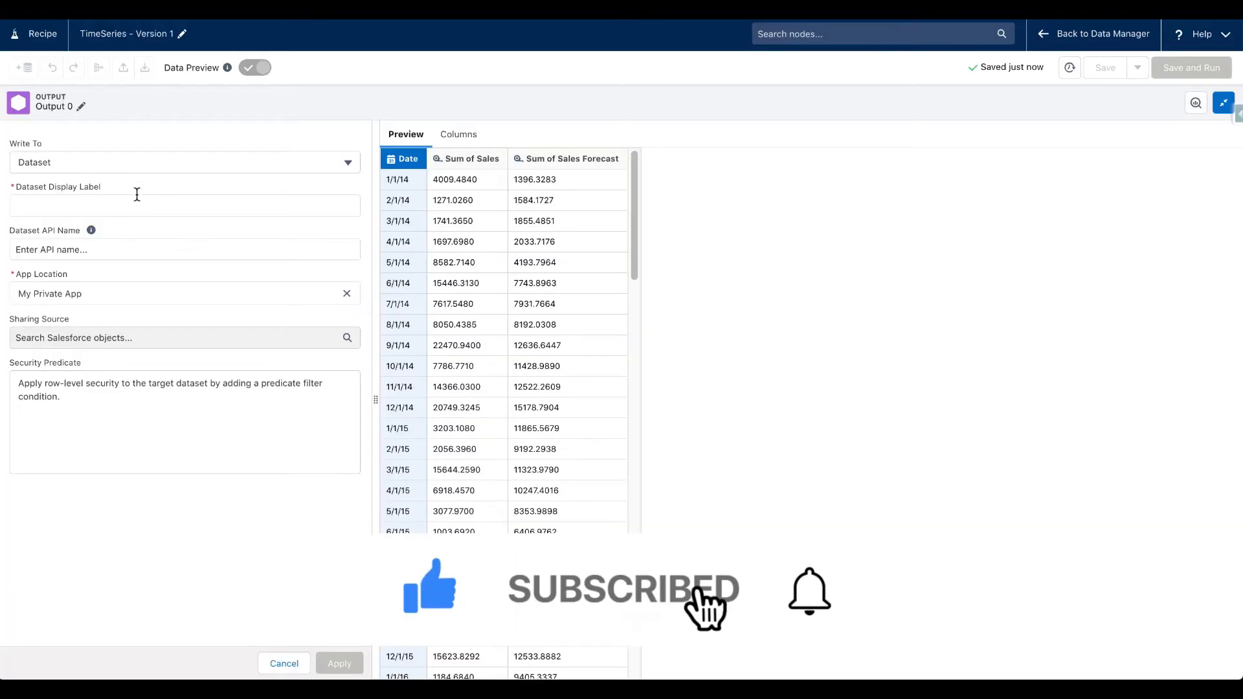
{"action": "left_click", "coordinate": [184, 205]}
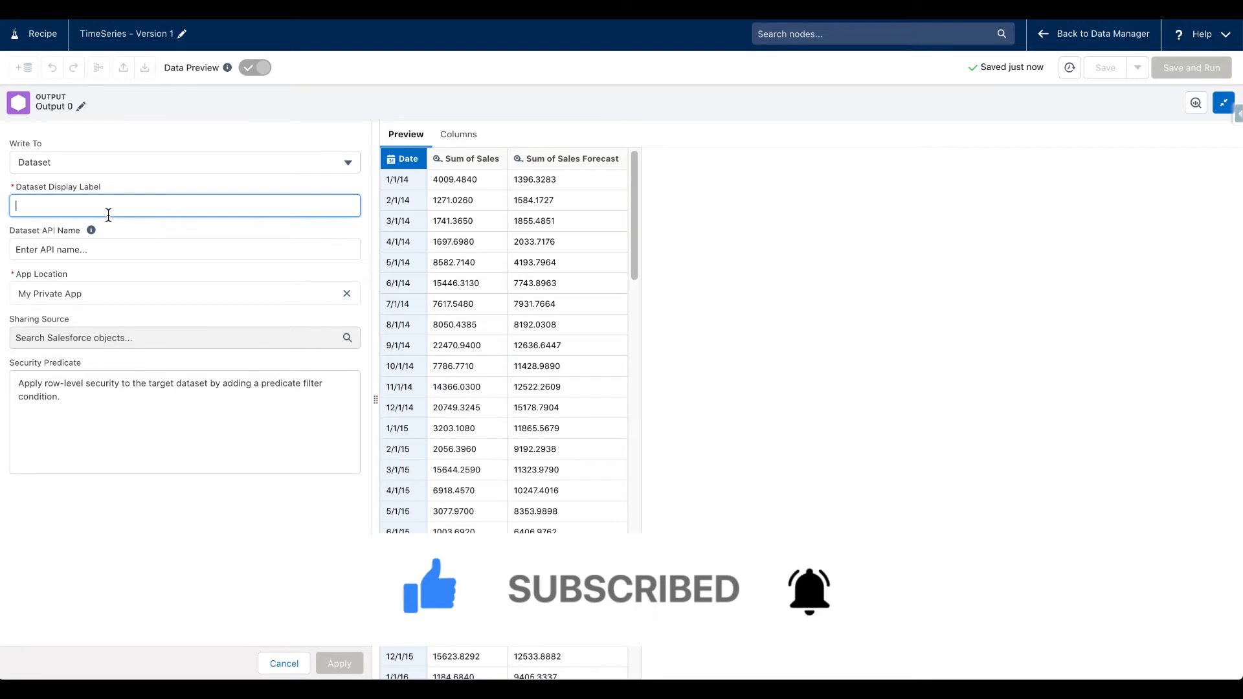
{"action": "type", "text": "Time Series"}
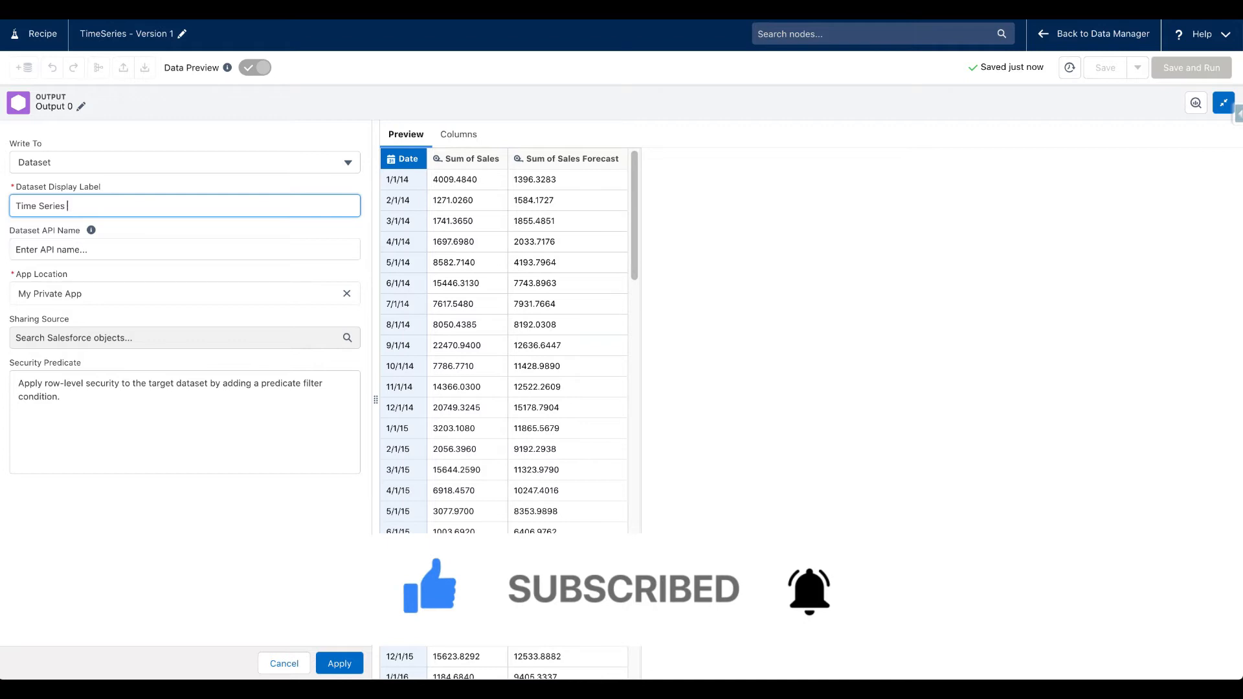
{"action": "type", "text": "- Version 1"}
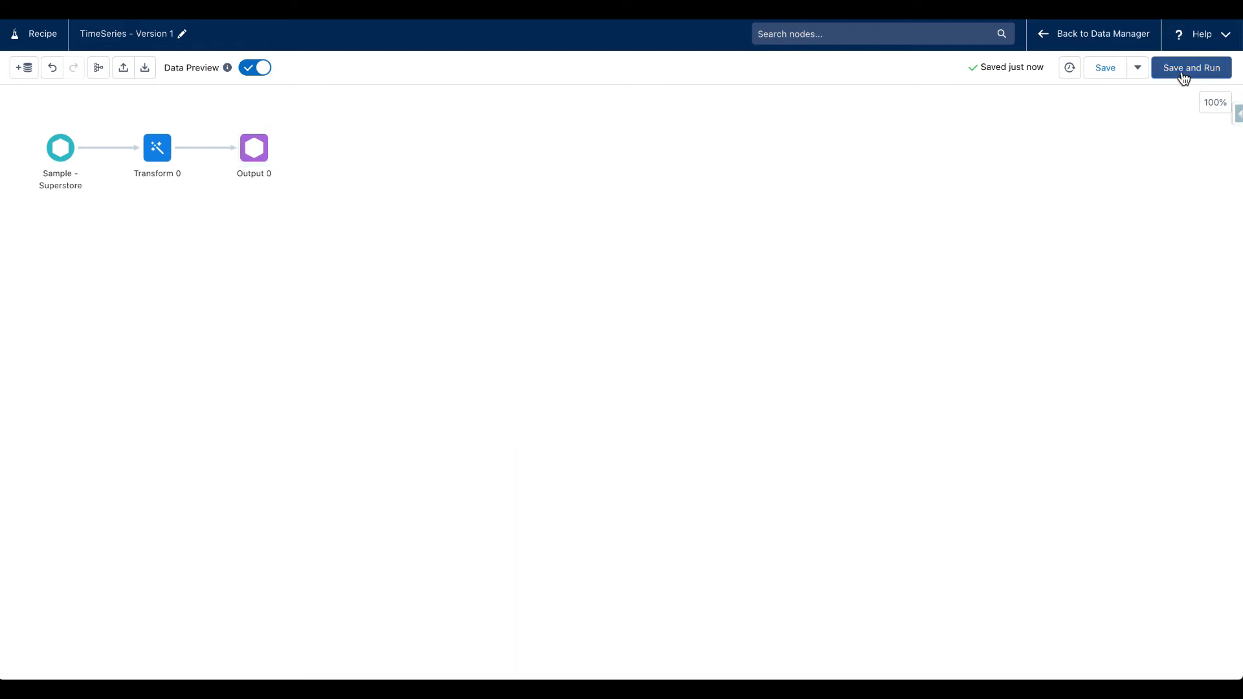
{"action": "left_click", "coordinate": [1190, 67]}
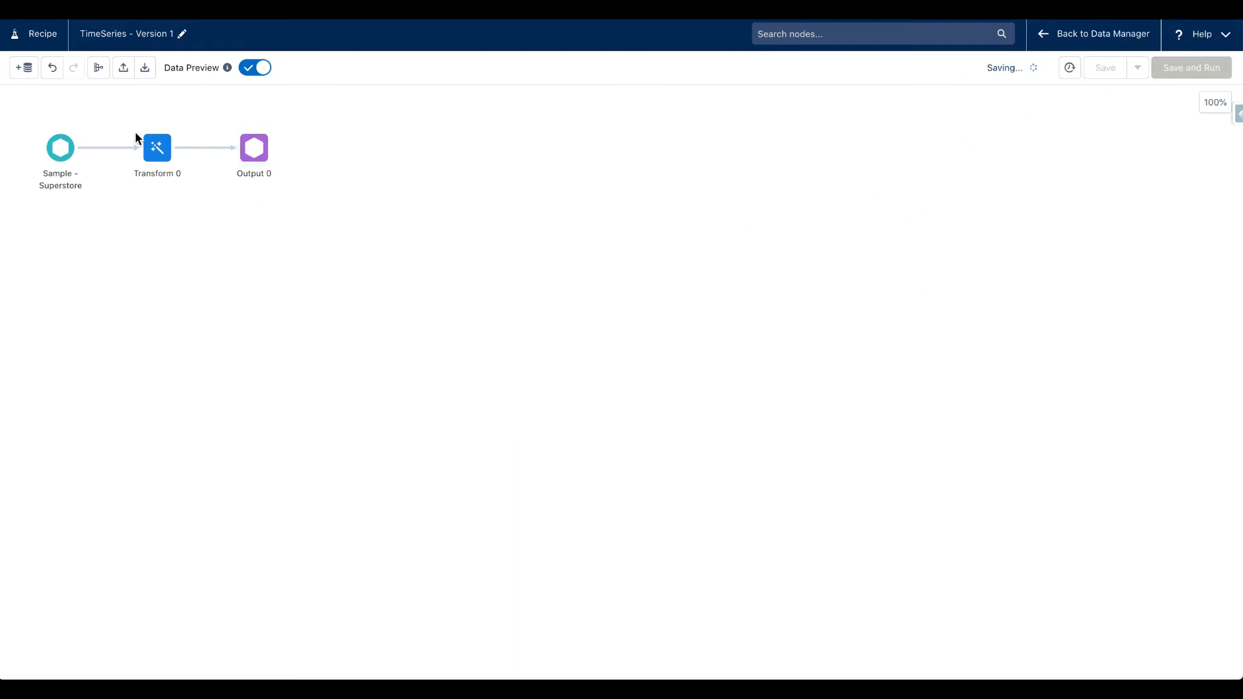
- Create a blank dashboard with a chart sourced from Time Series - Version 1
{"action": "left_click", "coordinate": [1100, 33]}
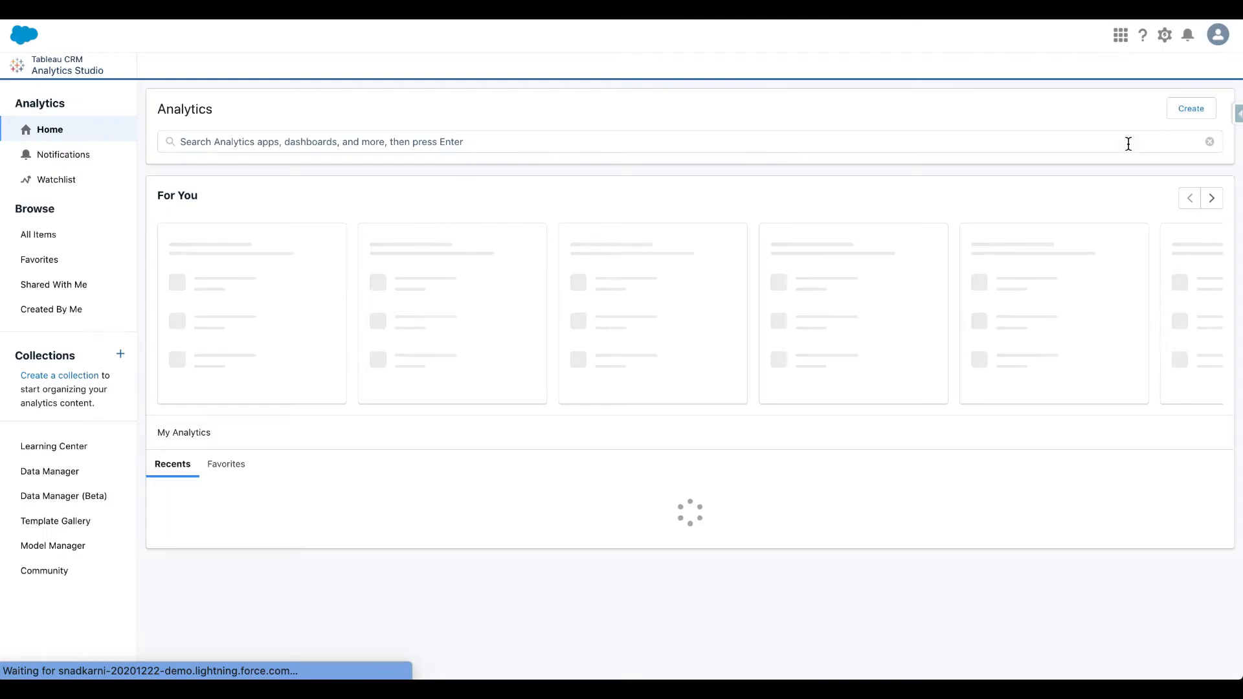
{"action": "left_click", "coordinate": [1189, 109]}
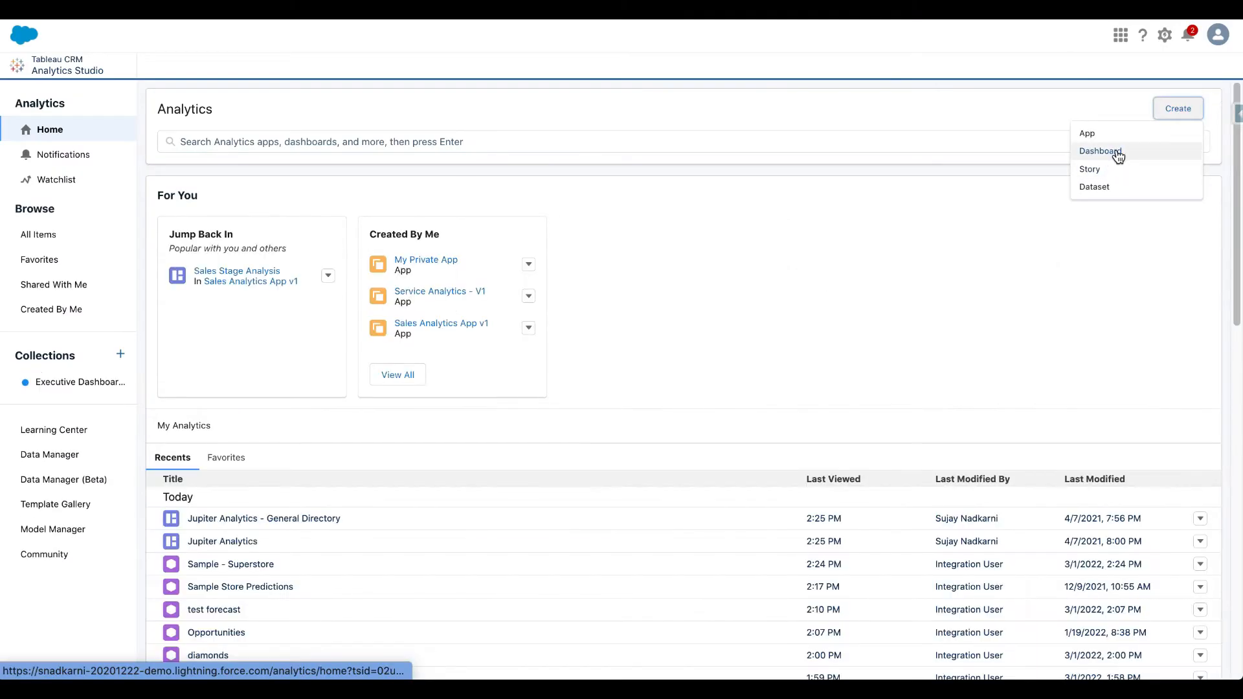
{"action": "left_click", "coordinate": [1100, 151]}
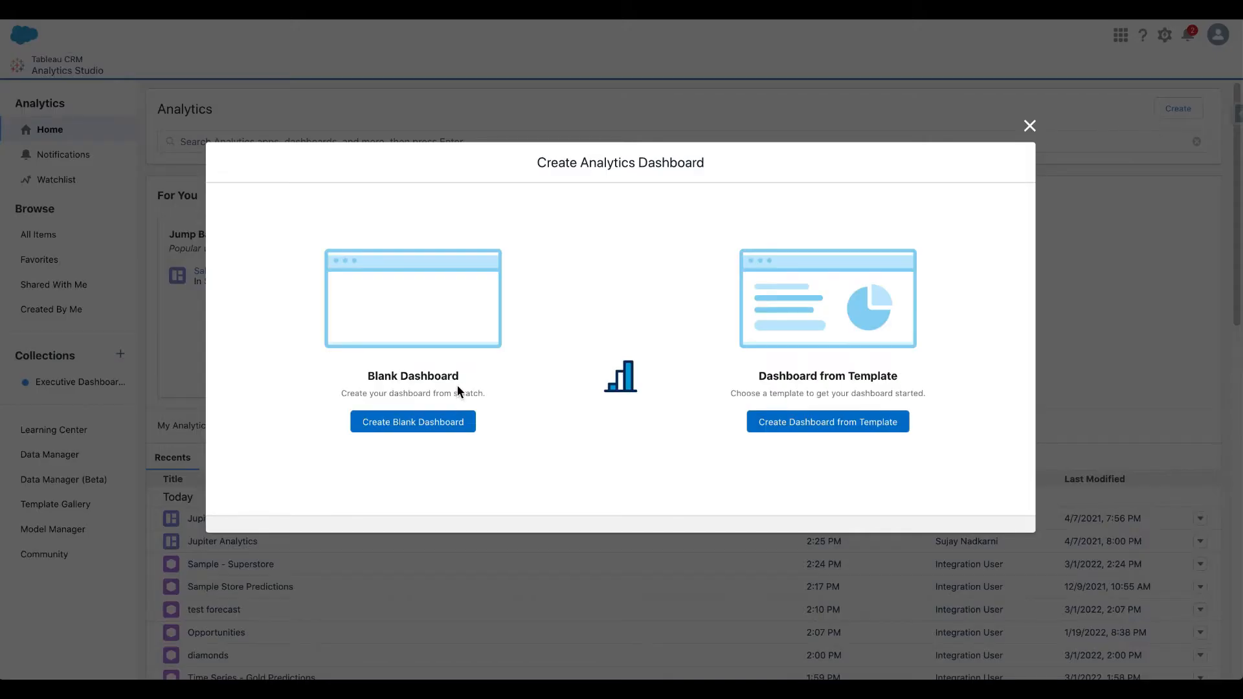
{"action": "left_click", "coordinate": [412, 421]}
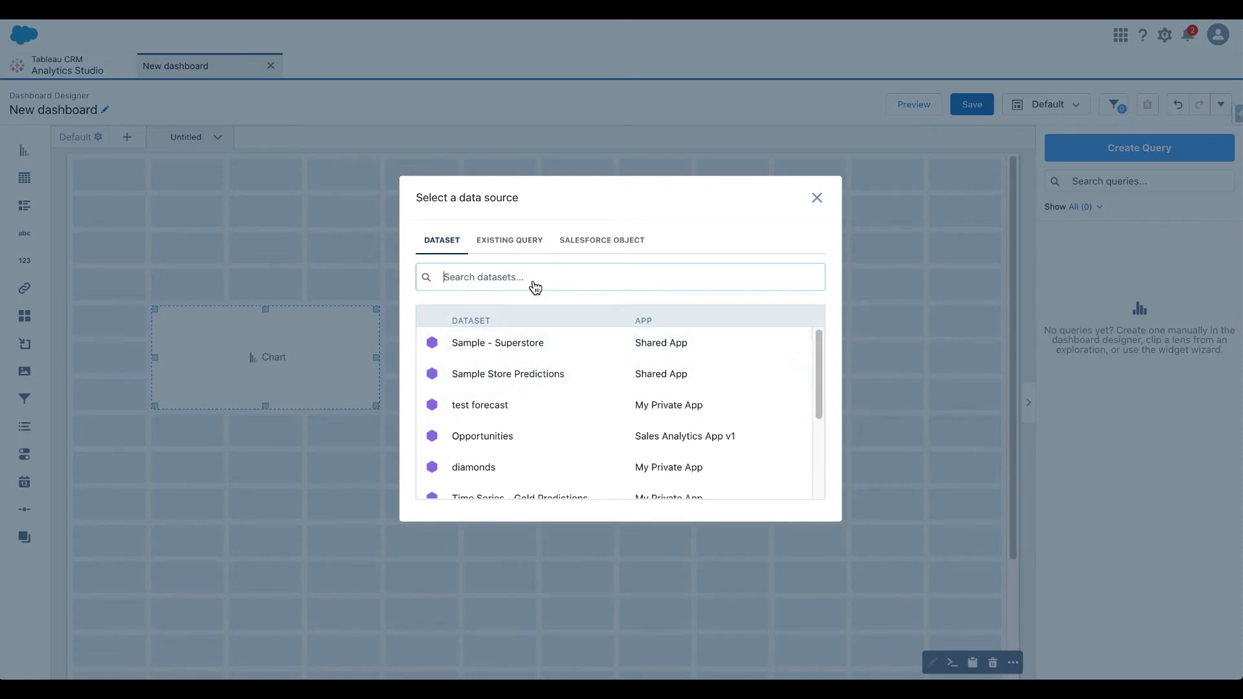
{"action": "type", "text": "version"}
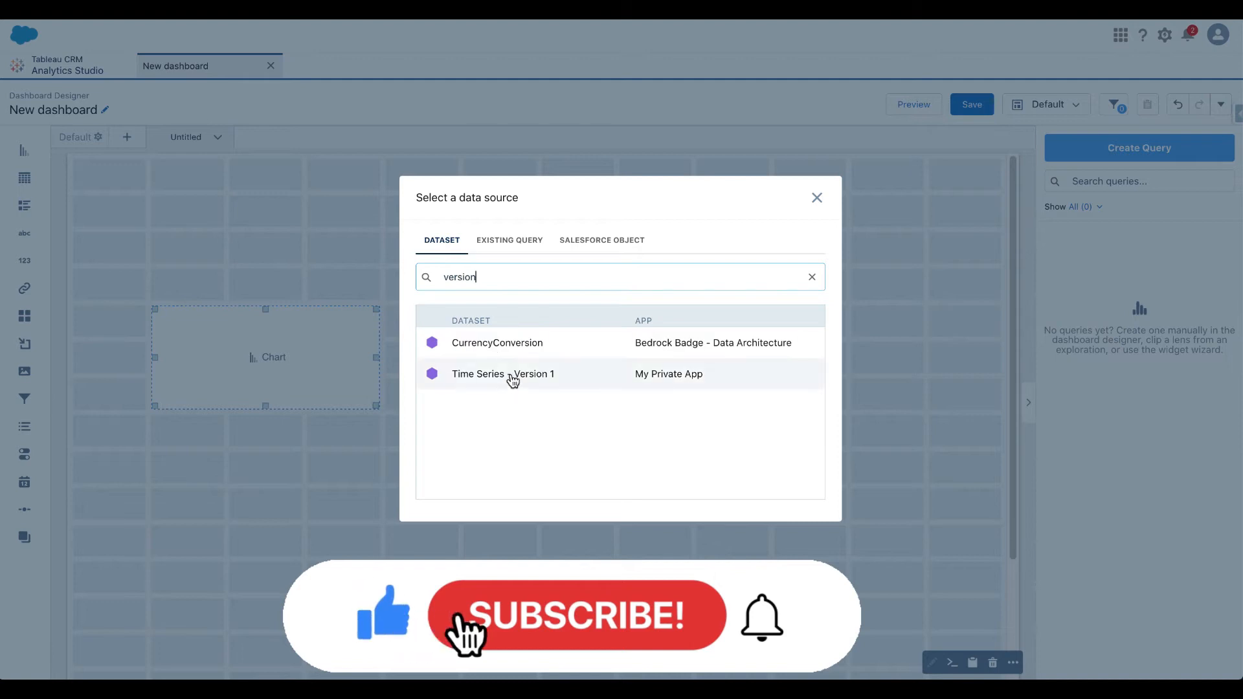
{"action": "left_click", "coordinate": [503, 373]}
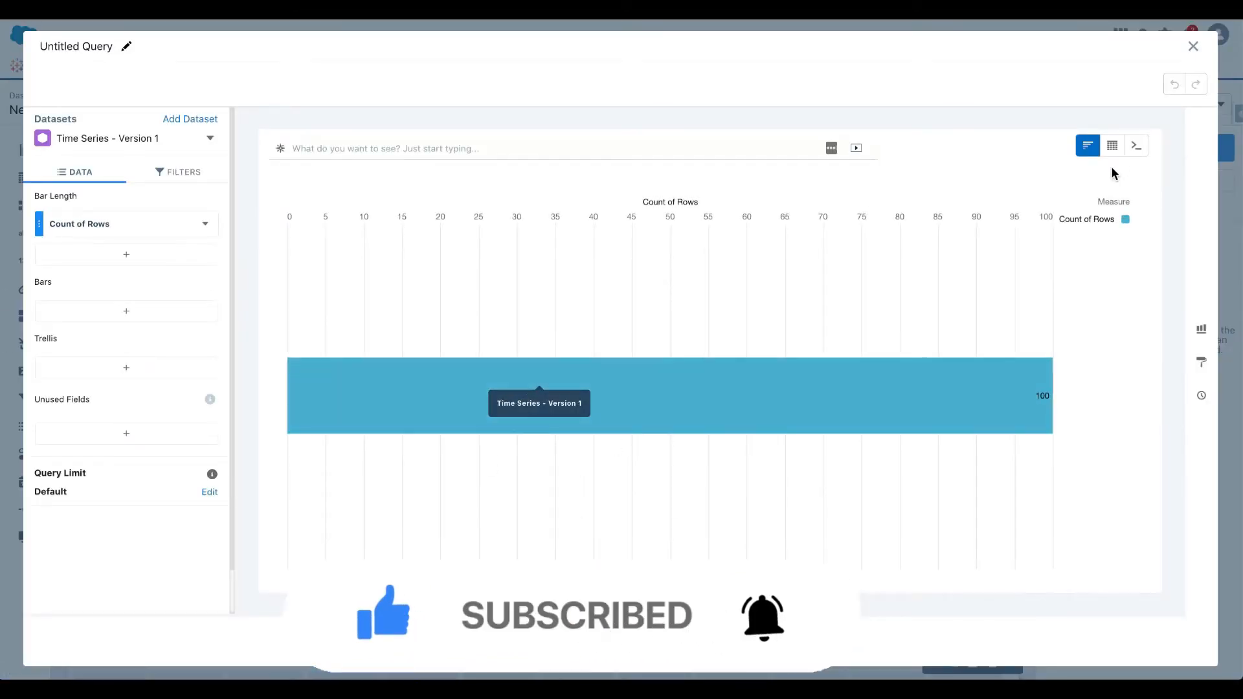
- Make a line chart of Sum of Sales and Sum of Sales Forecast by Year-Month date
{"action": "left_click", "coordinate": [1200, 329]}
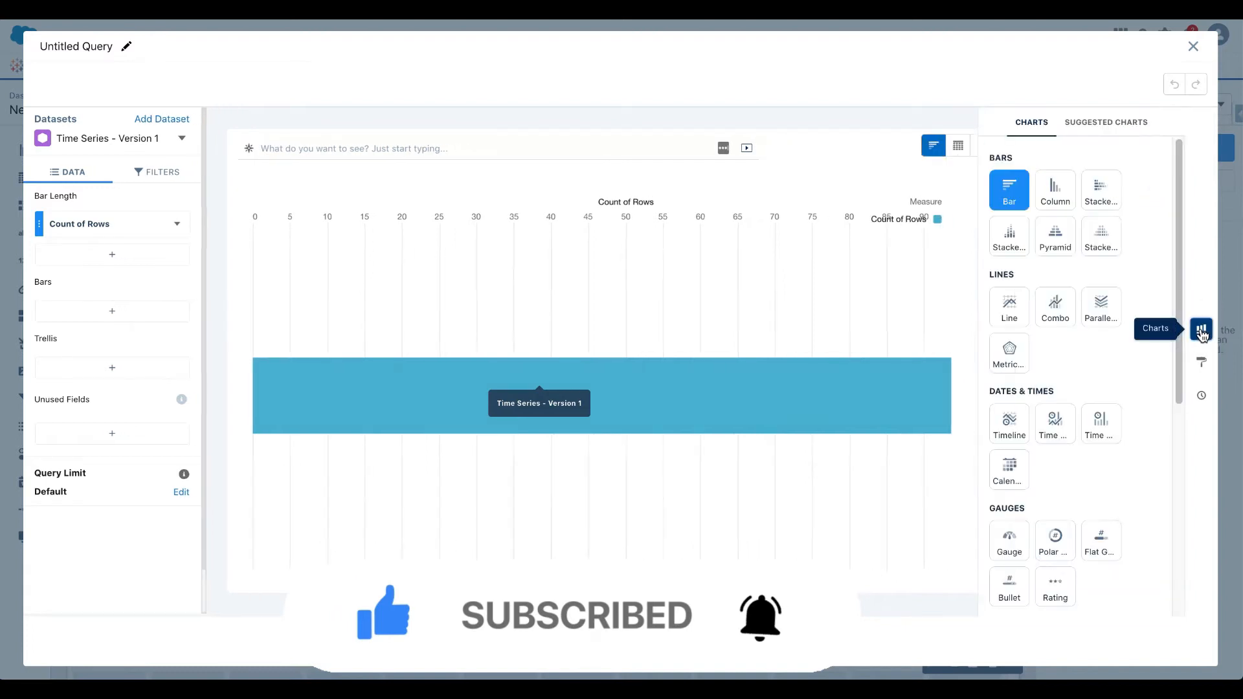
{"action": "left_click", "coordinate": [1009, 306]}
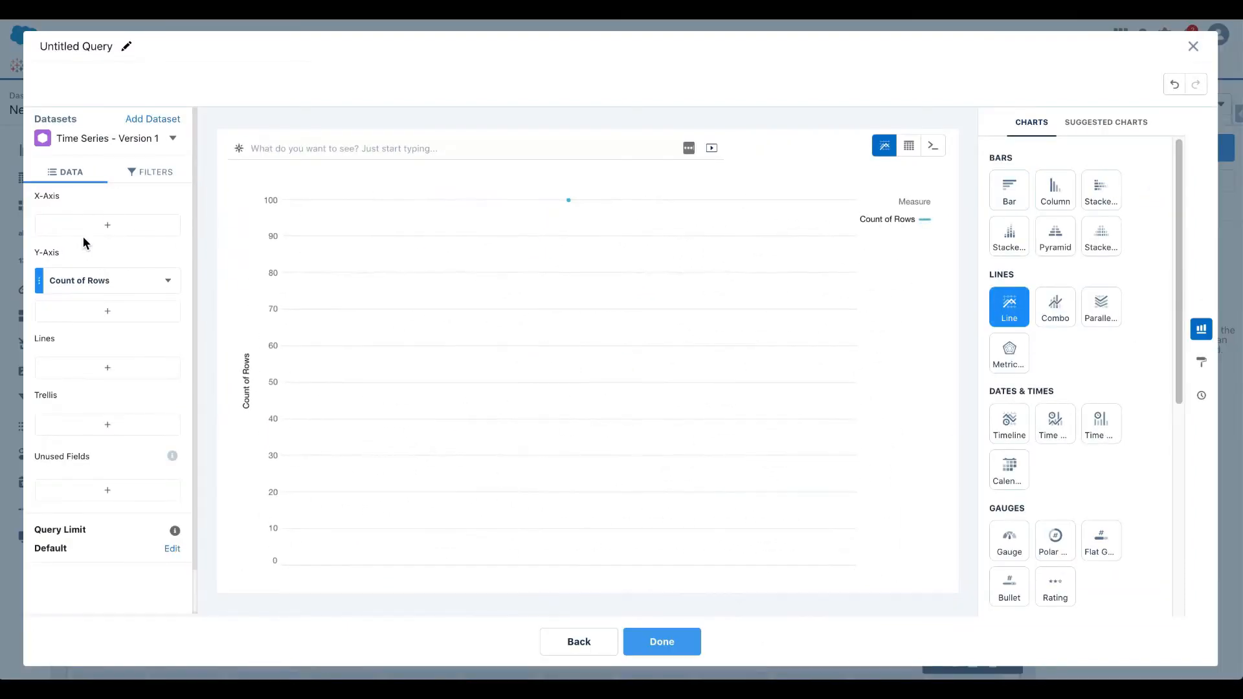
{"action": "left_click", "coordinate": [107, 225]}
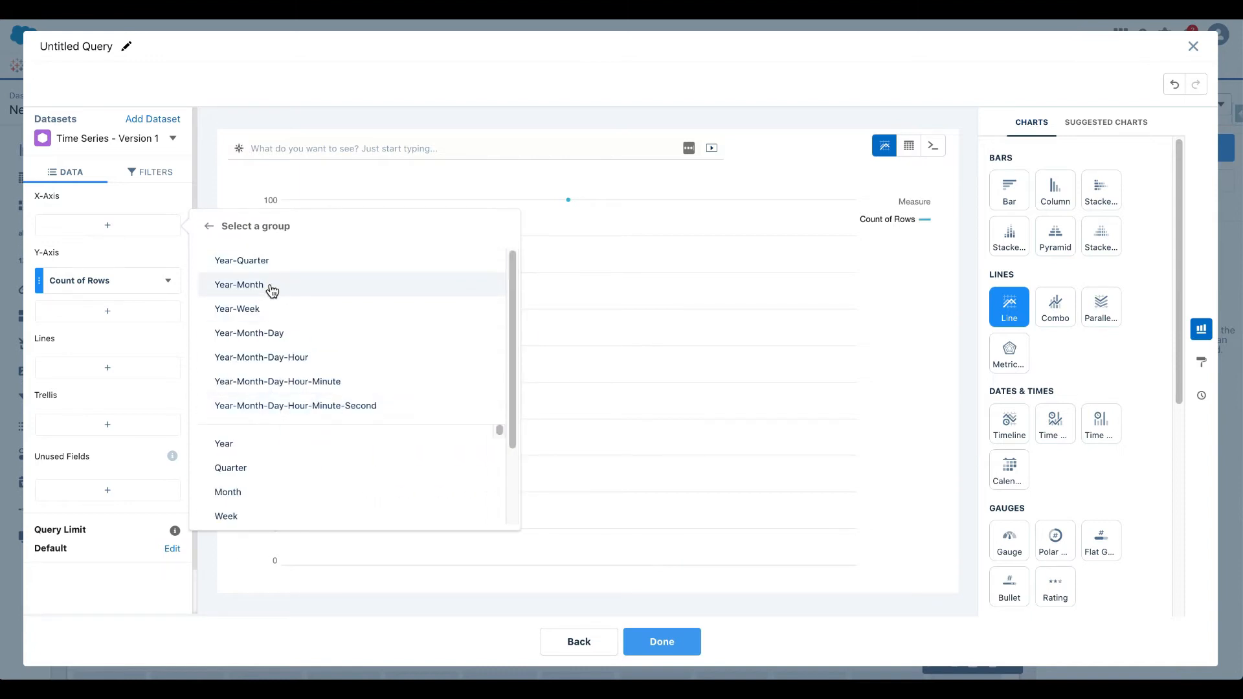
{"action": "left_click", "coordinate": [239, 284]}
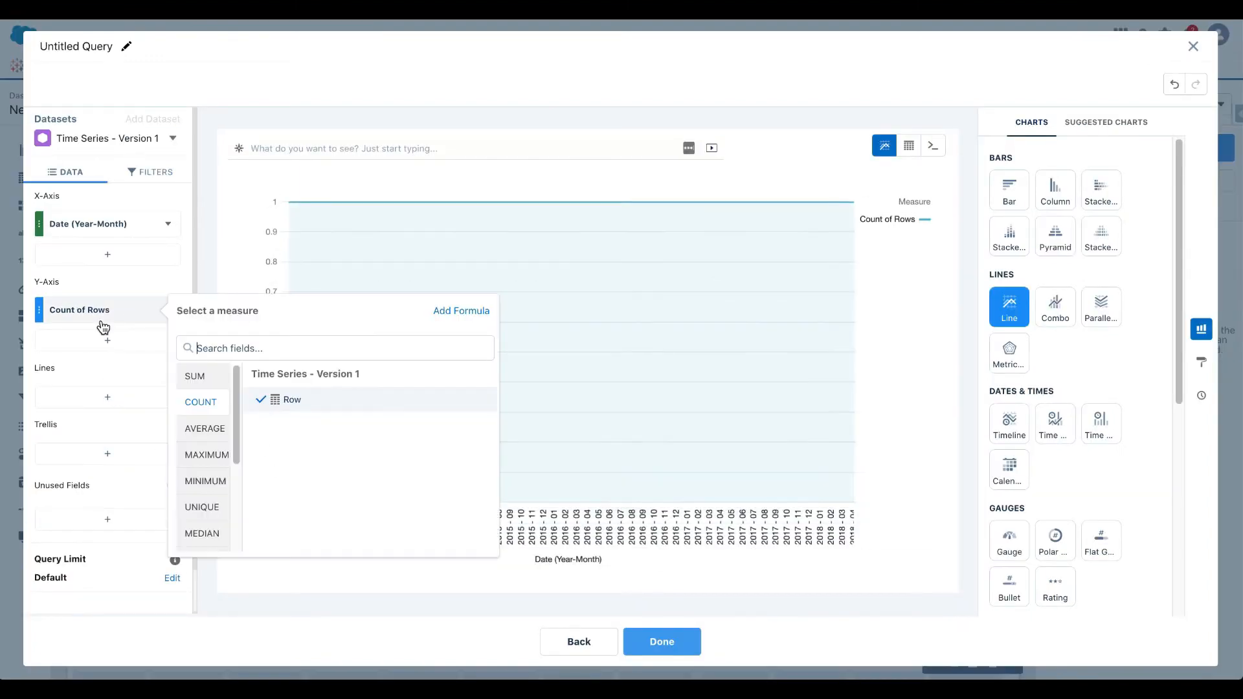
{"action": "left_click", "coordinate": [194, 375]}
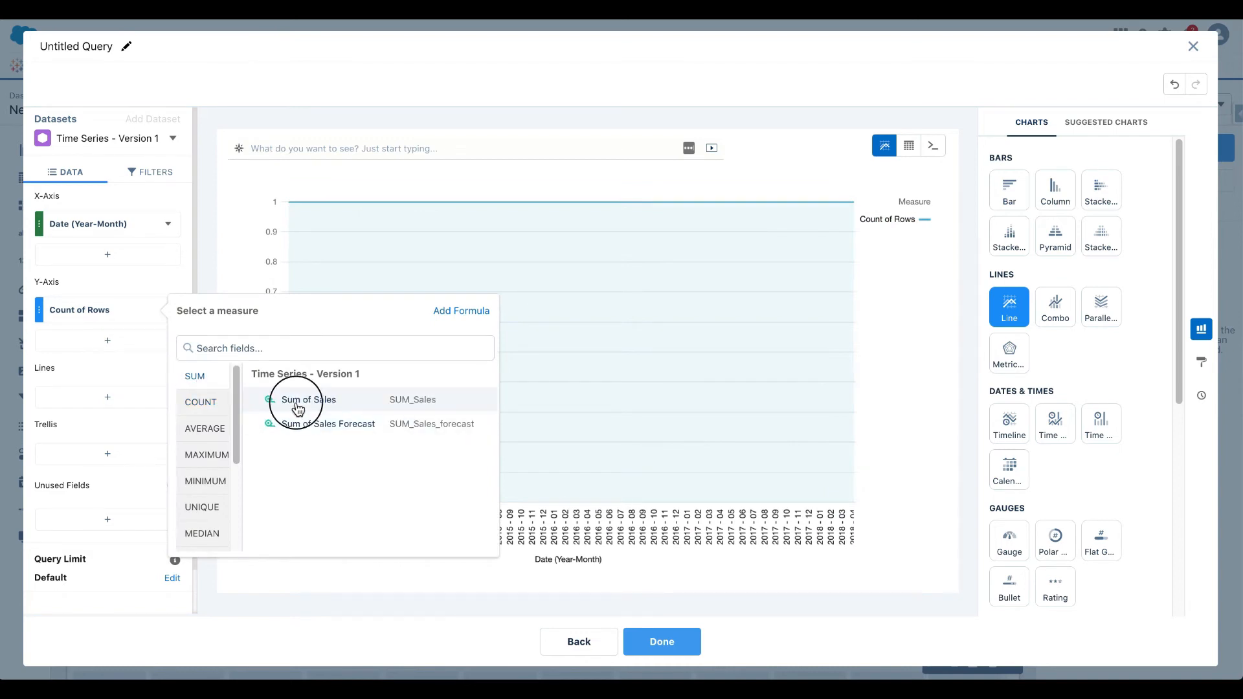
{"action": "left_click", "coordinate": [308, 399]}
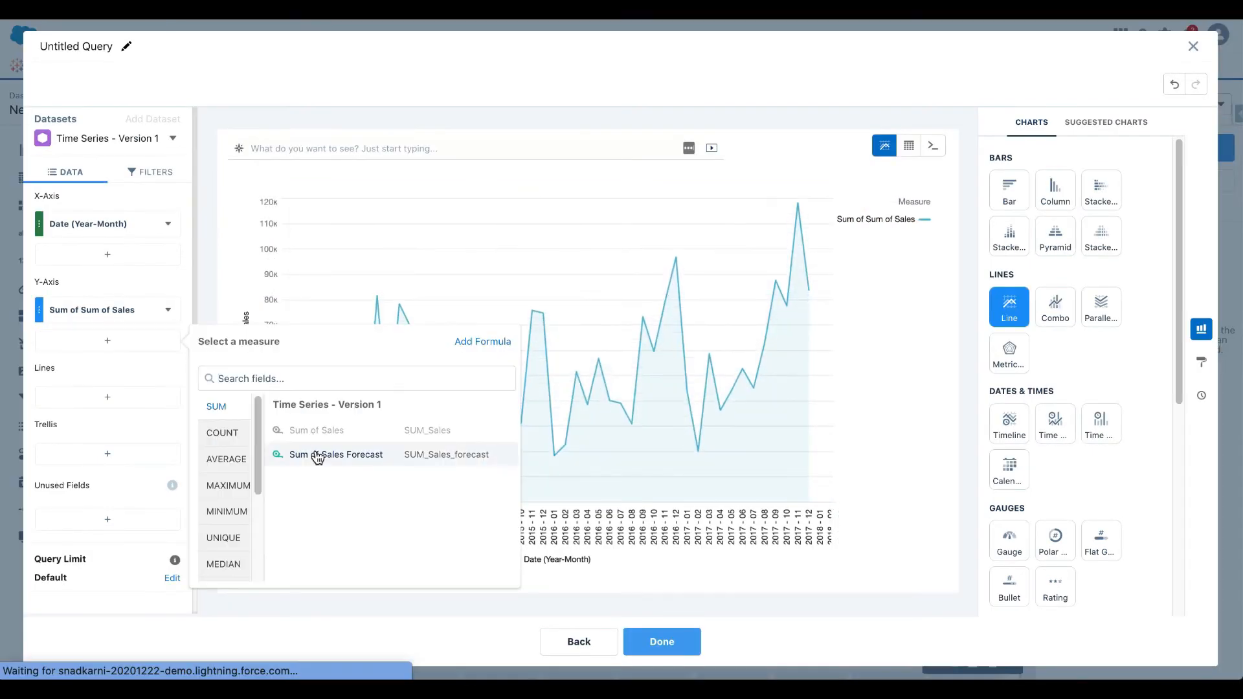
{"action": "left_click", "coordinate": [336, 454]}
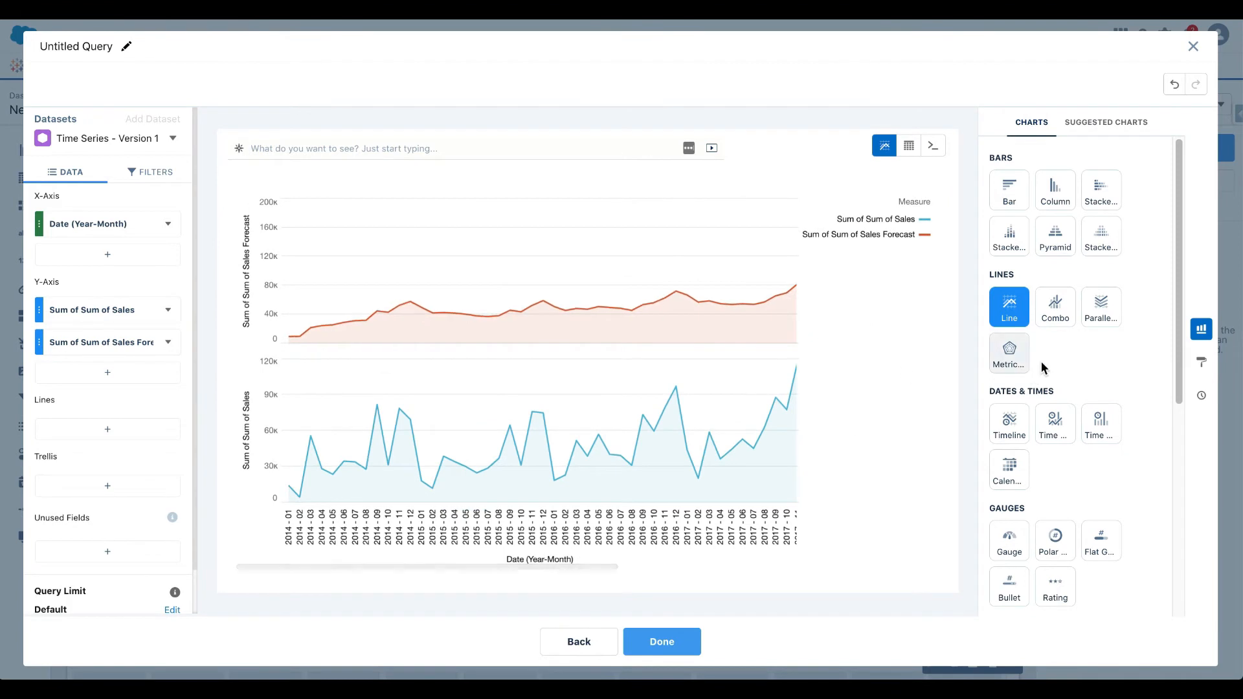
- Change the line chart's Axis Mode from Small Multiples to Single Axis
{"action": "left_click", "coordinate": [1200, 363]}
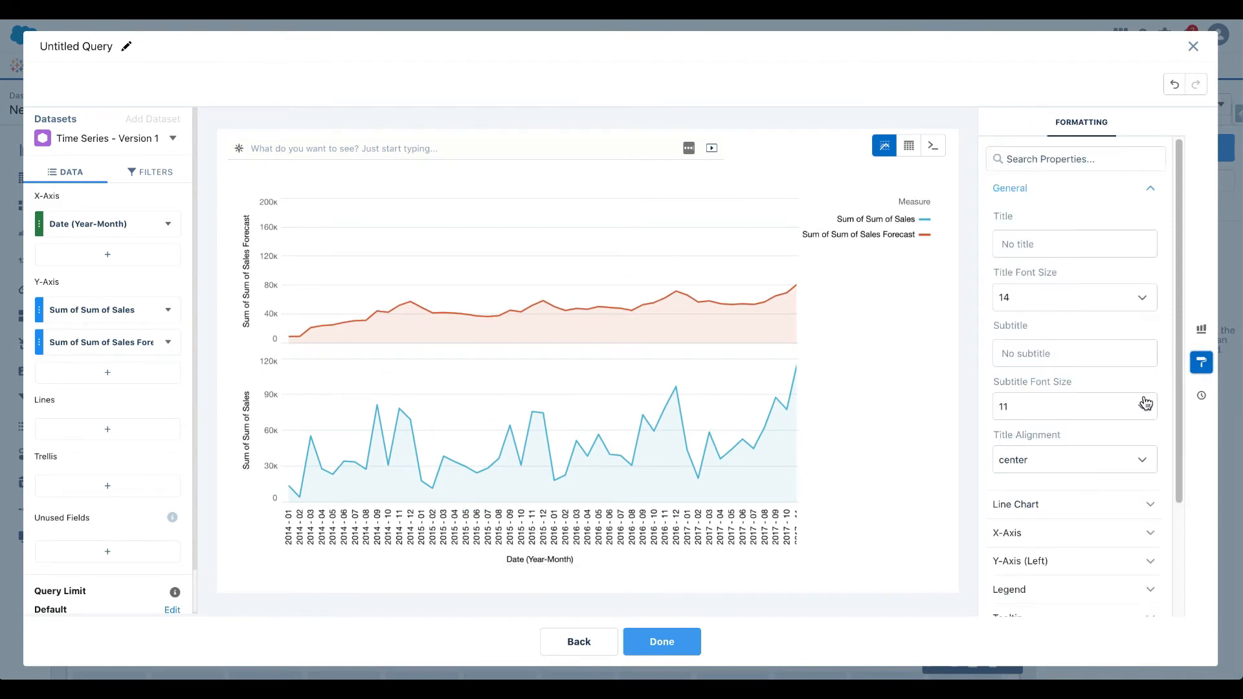
{"action": "left_click", "coordinate": [1015, 504]}
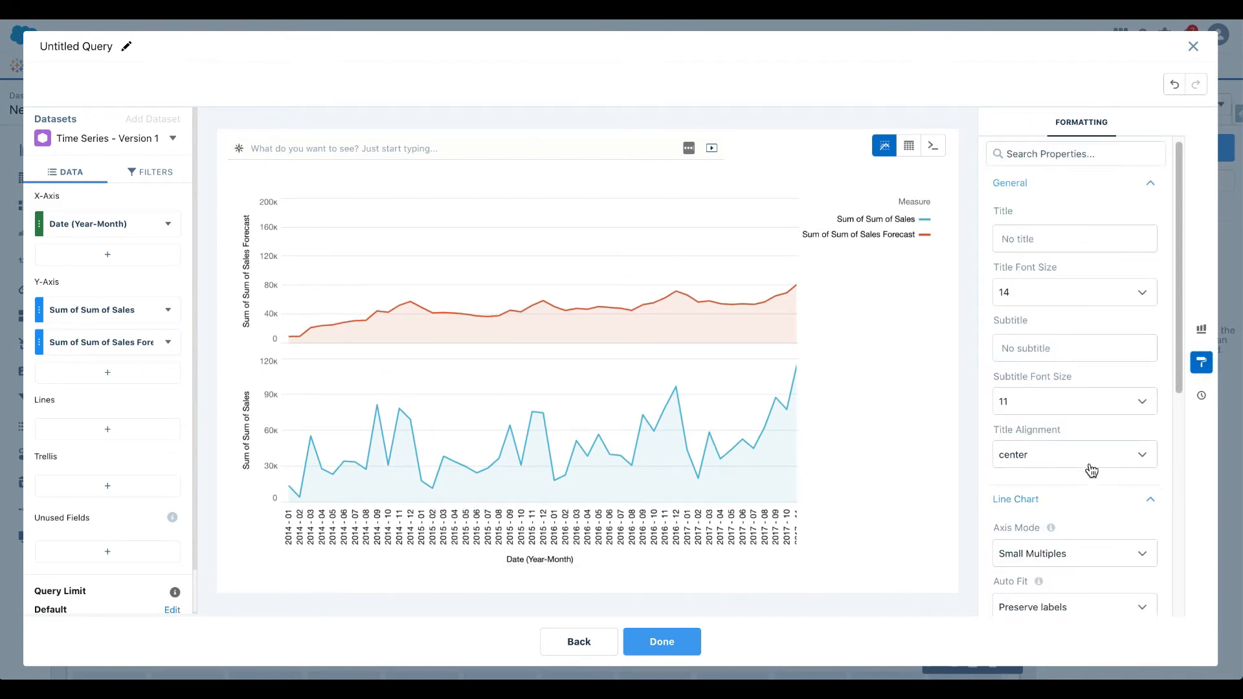
{"action": "scroll", "scroll_direction": "down", "scroll_amount": 3}
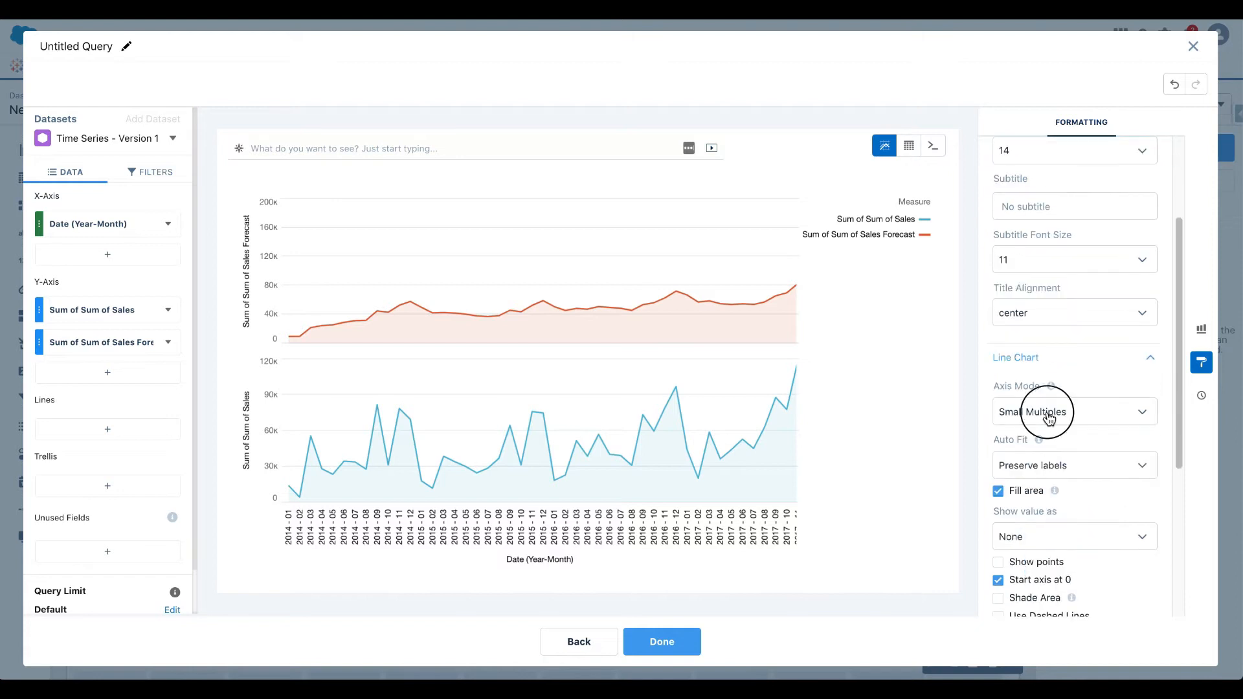
{"action": "left_click", "coordinate": [1073, 411]}
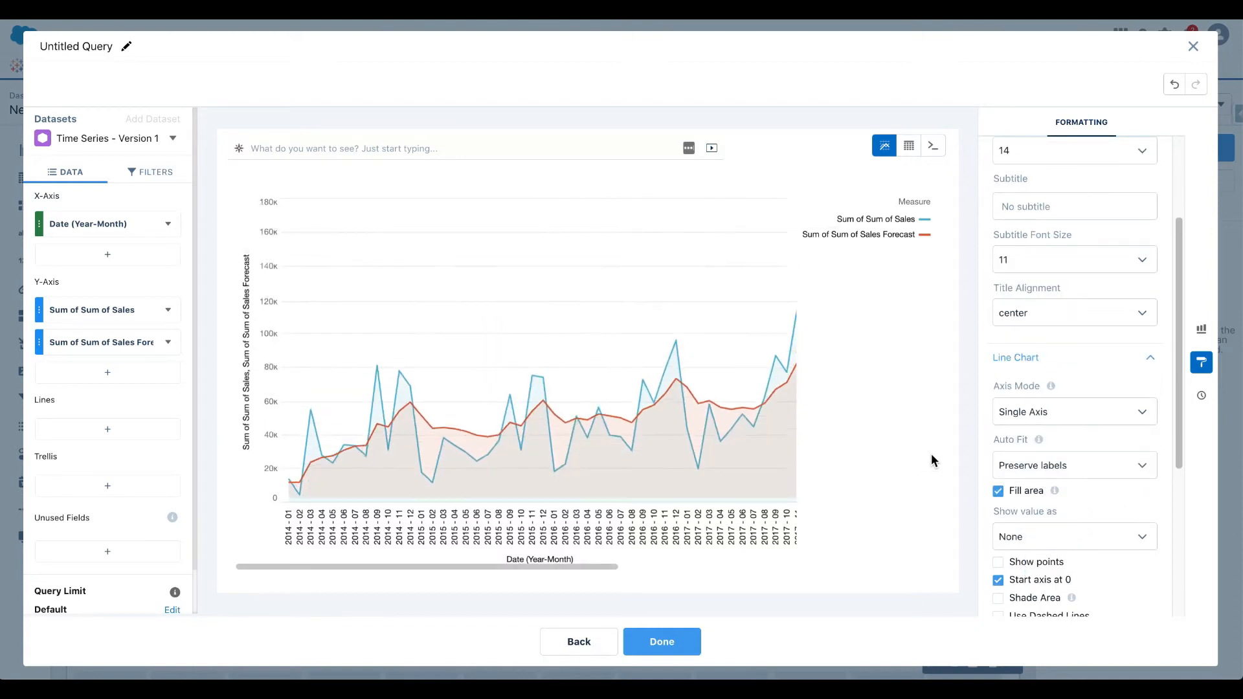
{"action": "left_click", "coordinate": [661, 641]}
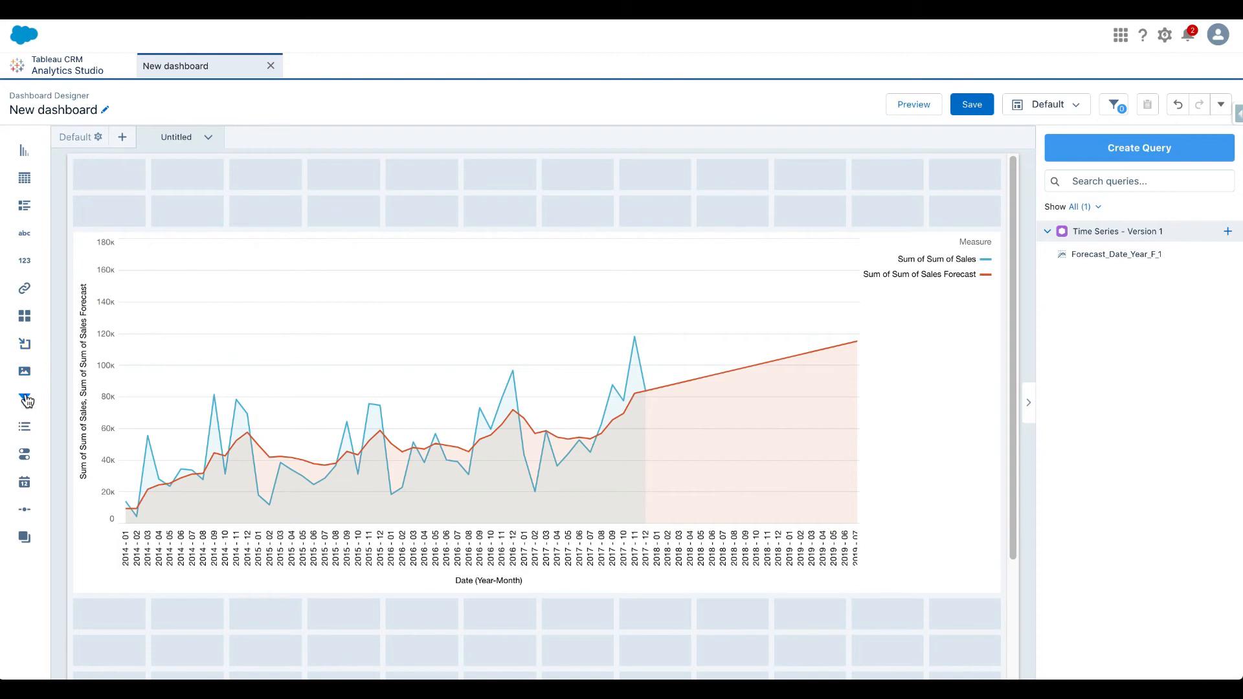
- Add a filter widget on Time Series - Version 1, search 'cate', and close without a field
{"action": "left_click", "coordinate": [25, 400]}
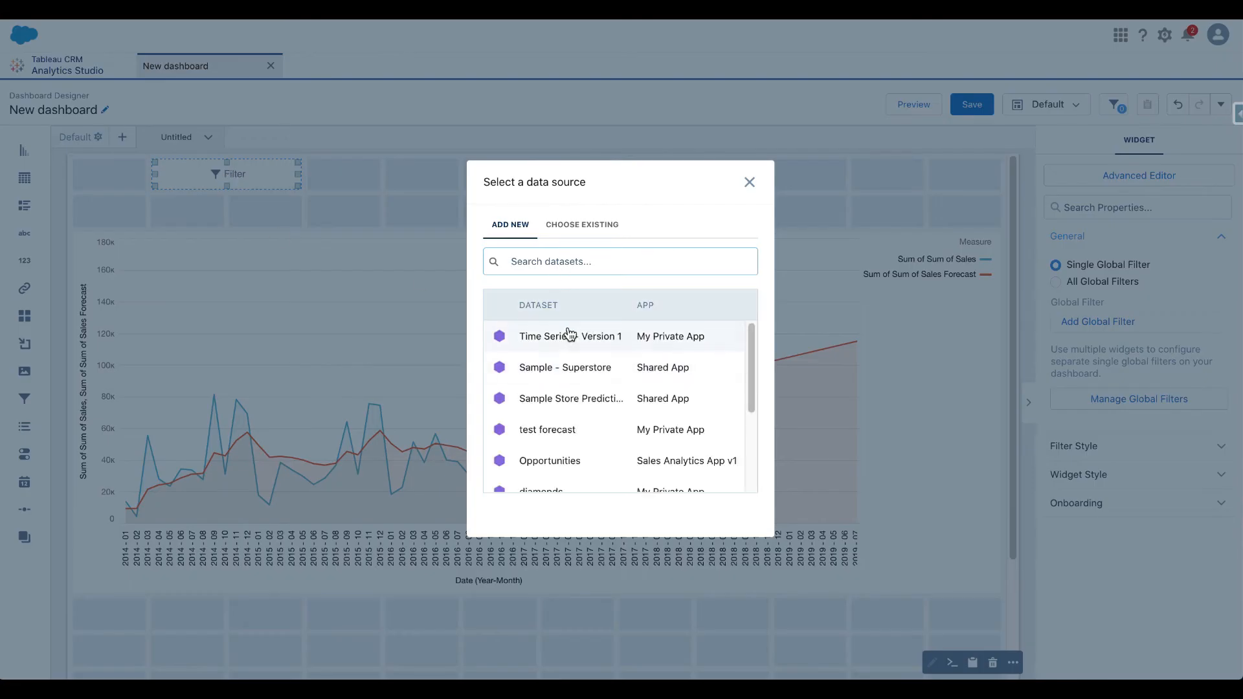
{"action": "left_click", "coordinate": [569, 335]}
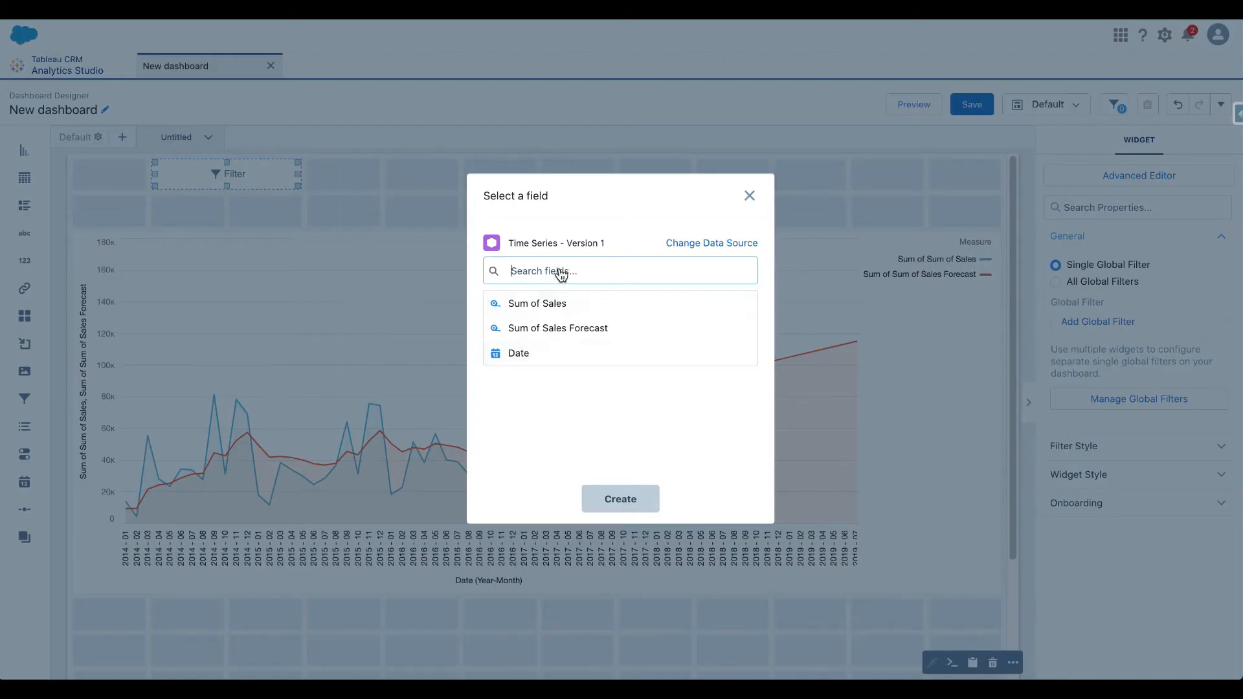
{"action": "type", "text": "cate"}
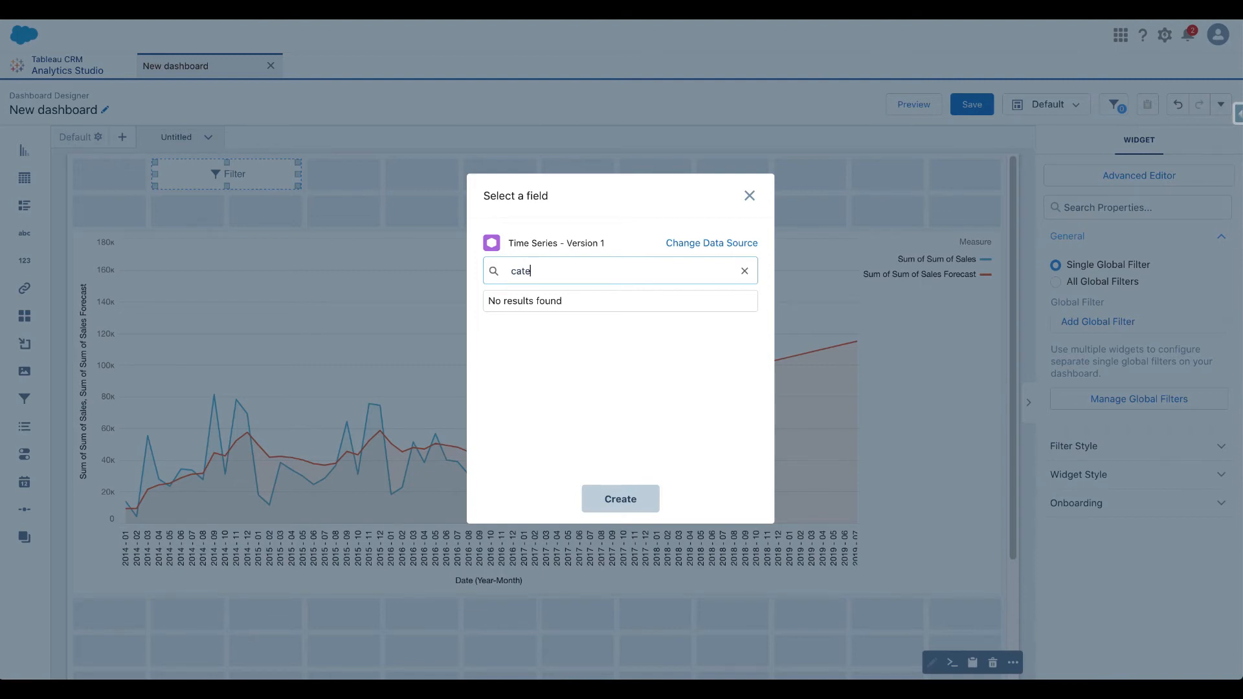
{"action": "left_click", "coordinate": [749, 196]}
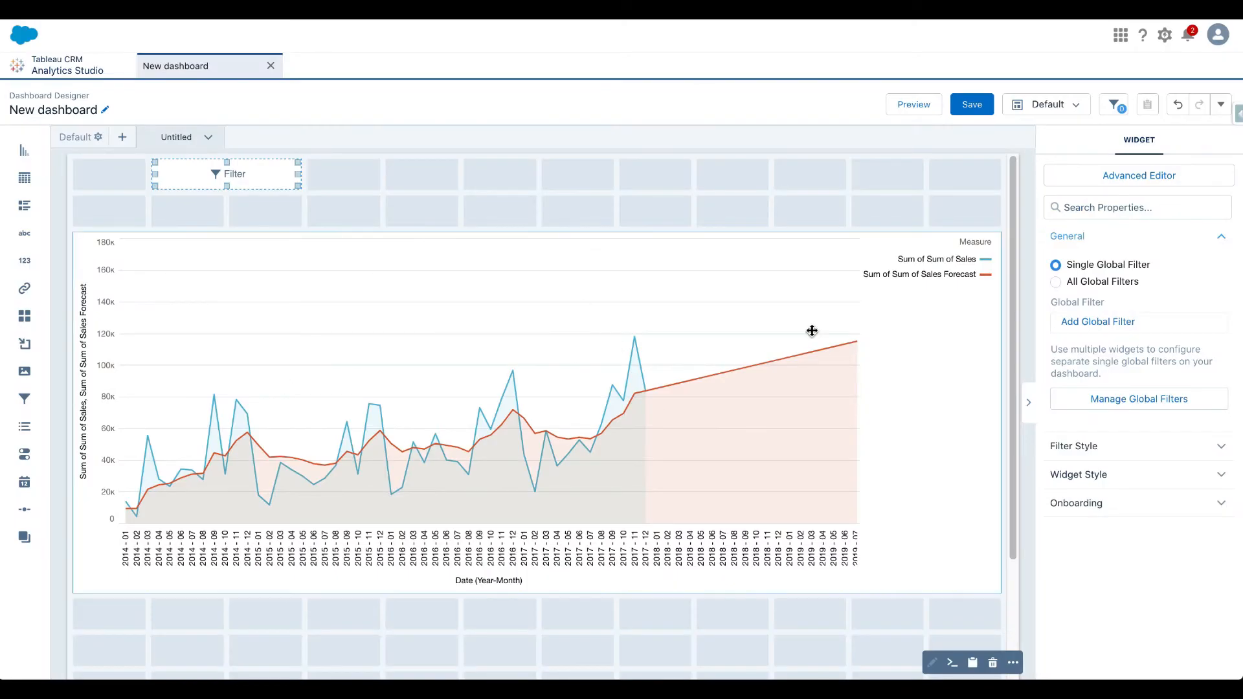
{"action": "mouse_move", "coordinate": [720, 220]}
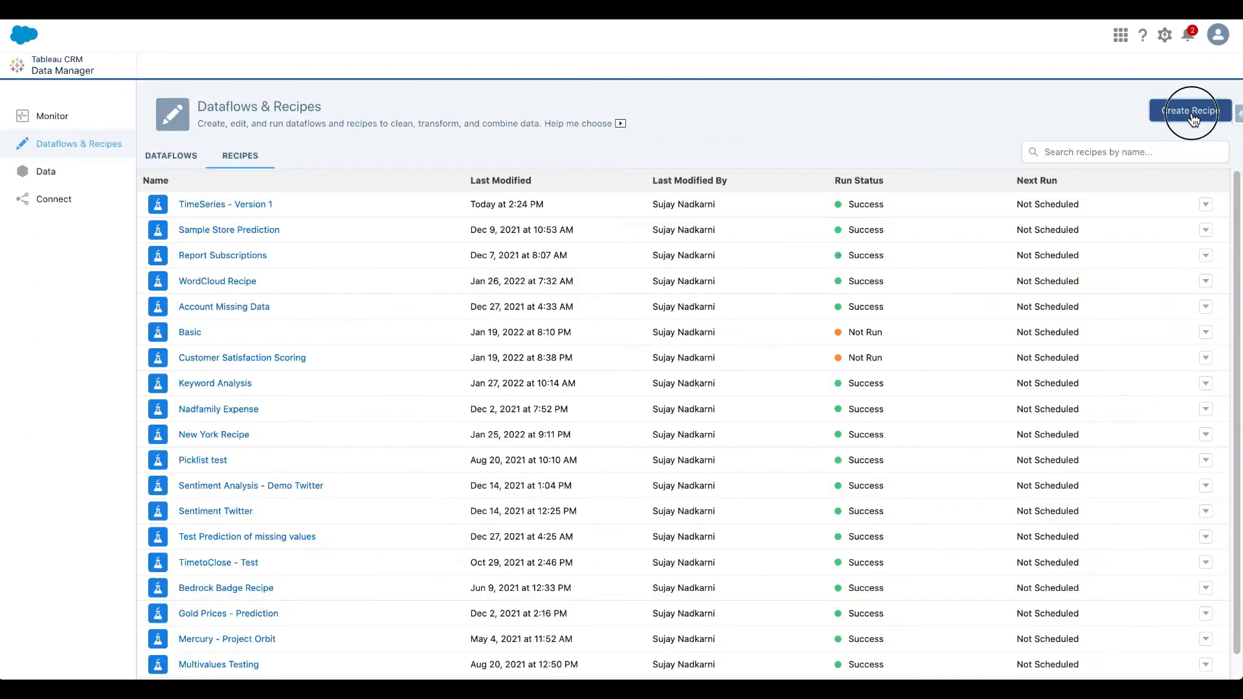
- Start a new recipe with Sample - Superstore as its input dataset
{"action": "left_click", "coordinate": [1189, 110]}
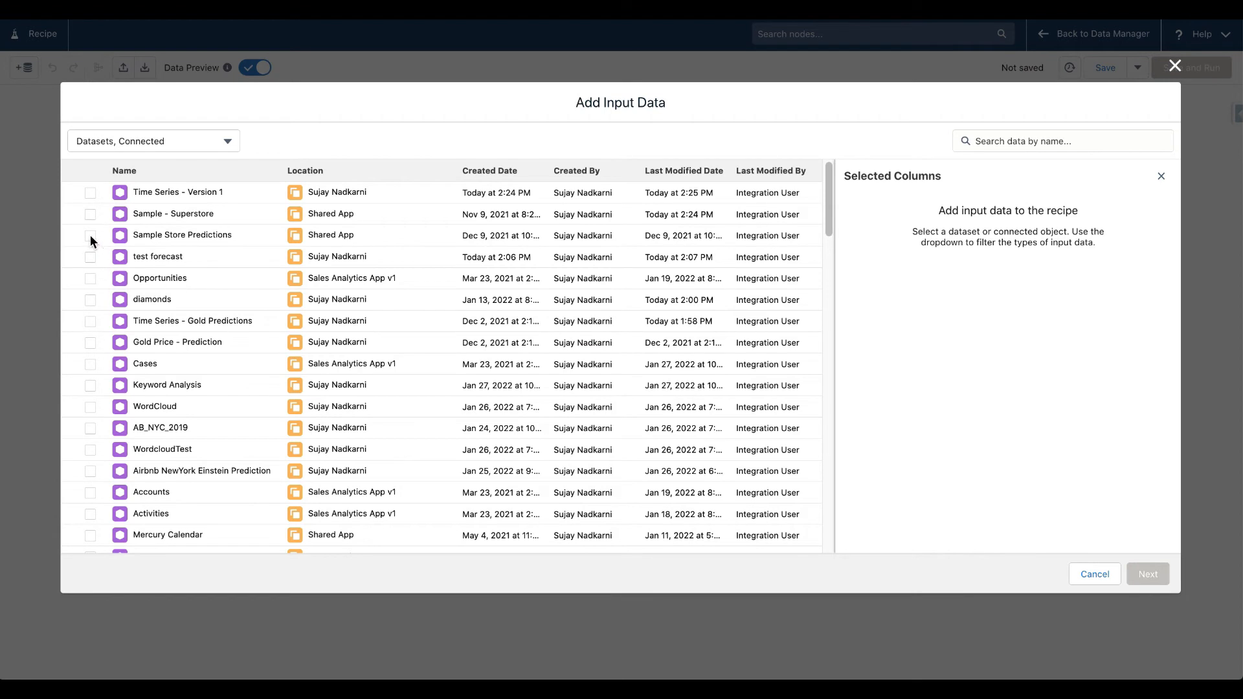
{"action": "left_click", "coordinate": [89, 234]}
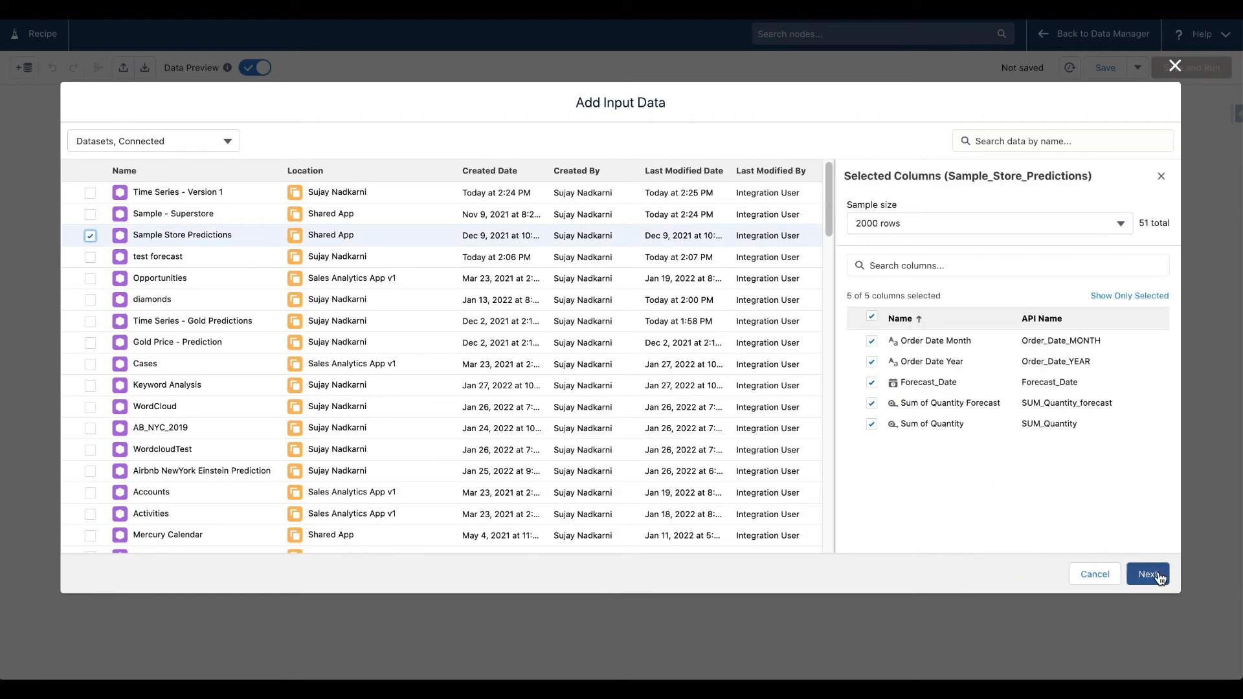
{"action": "left_click", "coordinate": [91, 235]}
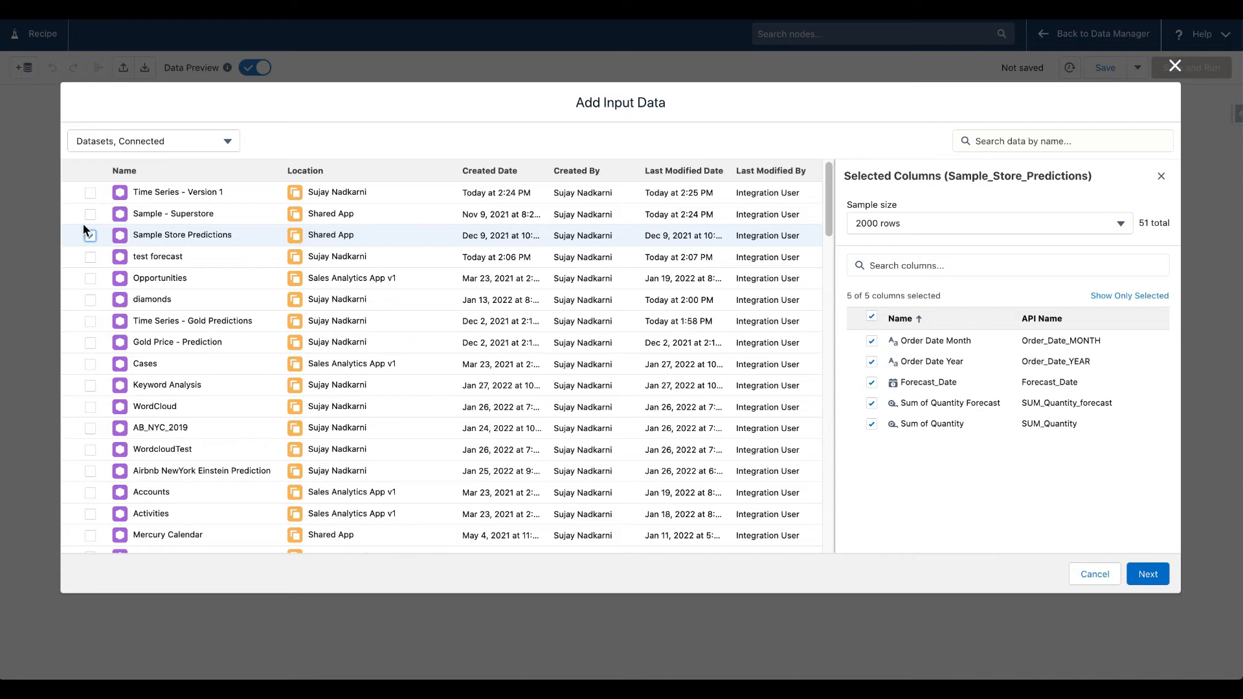
{"action": "left_click", "coordinate": [91, 235]}
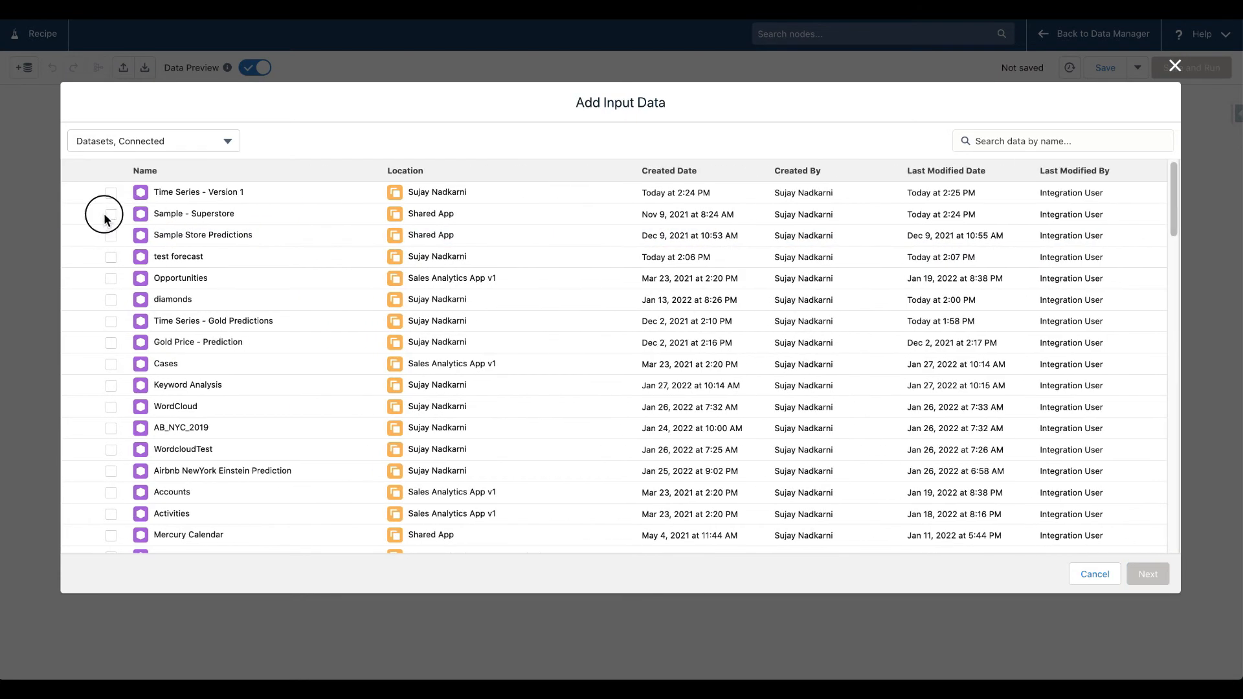
{"action": "left_click", "coordinate": [91, 215]}
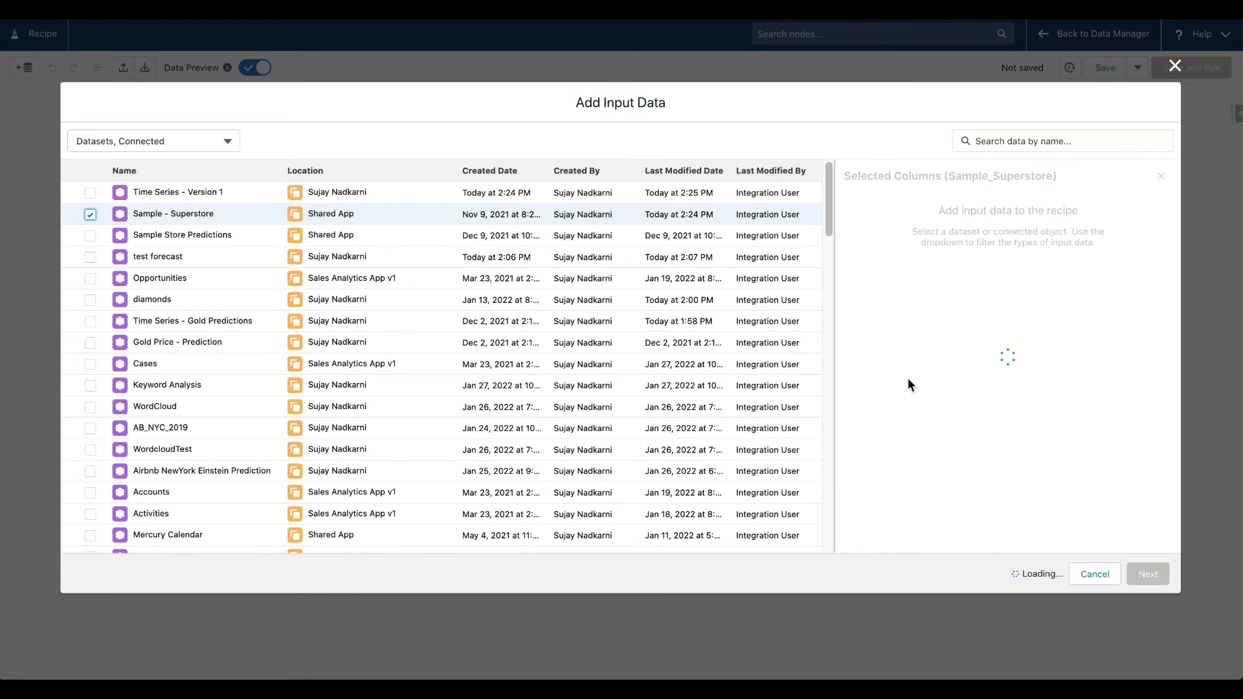
{"action": "left_click", "coordinate": [1146, 572]}
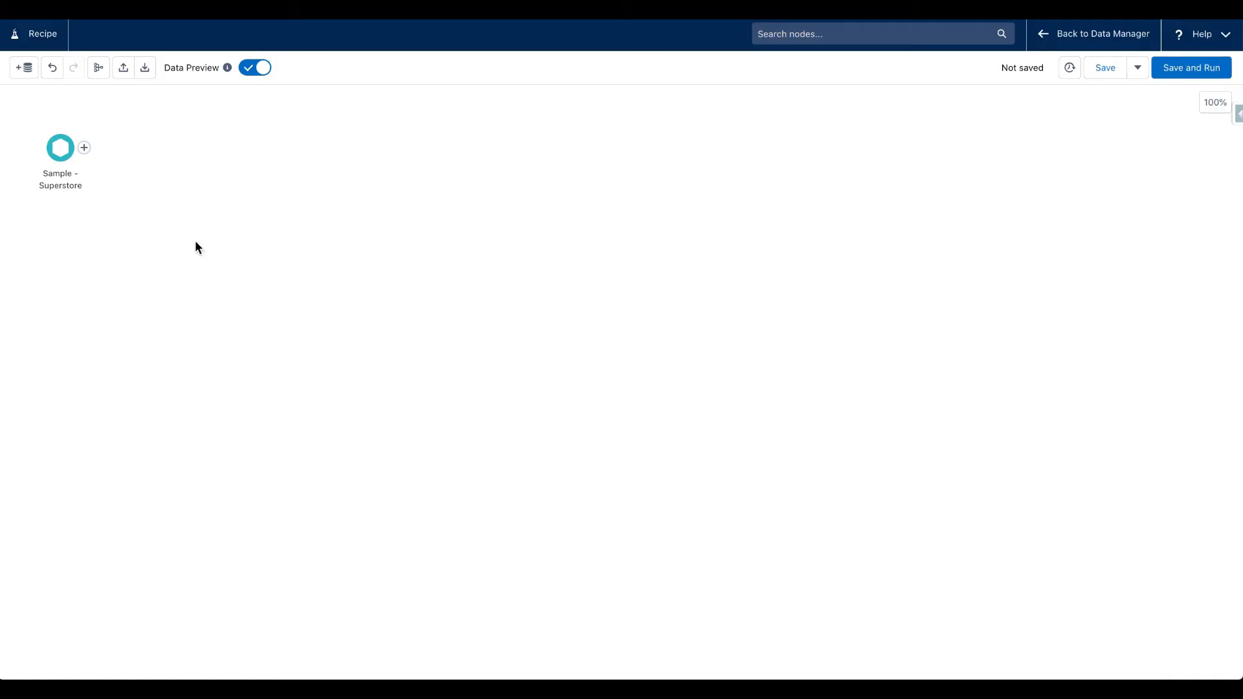
- Add a Time Series Forecasting transform on Sum of Sales by Order Date year-month, grouped by Category
{"action": "left_click", "coordinate": [83, 148]}
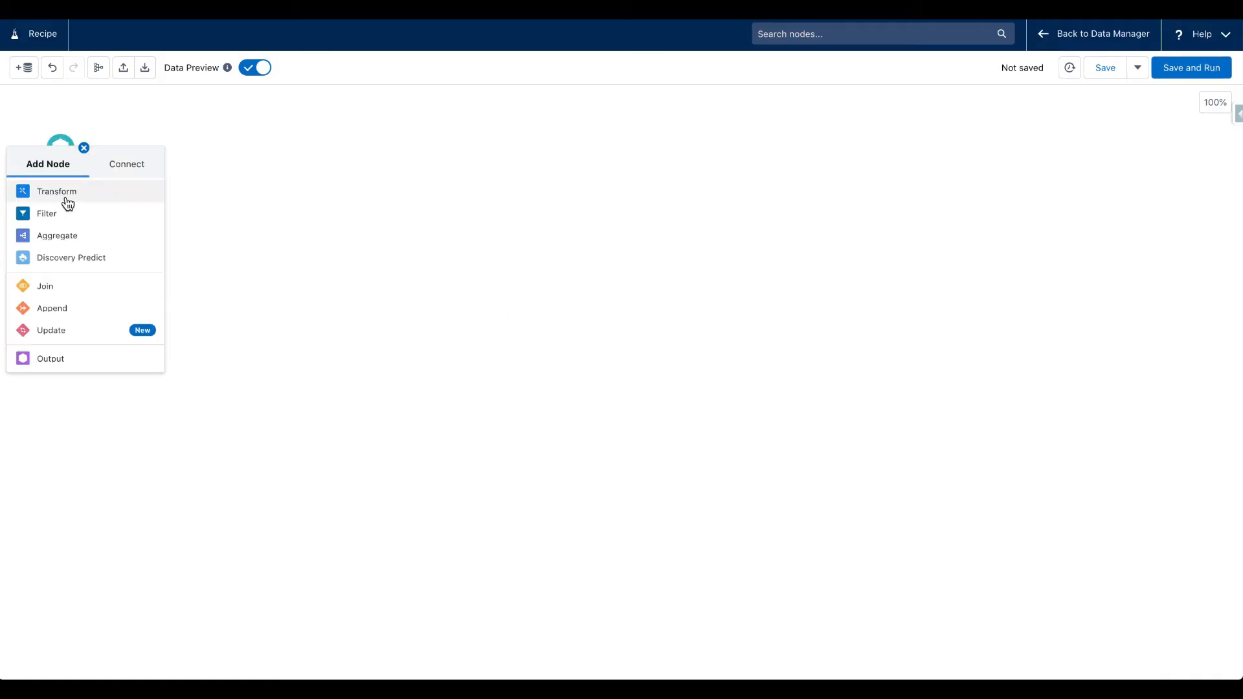
{"action": "left_click", "coordinate": [57, 191]}
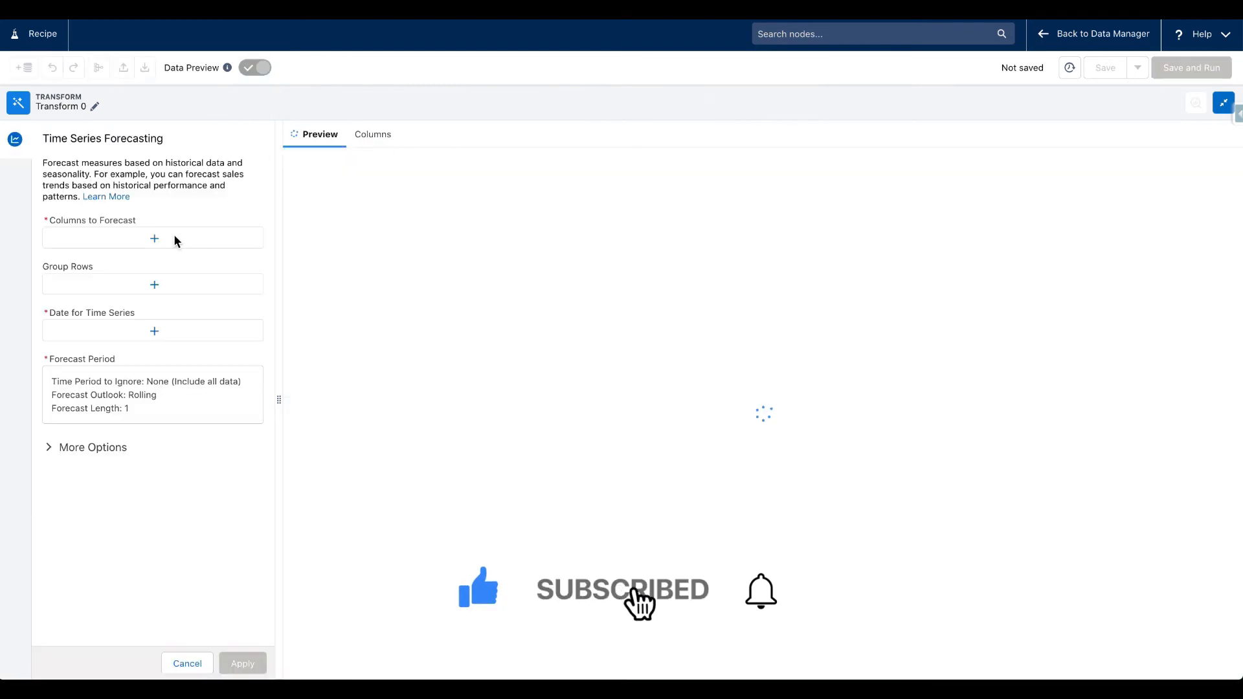
{"action": "left_click", "coordinate": [154, 239]}
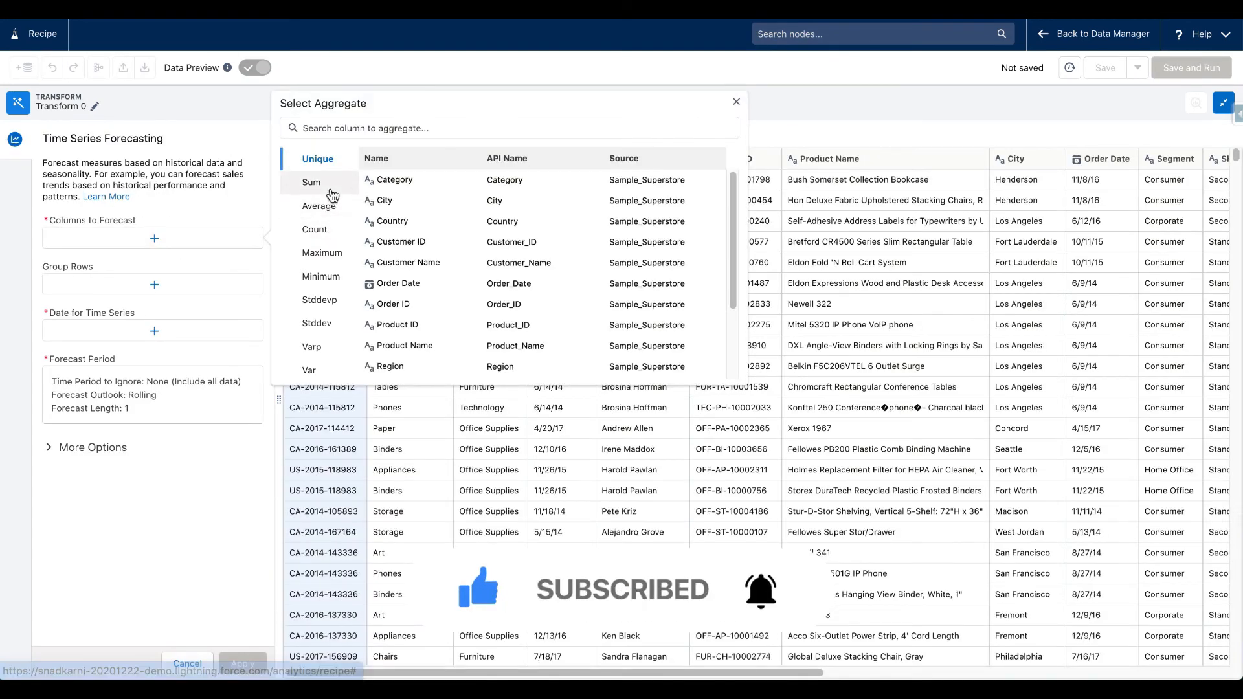
{"action": "left_click", "coordinate": [311, 181]}
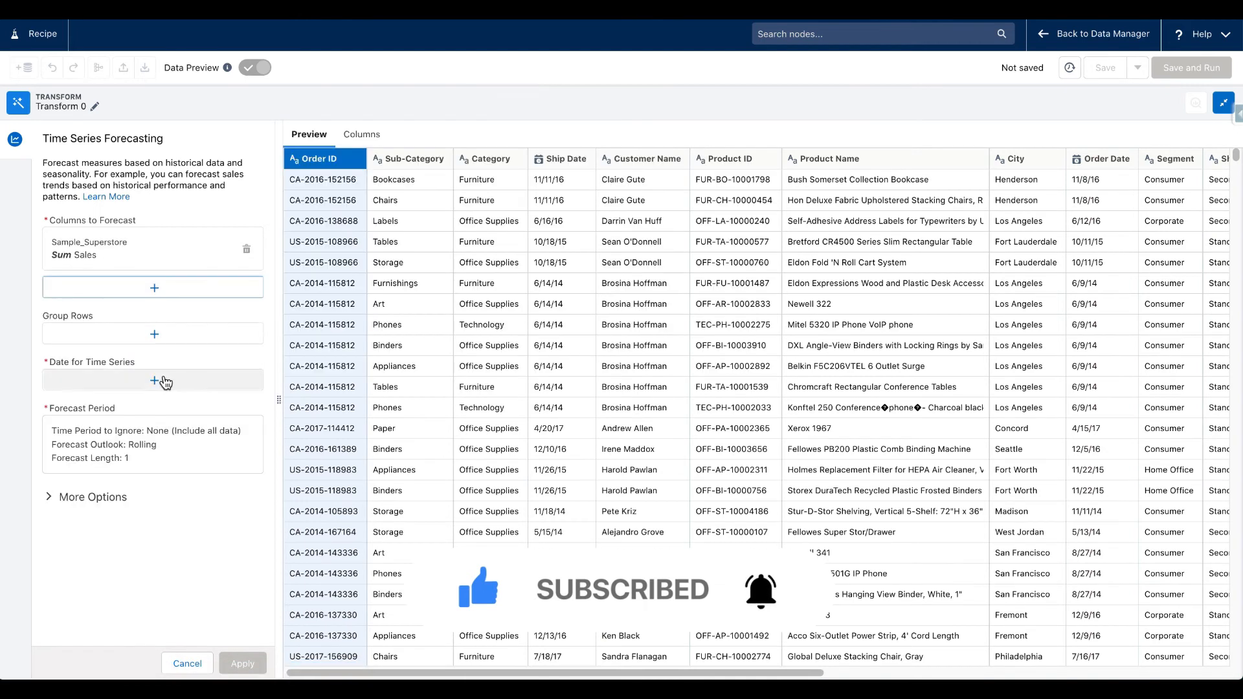
{"action": "left_click", "coordinate": [154, 382]}
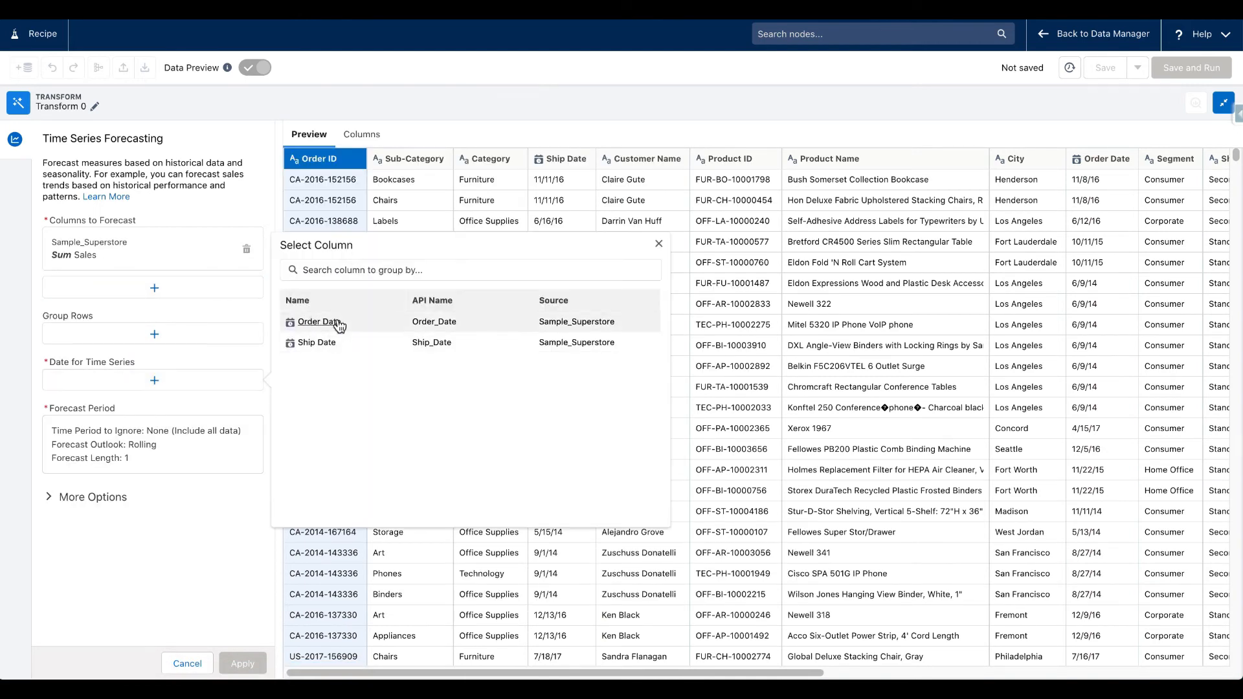
{"action": "left_click", "coordinate": [318, 321]}
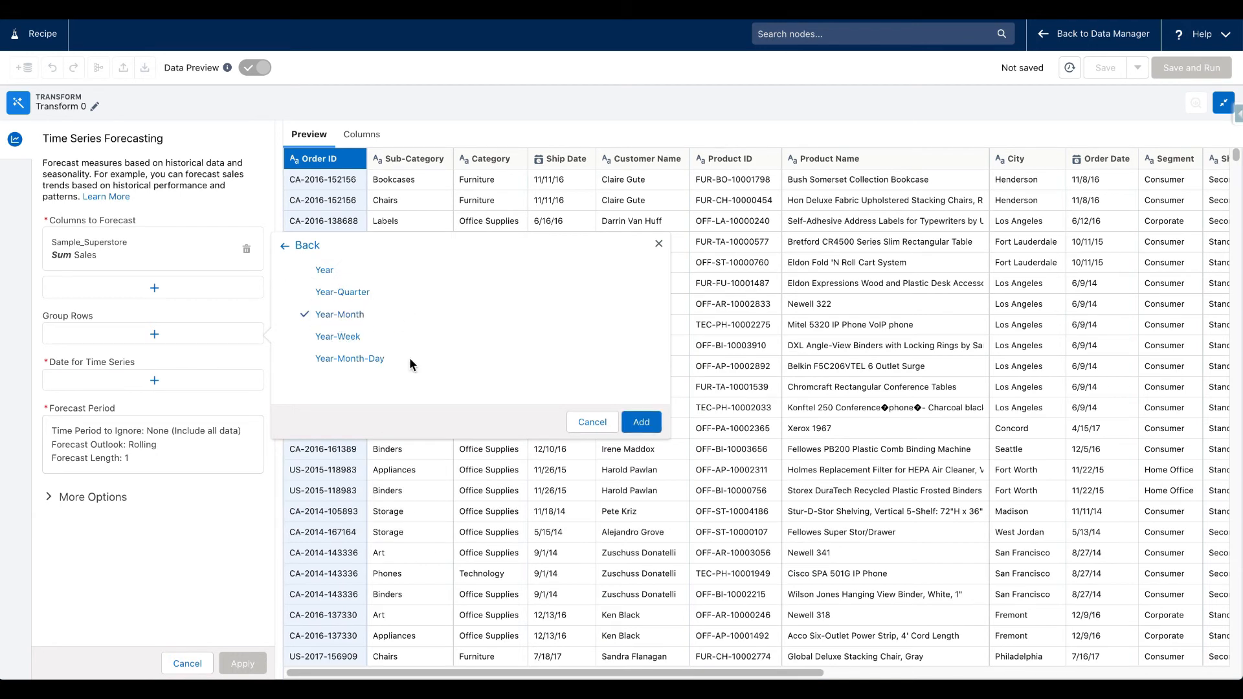
{"action": "left_click", "coordinate": [639, 421]}
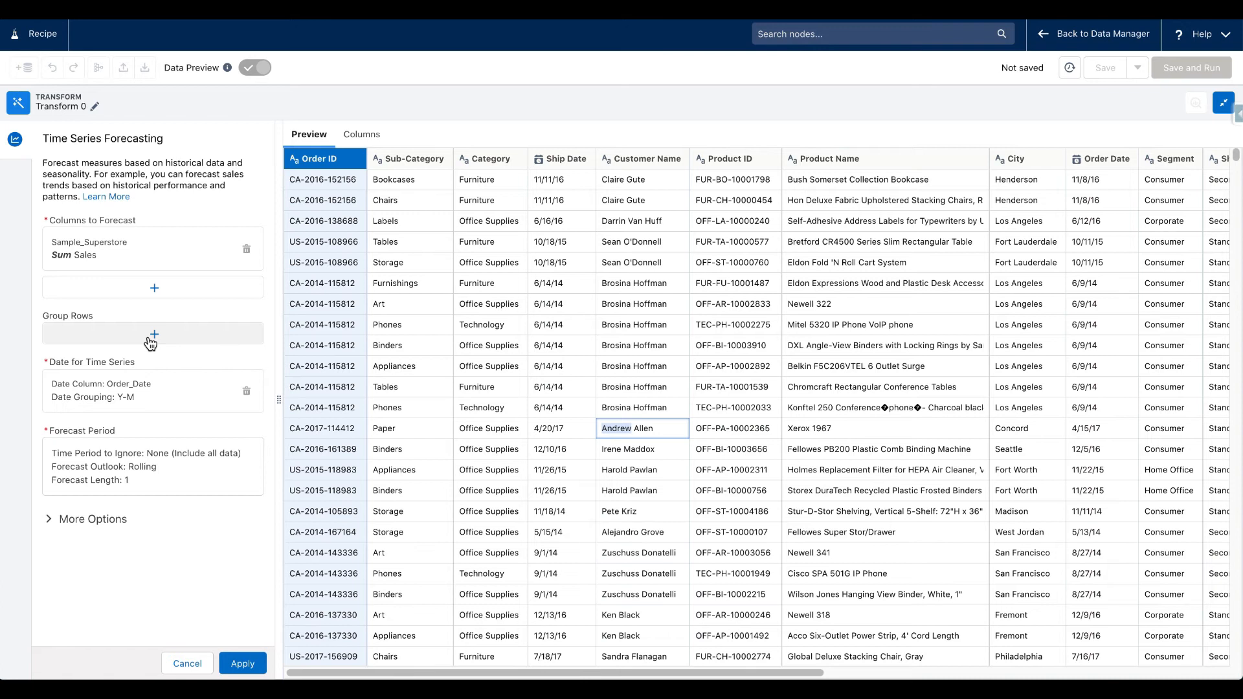
{"action": "left_click", "coordinate": [154, 334]}
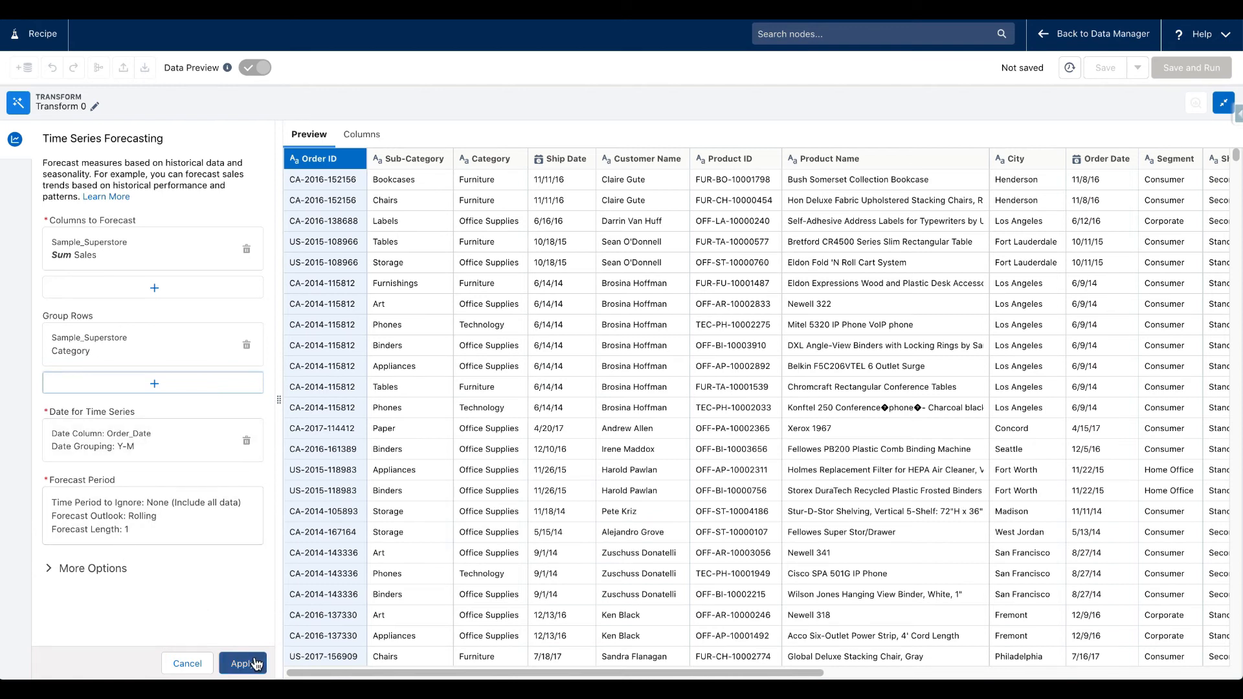
{"action": "left_click", "coordinate": [243, 663]}
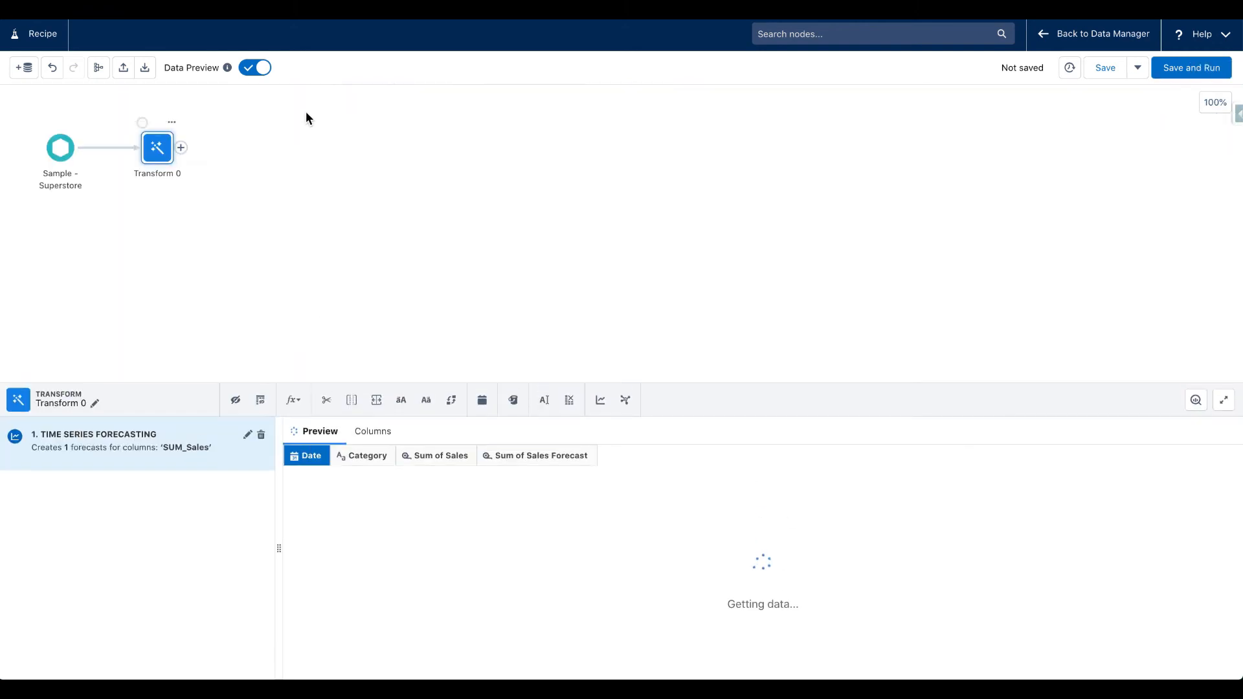
- Add an Output node after Transform 0 writing the dataset 'Time Series - Version 2'
{"action": "left_click", "coordinate": [180, 148]}
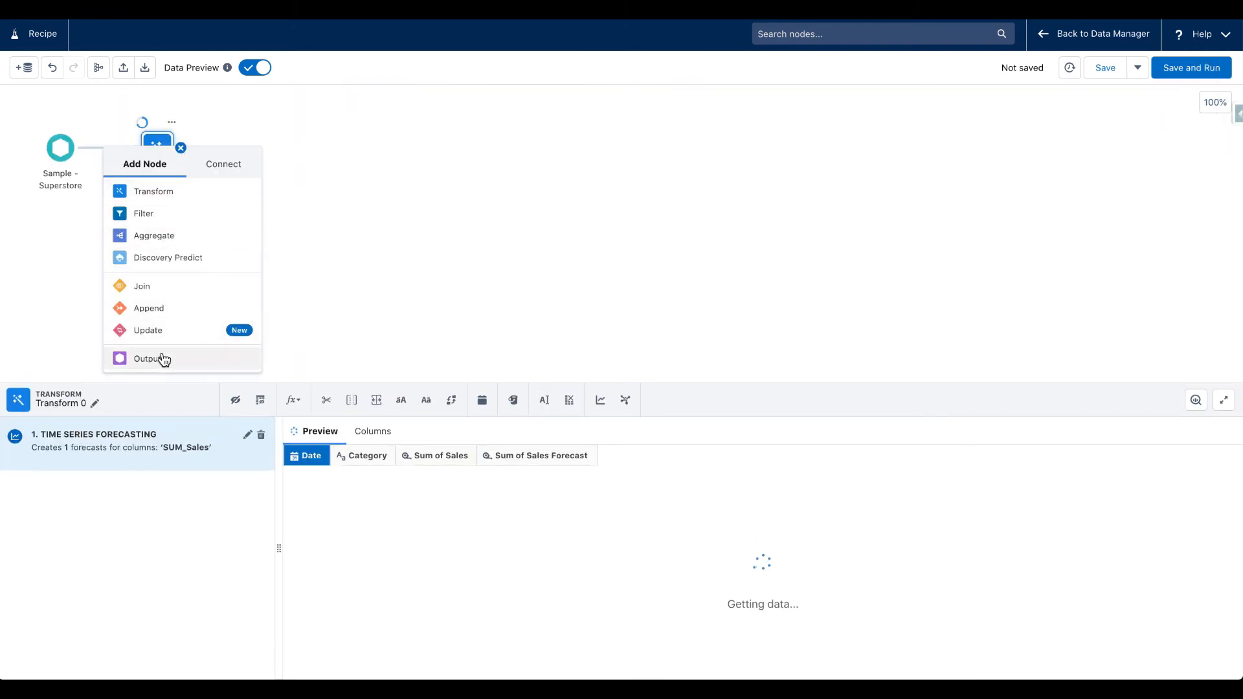
{"action": "left_click", "coordinate": [149, 358]}
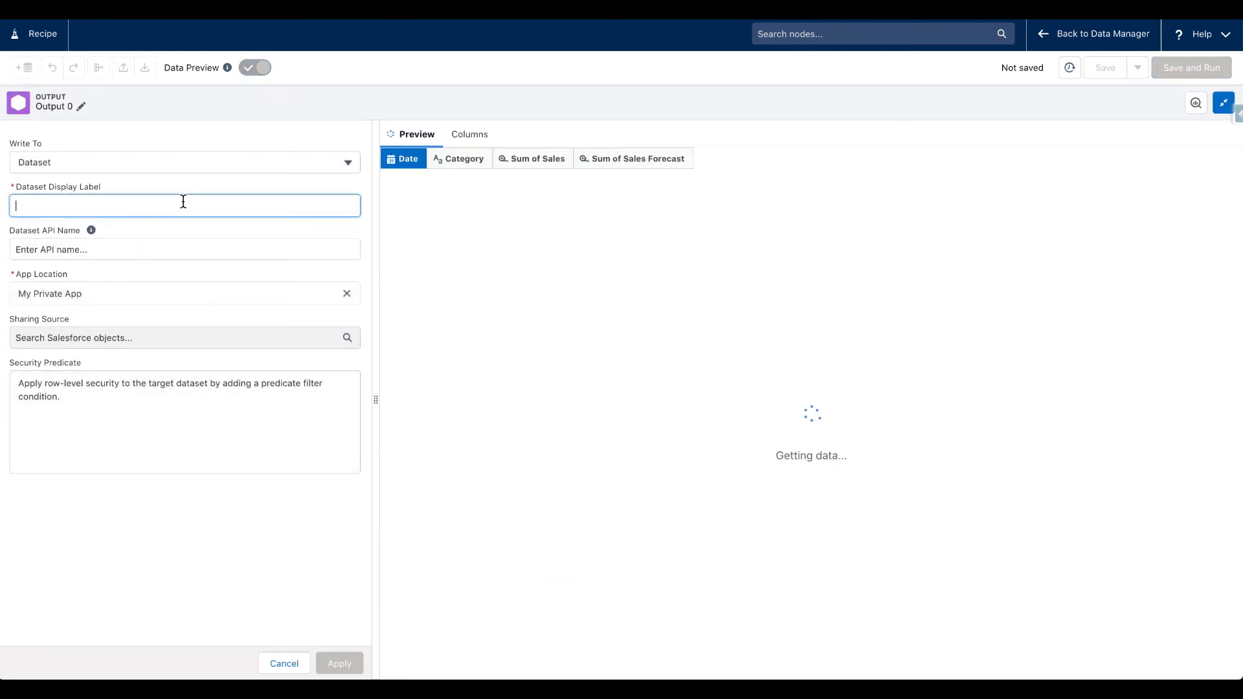
{"action": "type", "text": "Time Series - Version 2"}
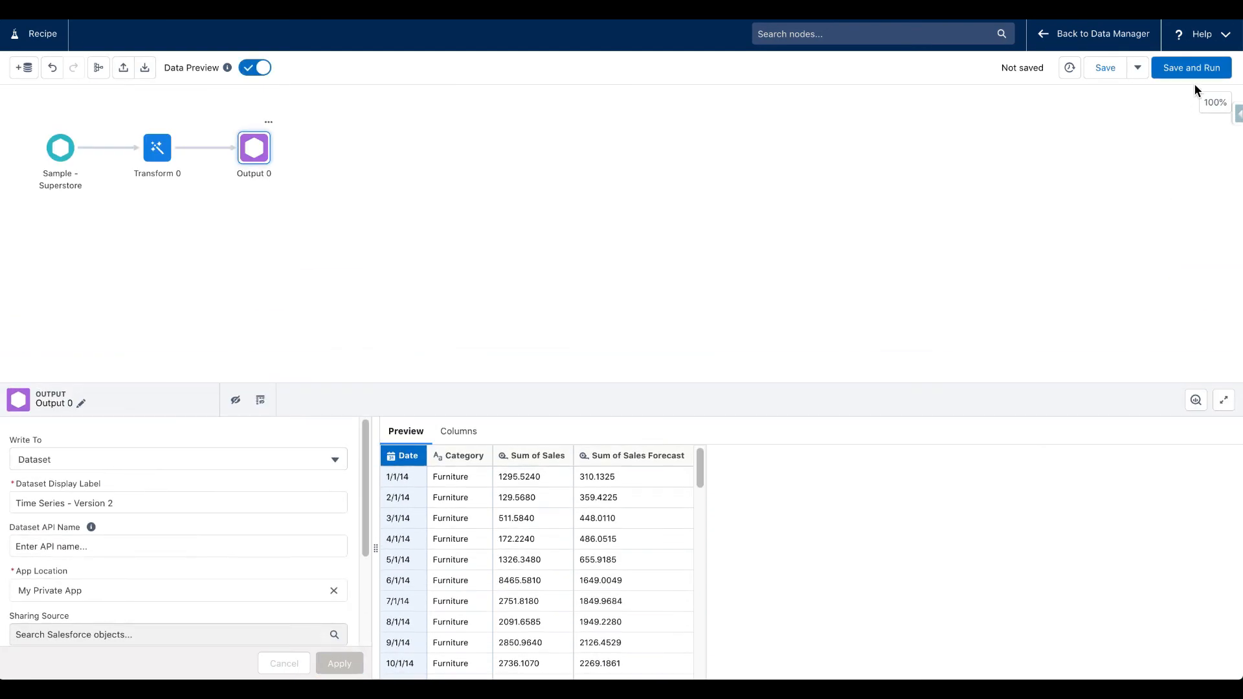
- Save the recipe as 'Tiome Series - Version 2', run it, and return to Data Manager
{"action": "left_click", "coordinate": [1104, 67]}
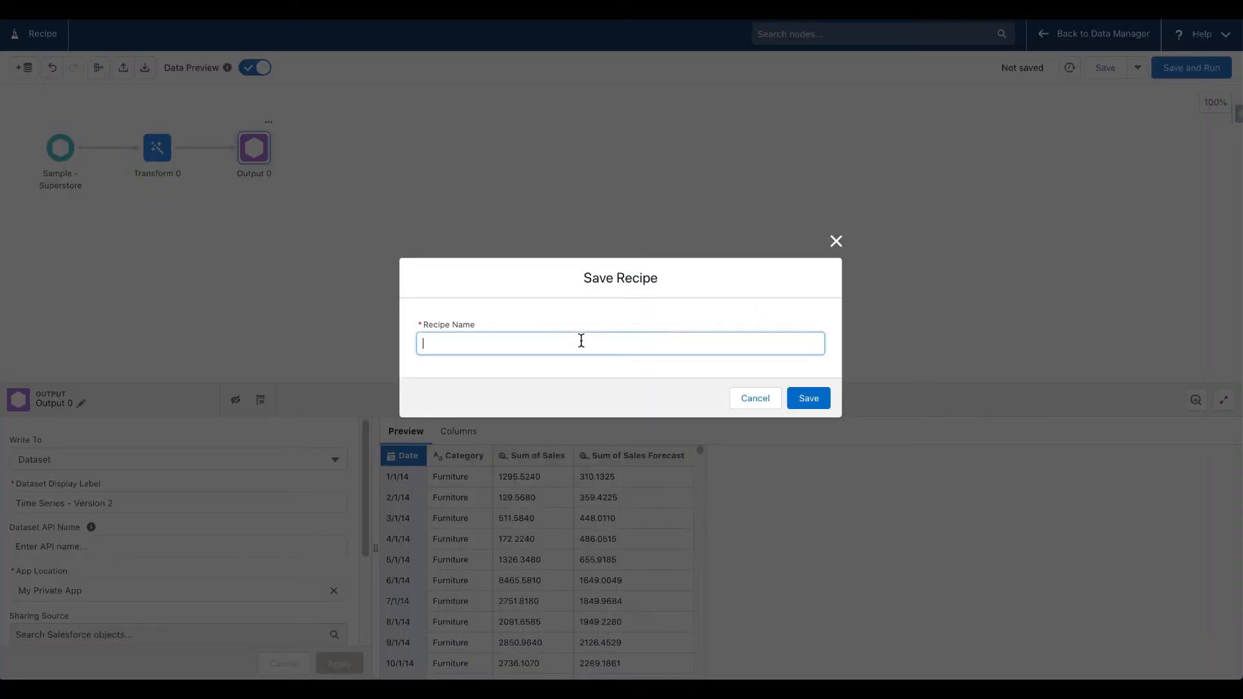
{"action": "type", "text": "Tiome Series - Versio"}
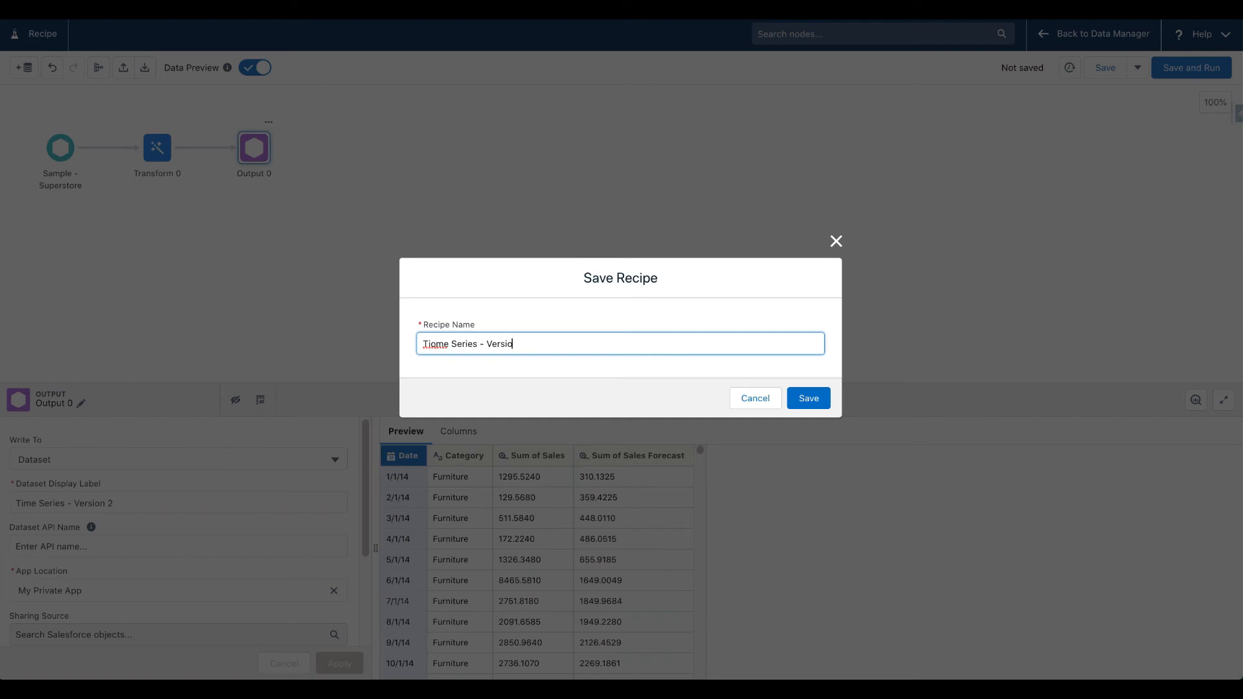
{"action": "left_click", "coordinate": [807, 398]}
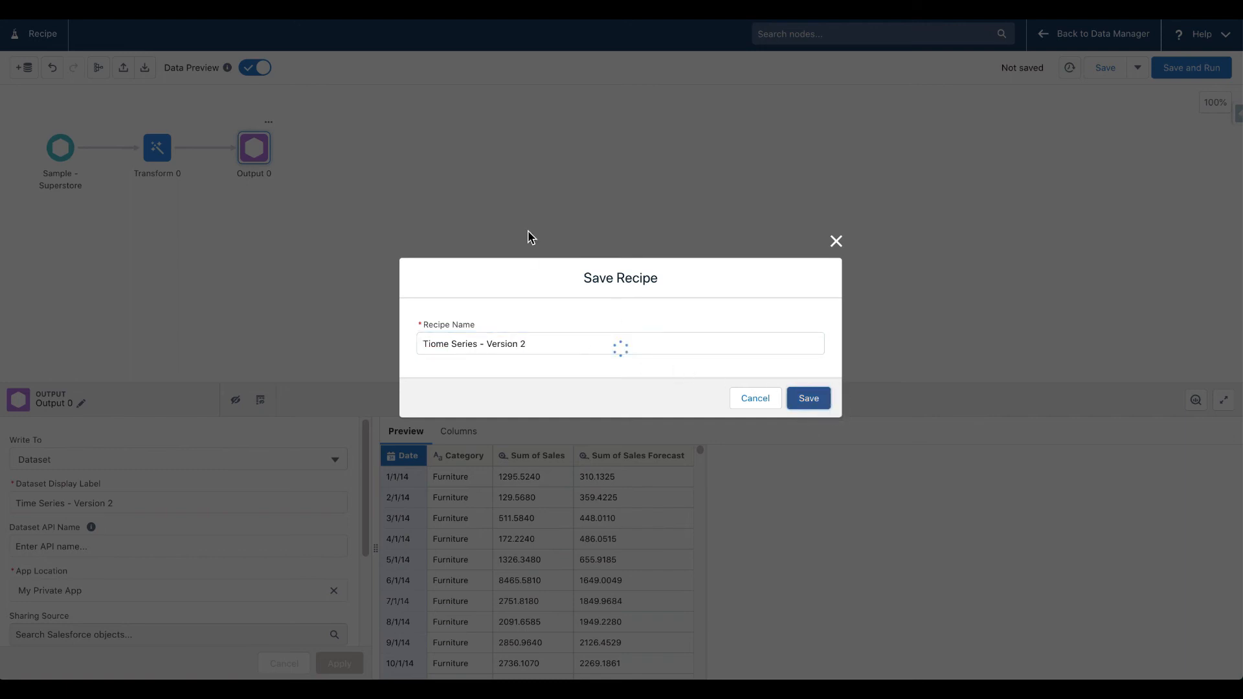
{"action": "left_click", "coordinate": [807, 398]}
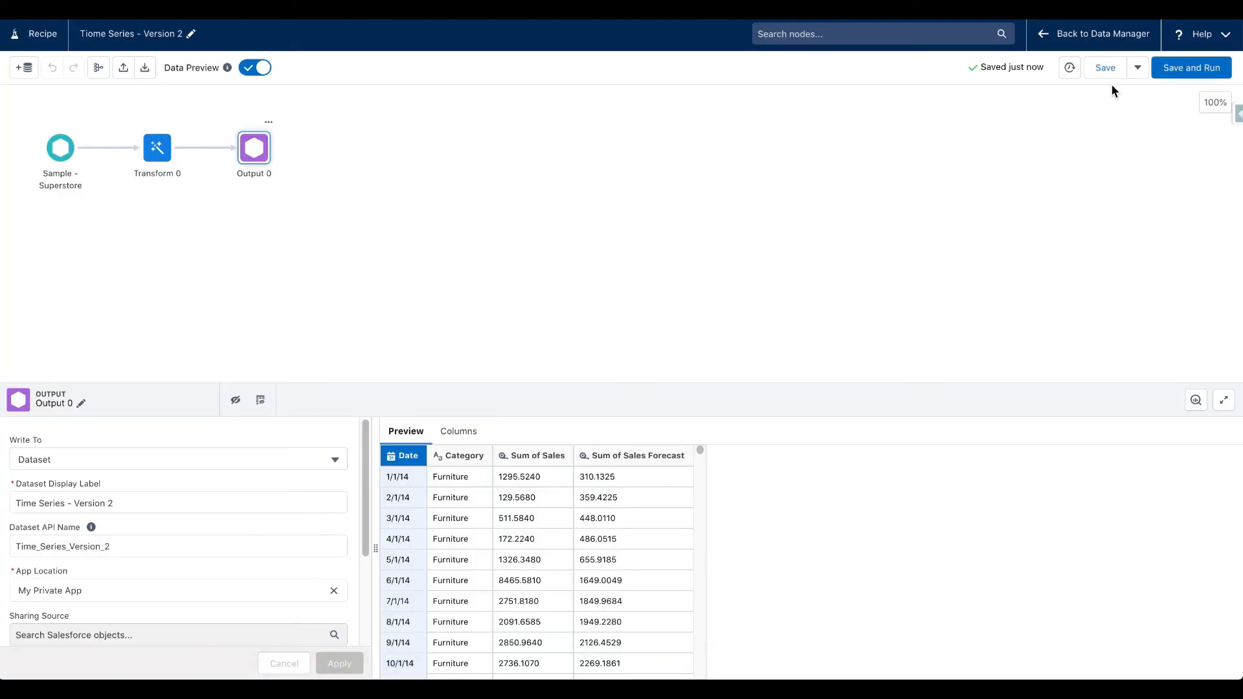
{"action": "left_click", "coordinate": [1190, 68]}
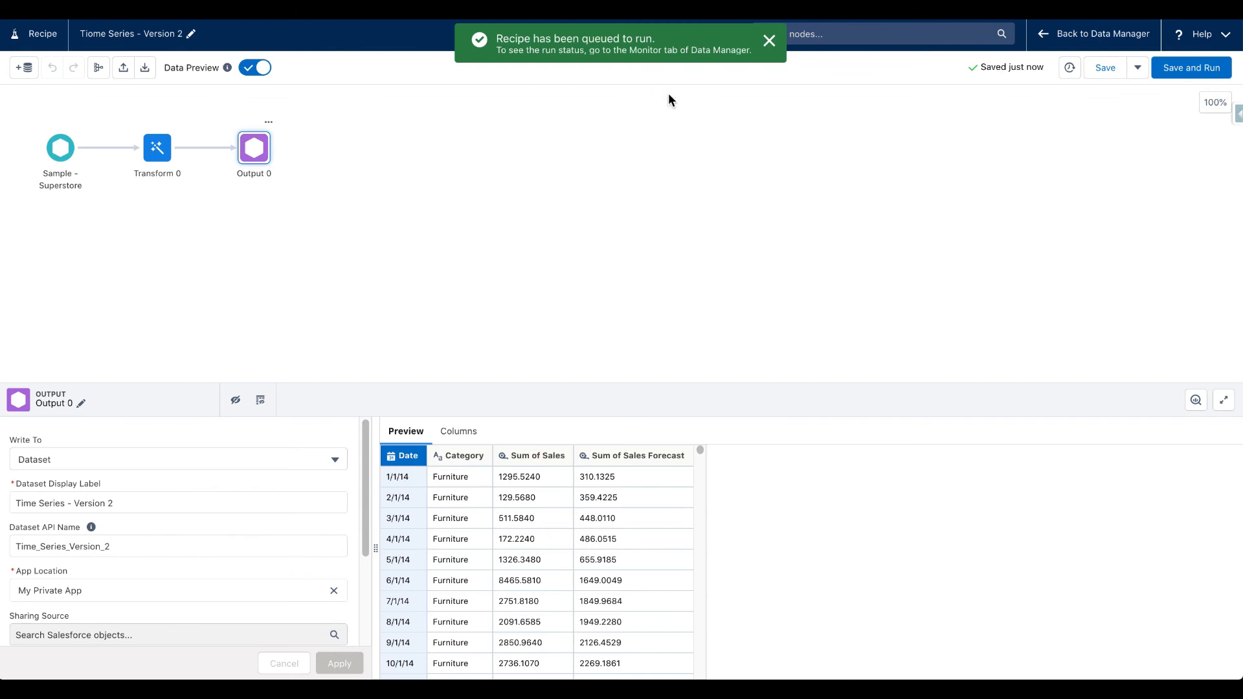
{"action": "left_click", "coordinate": [1101, 33]}
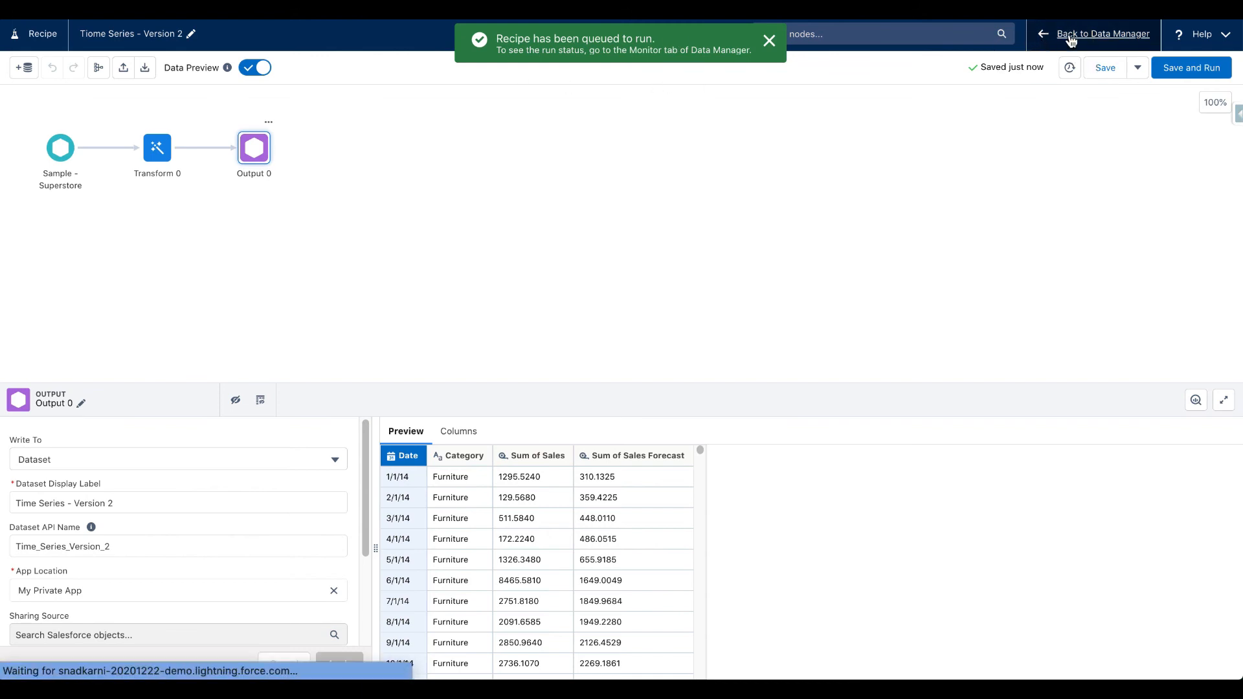
{"action": "left_click", "coordinate": [1102, 34]}
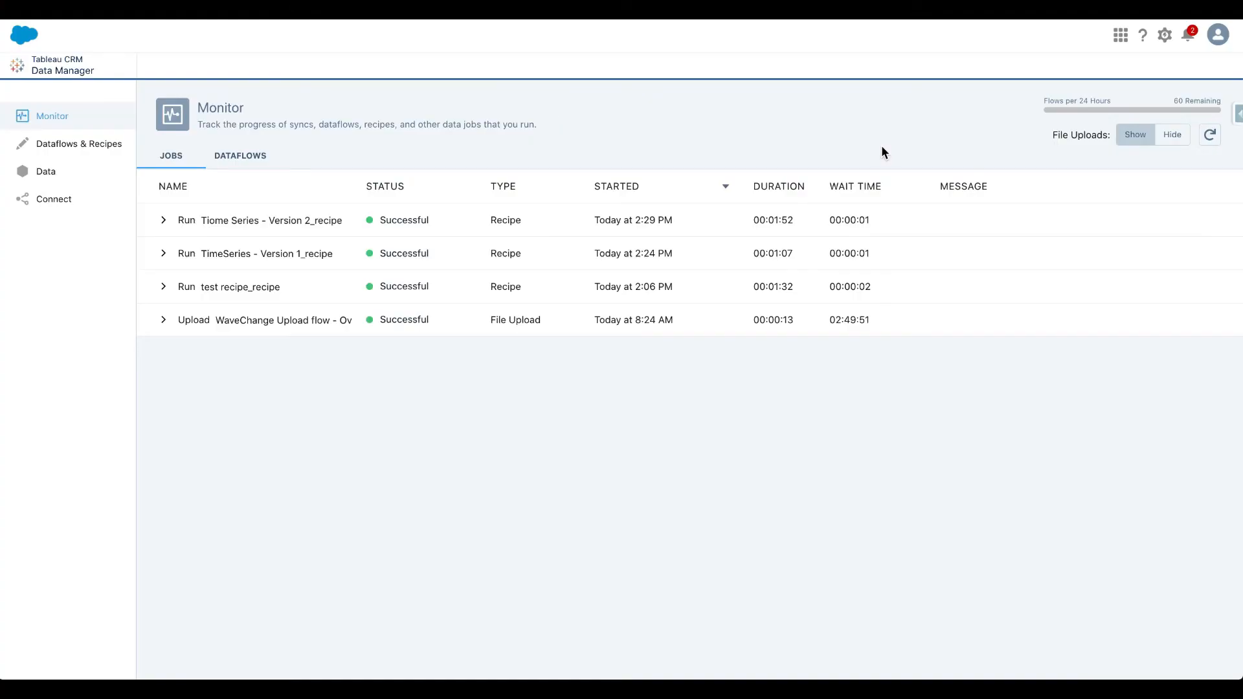
{"action": "mouse_move", "coordinate": [960, 146]}
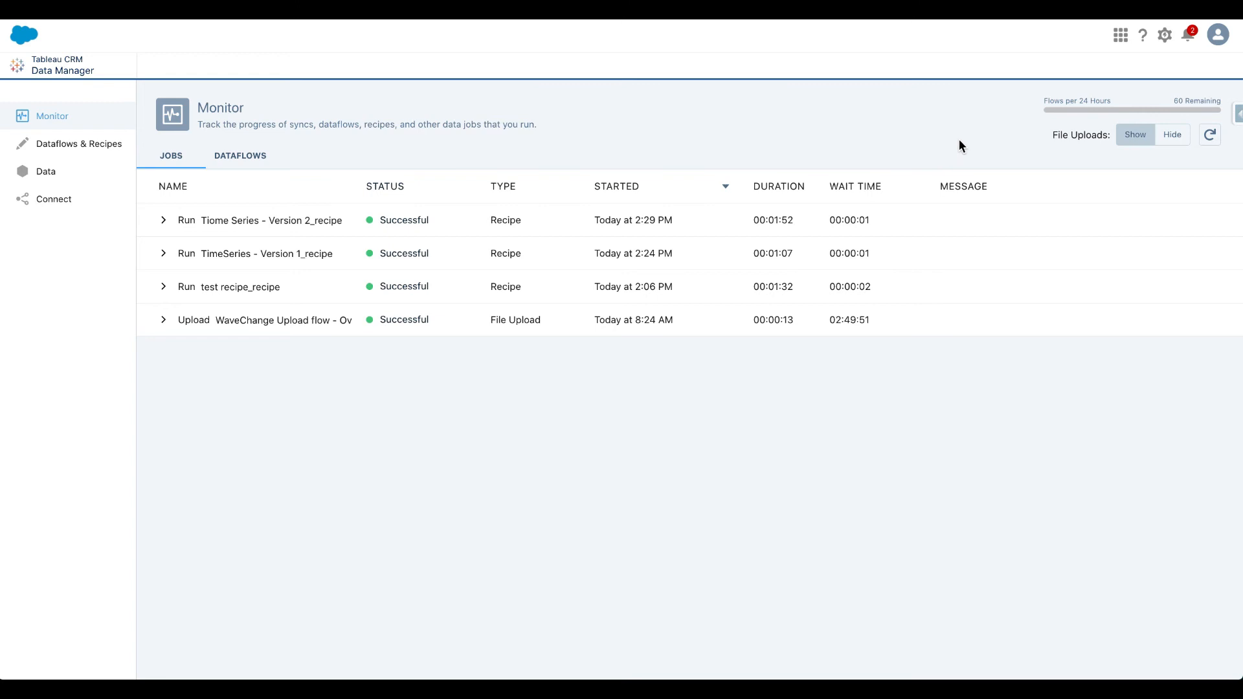
{"action": "mouse_move", "coordinate": [640, 127]}
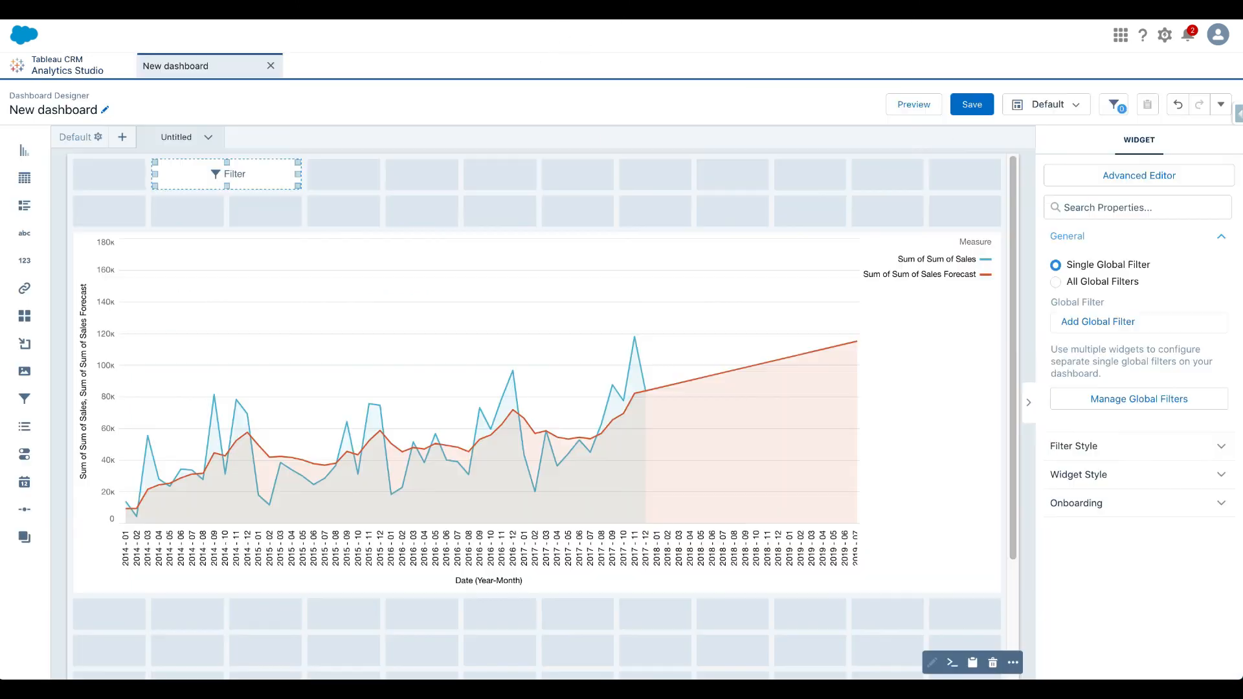
{"action": "mouse_move", "coordinate": [75, 71]}
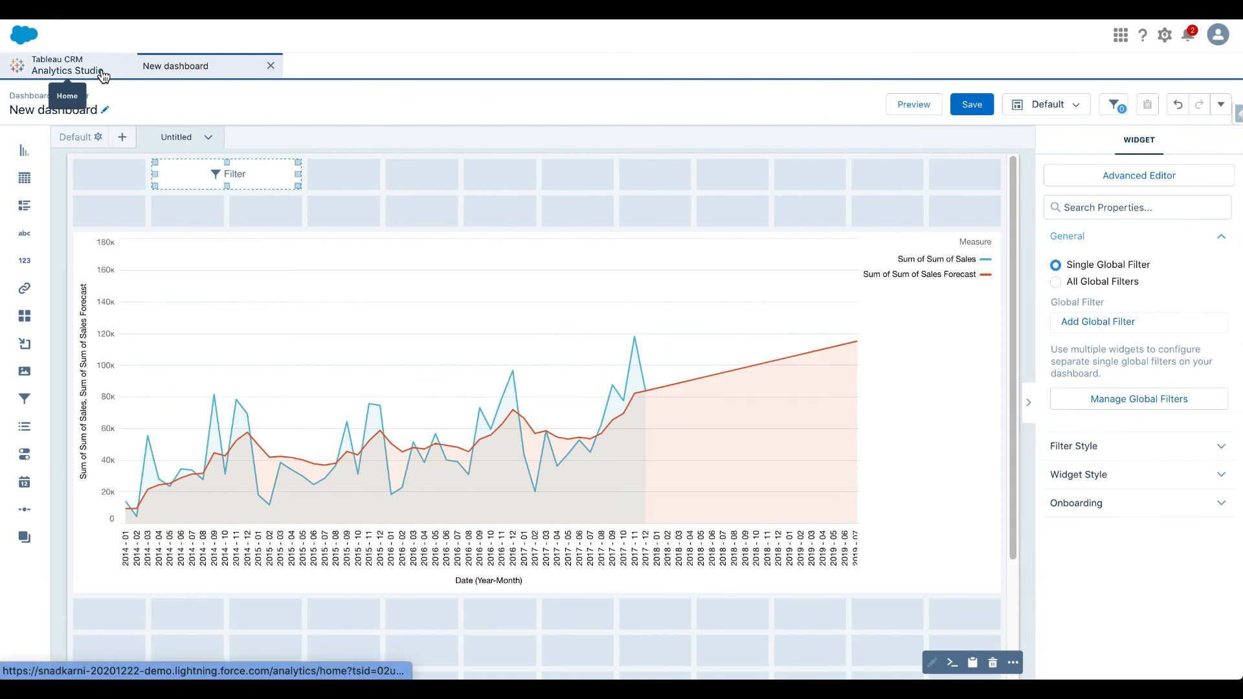
- Create a new dashboard and query the Time Series - Version 2 dataset, found by searching 'version 2'
{"action": "left_click", "coordinate": [67, 64]}
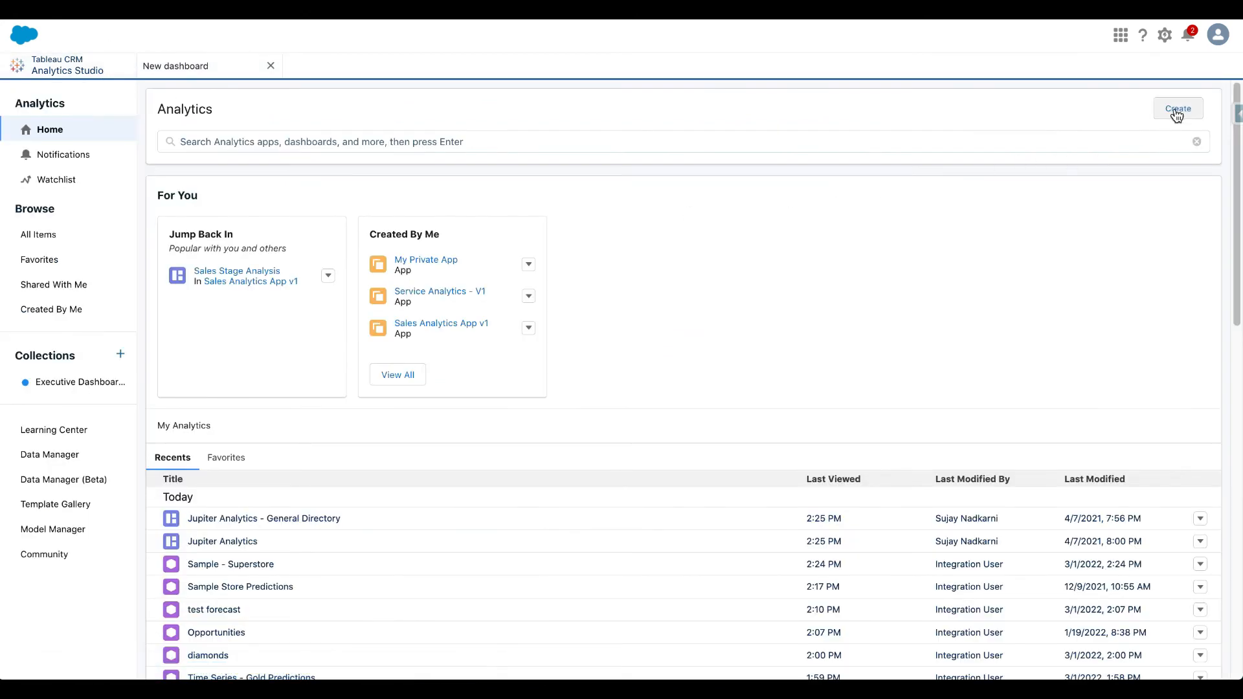
{"action": "mouse_move", "coordinate": [763, 269]}
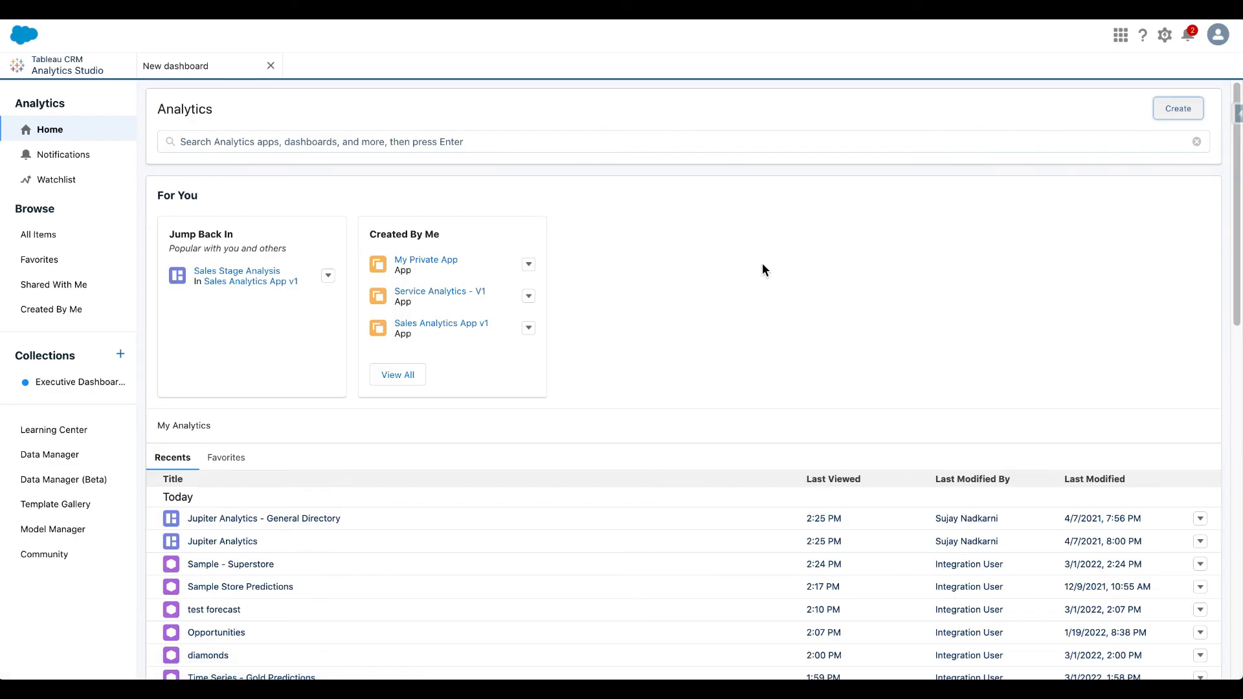
{"action": "left_click", "coordinate": [1176, 108]}
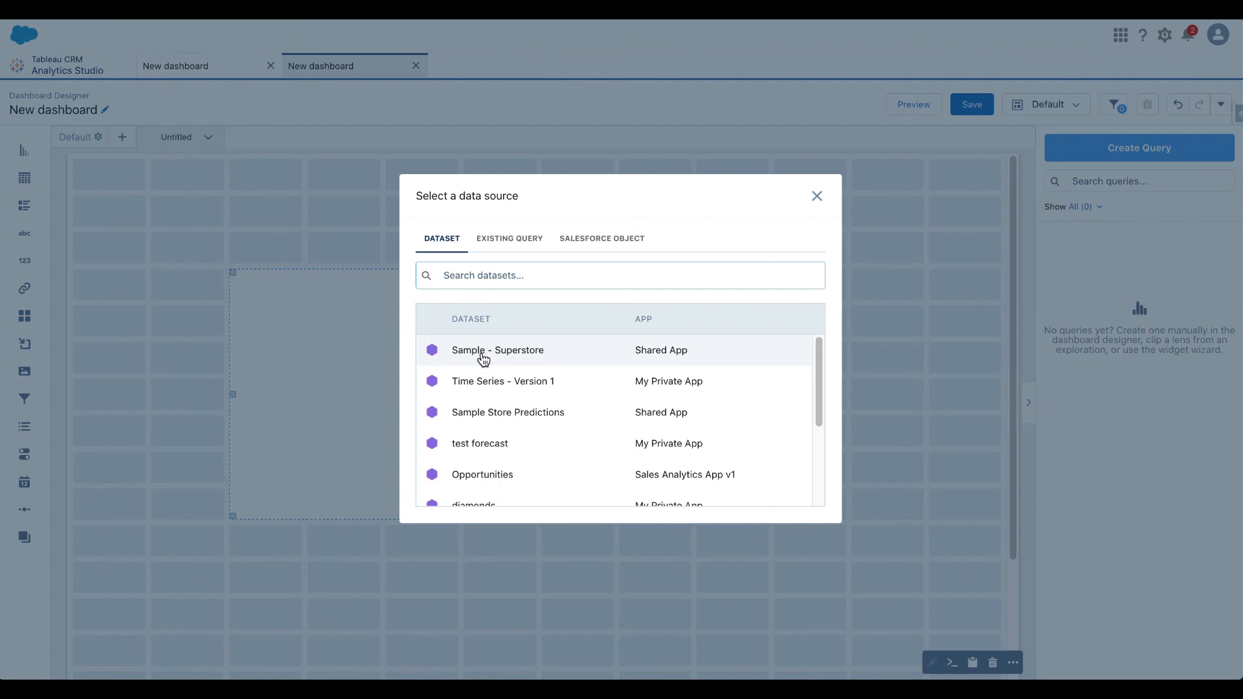
{"action": "type", "text": "v"}
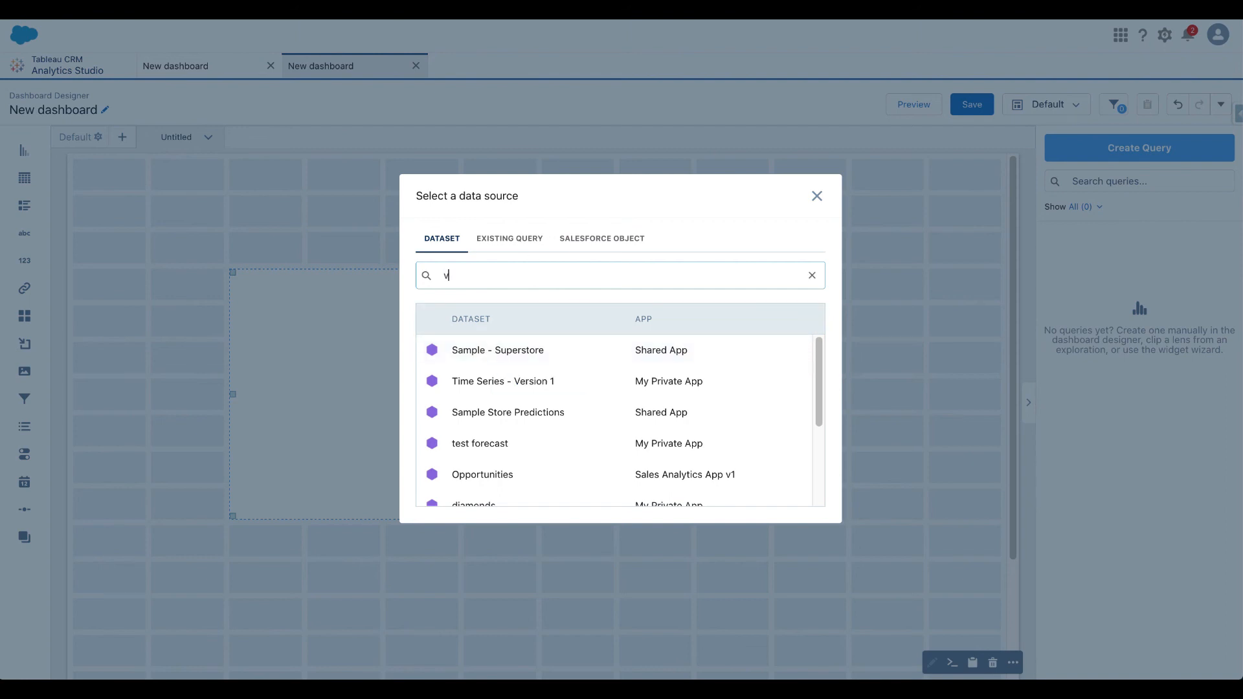
{"action": "type", "text": "ersion 2"}
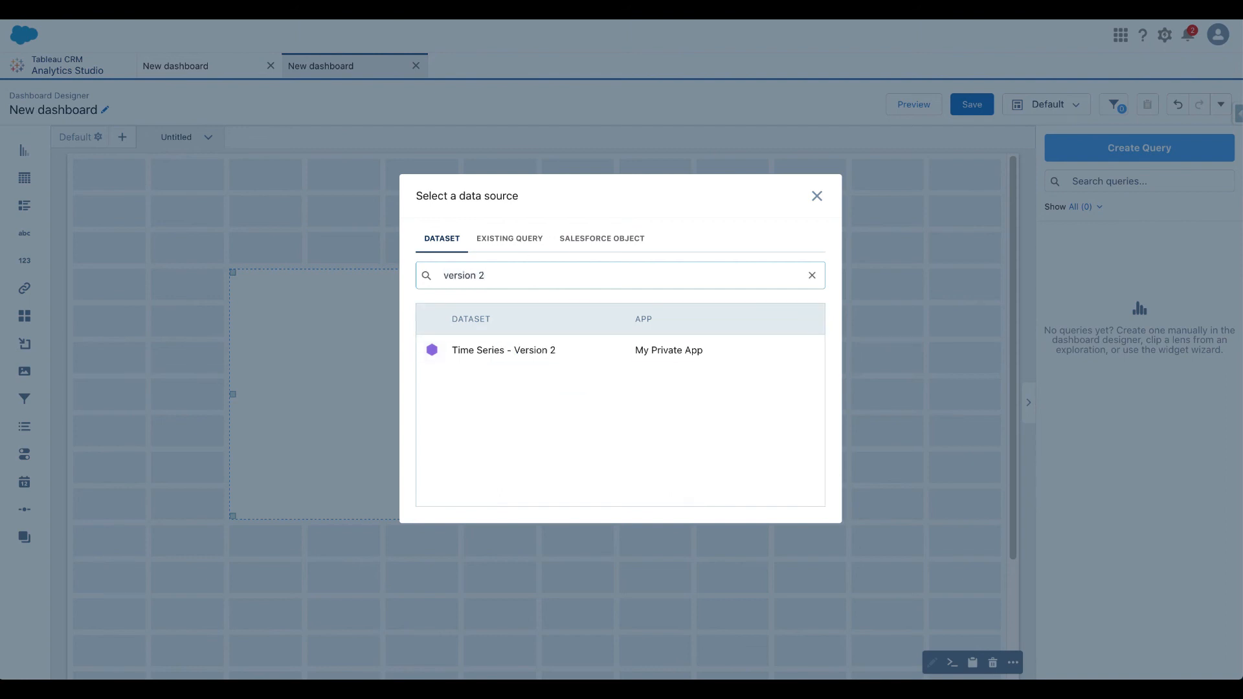
{"action": "left_click", "coordinate": [503, 350]}
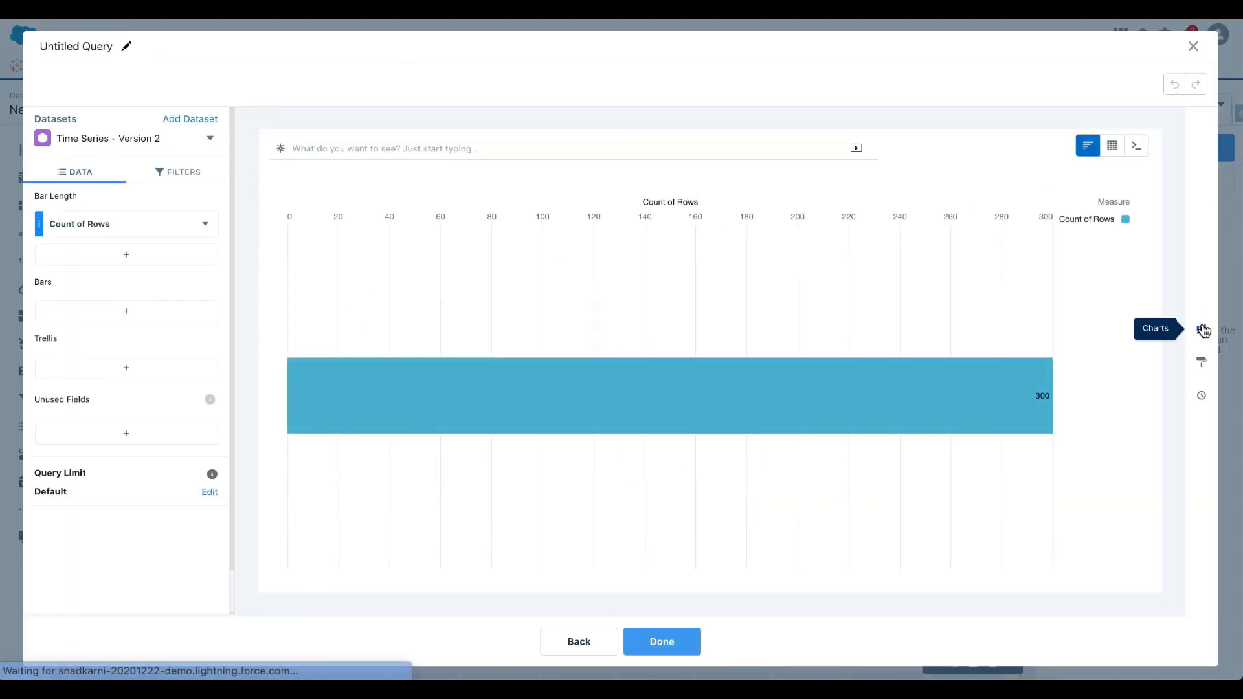
- Build a line chart of Sum of Sales and Sum of Sales Forecast on a single axis
{"action": "left_click", "coordinate": [1201, 329]}
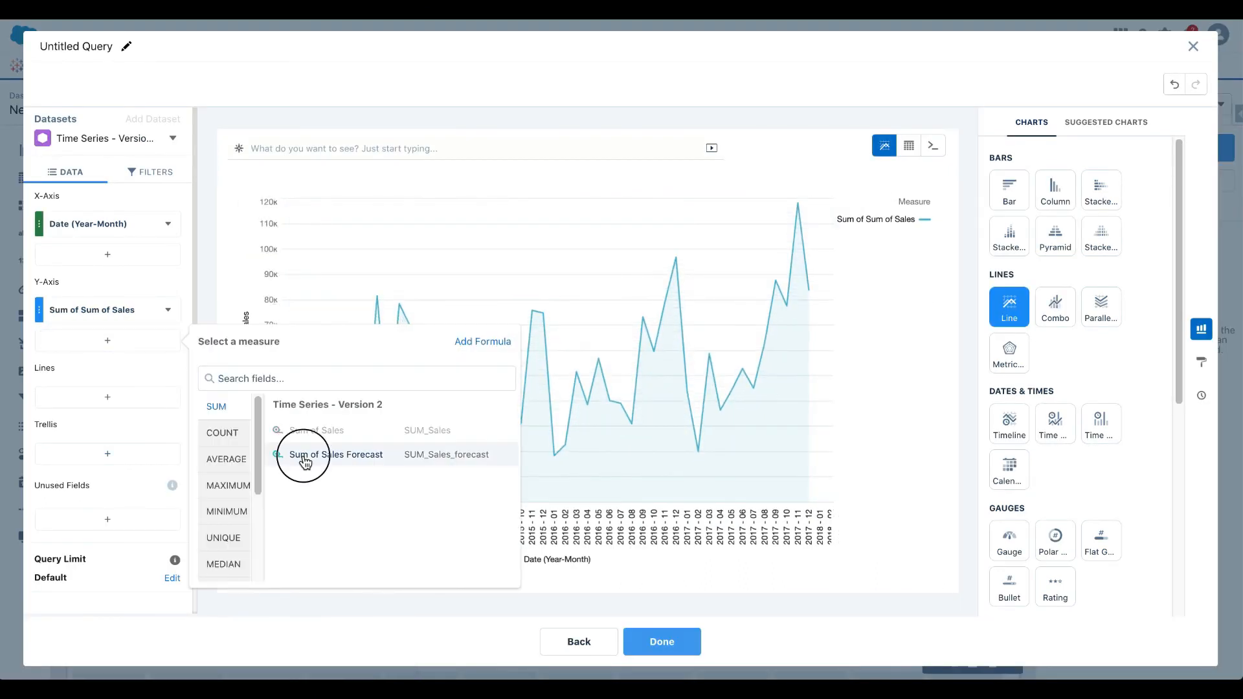
{"action": "left_click", "coordinate": [335, 454]}
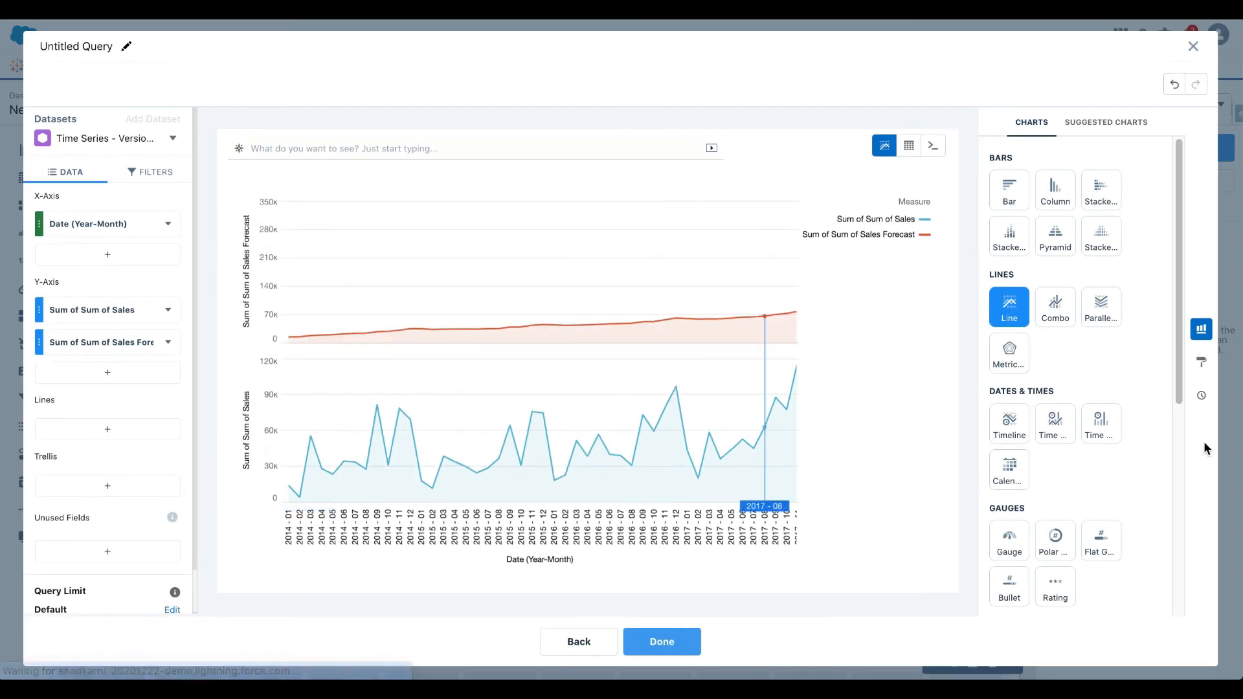
{"action": "left_click", "coordinate": [1200, 363]}
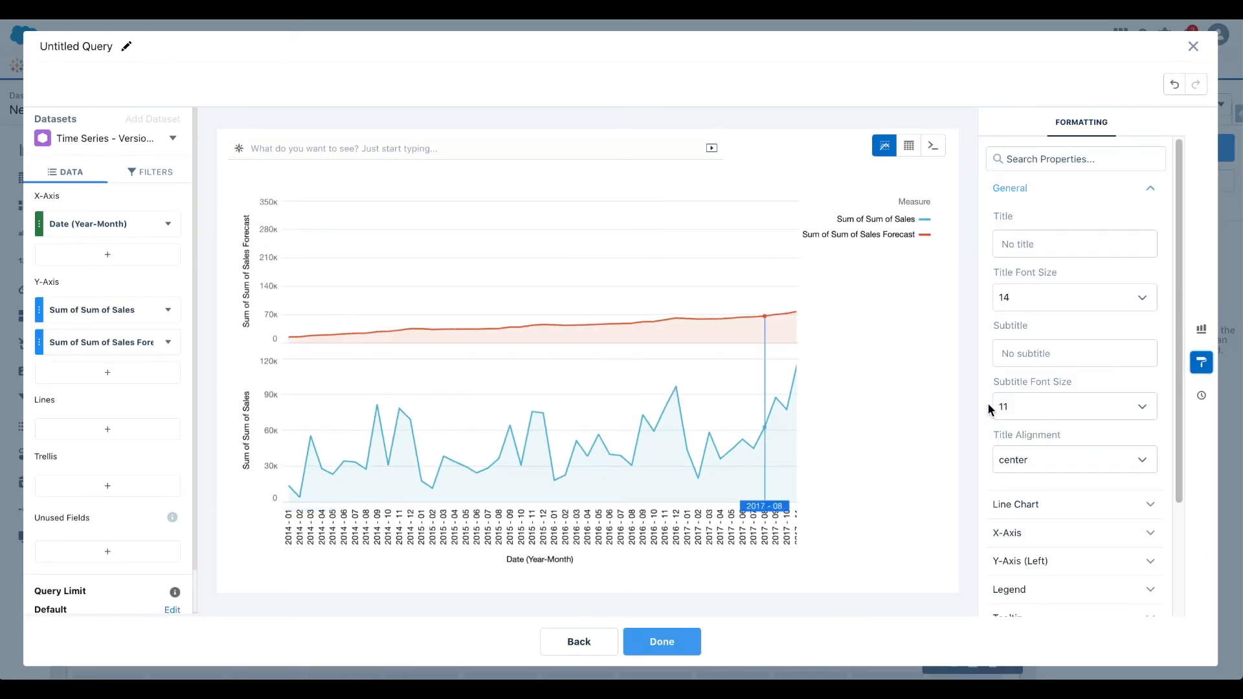
{"action": "left_click", "coordinate": [1015, 505]}
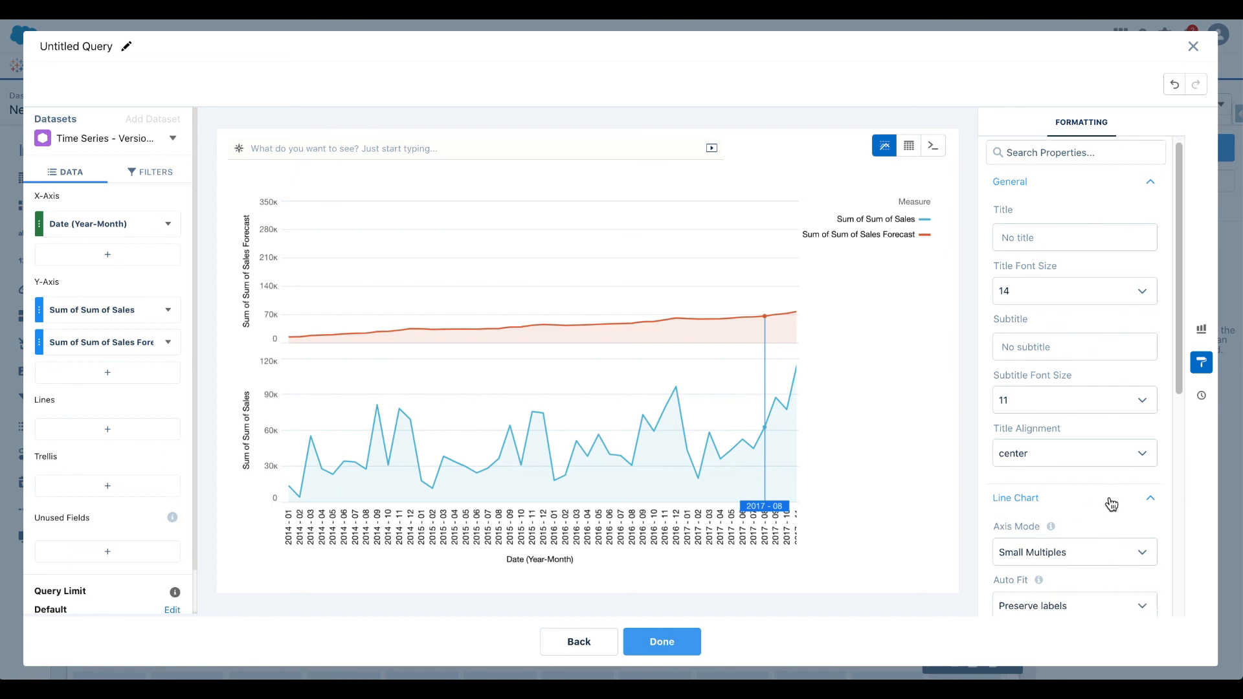
{"action": "left_click", "coordinate": [1073, 551]}
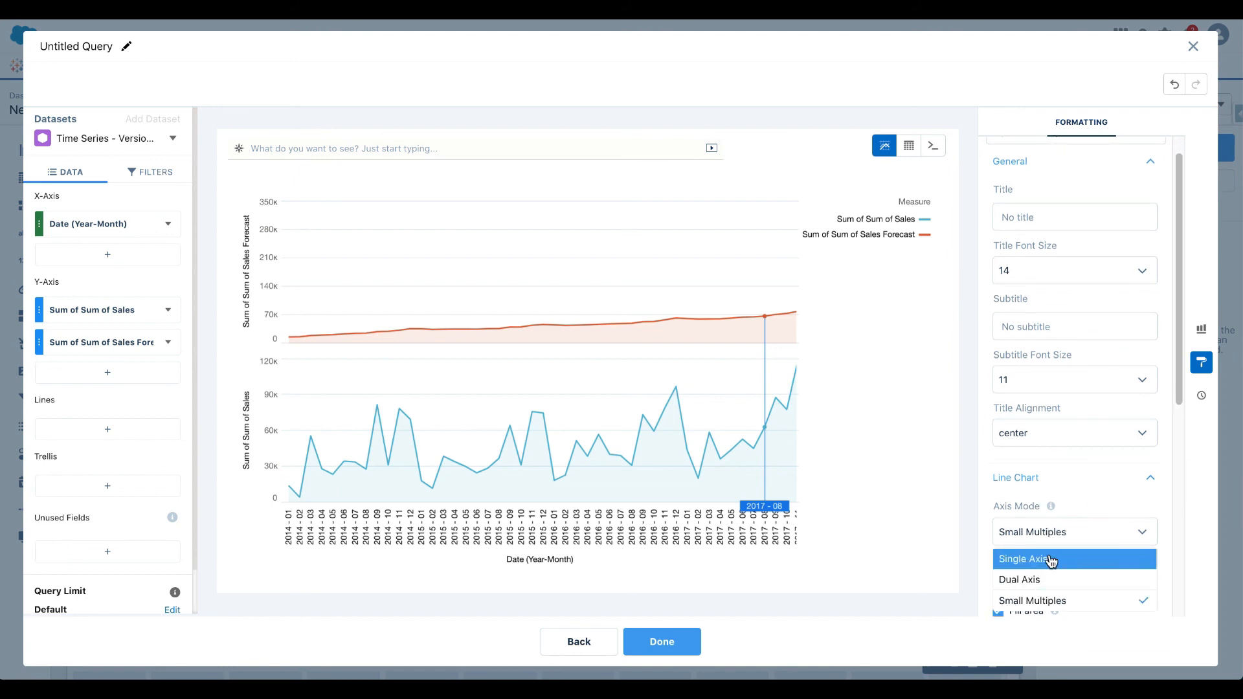
{"action": "left_click", "coordinate": [1027, 558]}
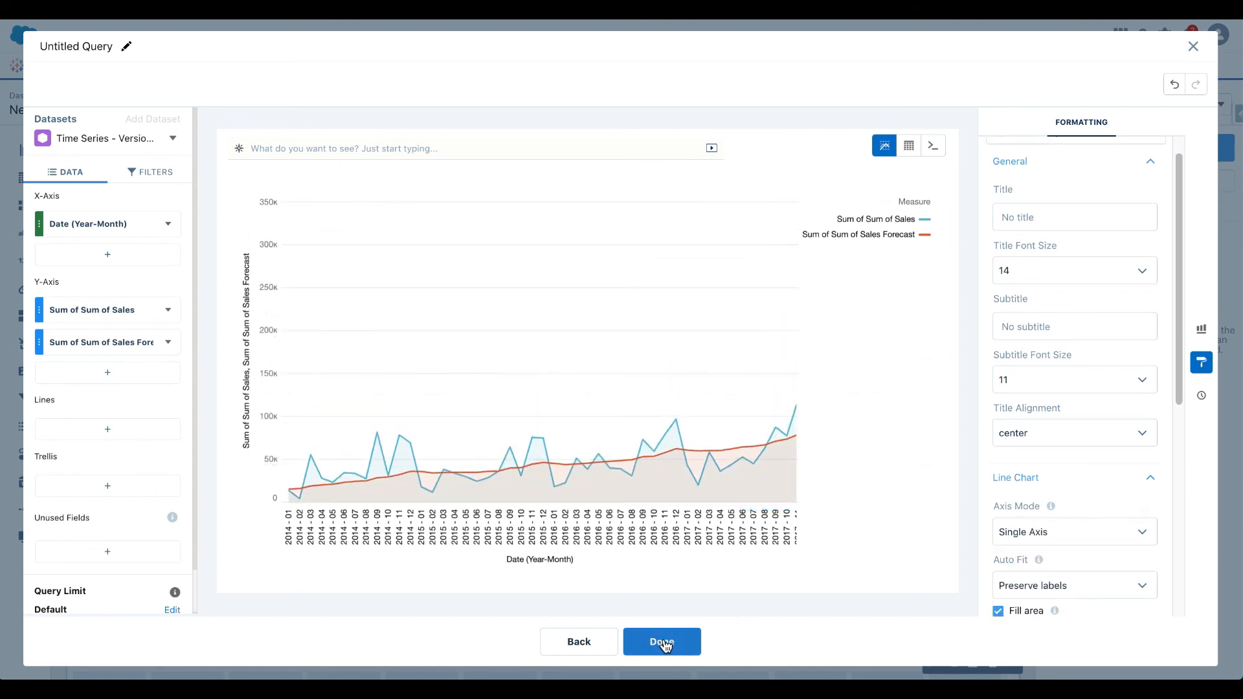
{"action": "left_click", "coordinate": [661, 641]}
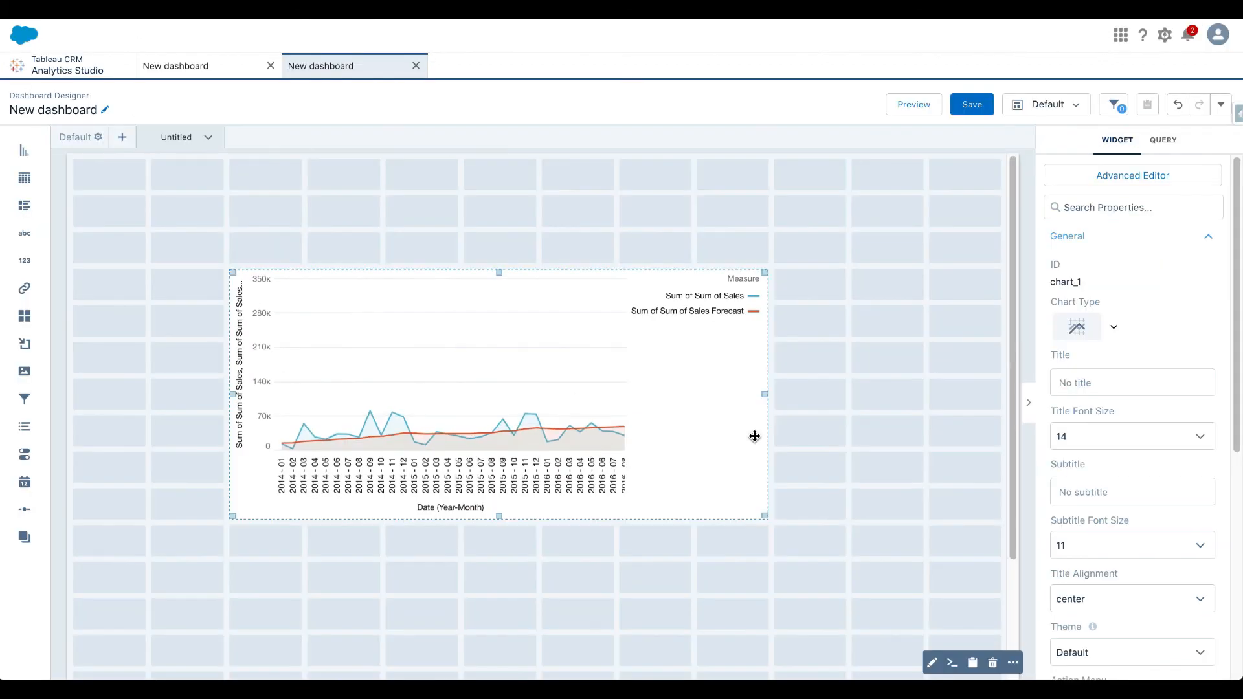
- Widen the sales chart and add a Category filter widget above it
{"action": "left_click", "coordinate": [1161, 140]}
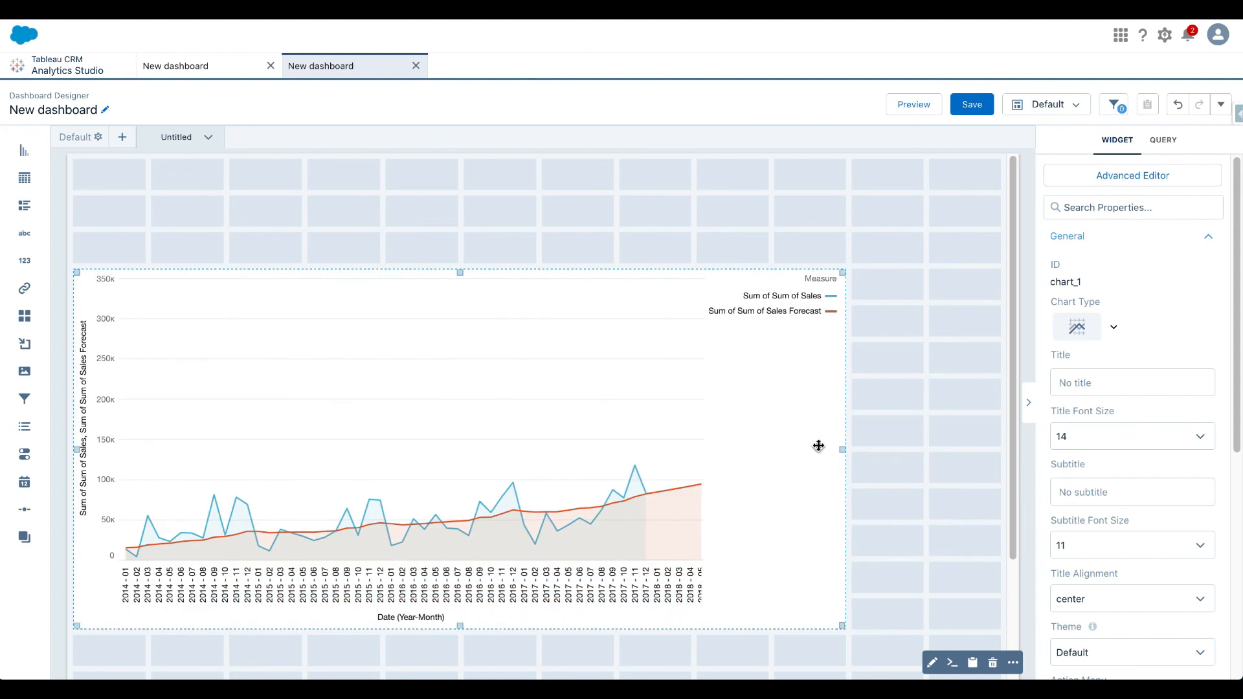
{"action": "mouse_move", "coordinate": [25, 399]}
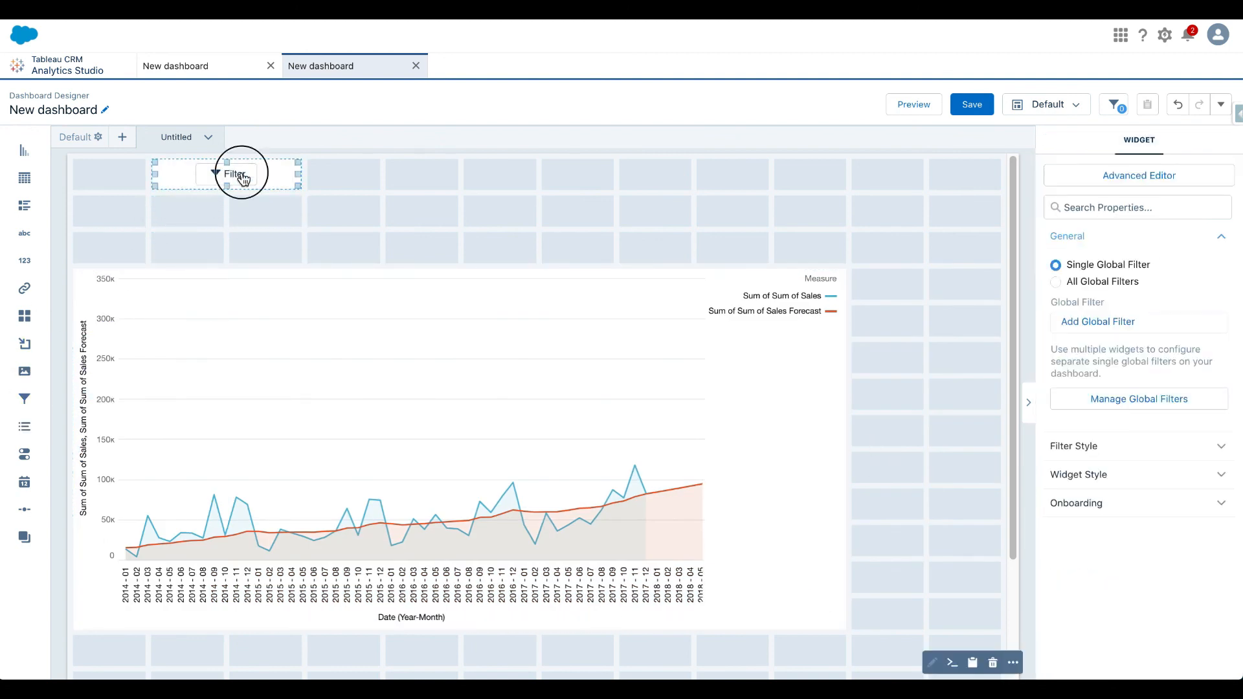
{"action": "left_click", "coordinate": [233, 173]}
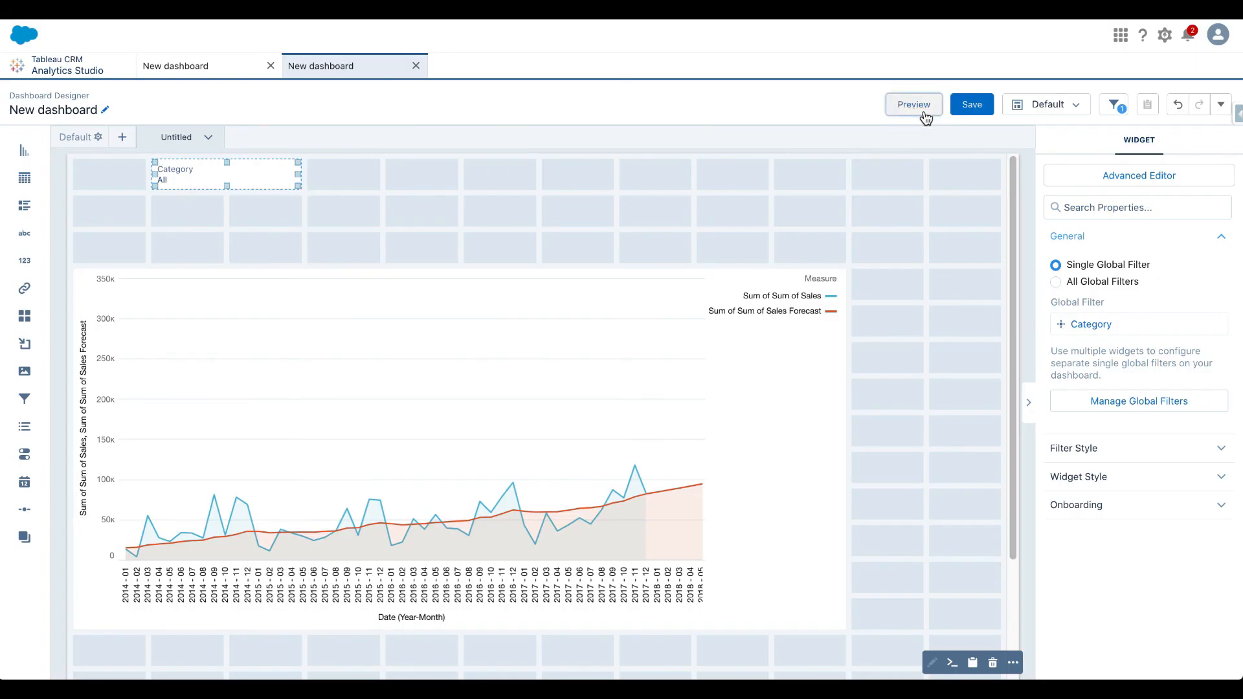
- Preview the dashboard and filter it to the Office Supplies category
{"action": "left_click", "coordinate": [912, 104]}
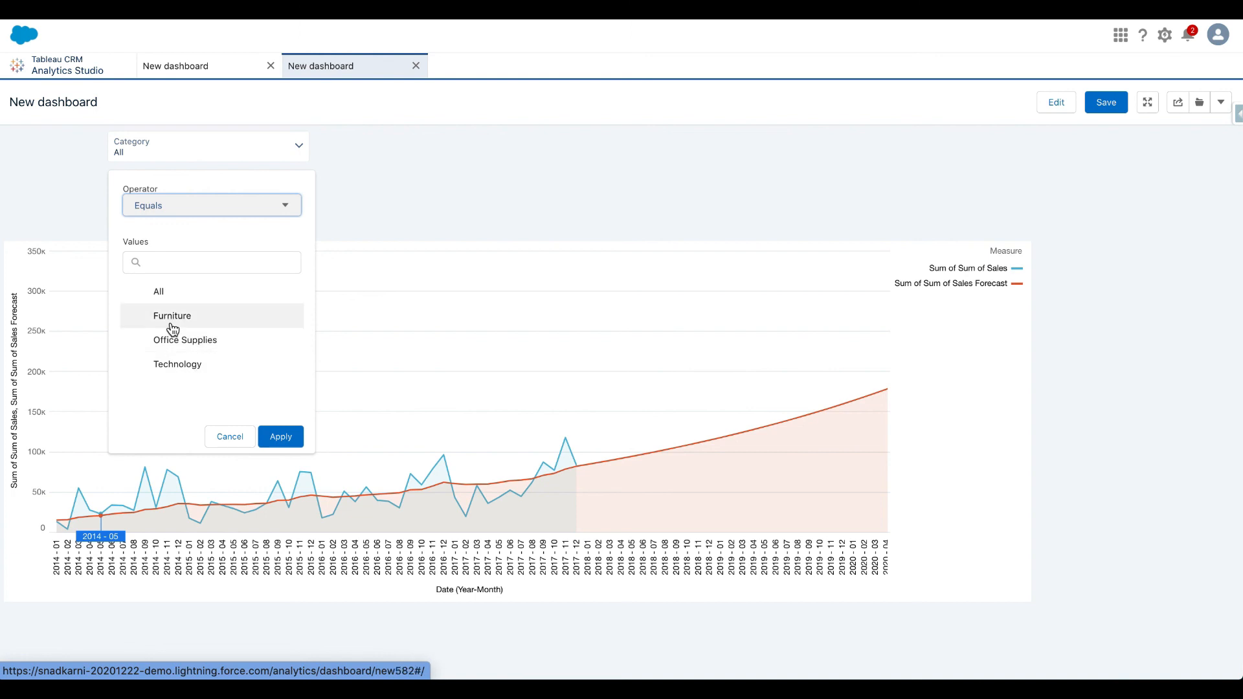
{"action": "left_click", "coordinate": [185, 339]}
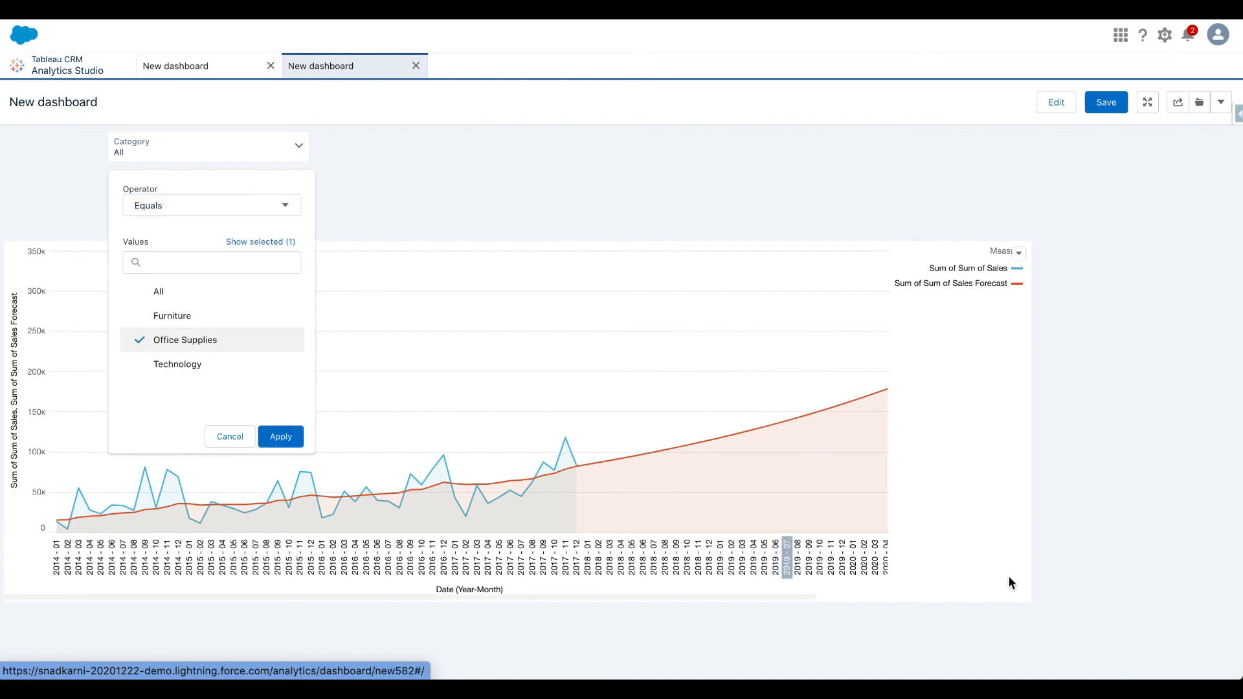
{"action": "left_click", "coordinate": [279, 436]}
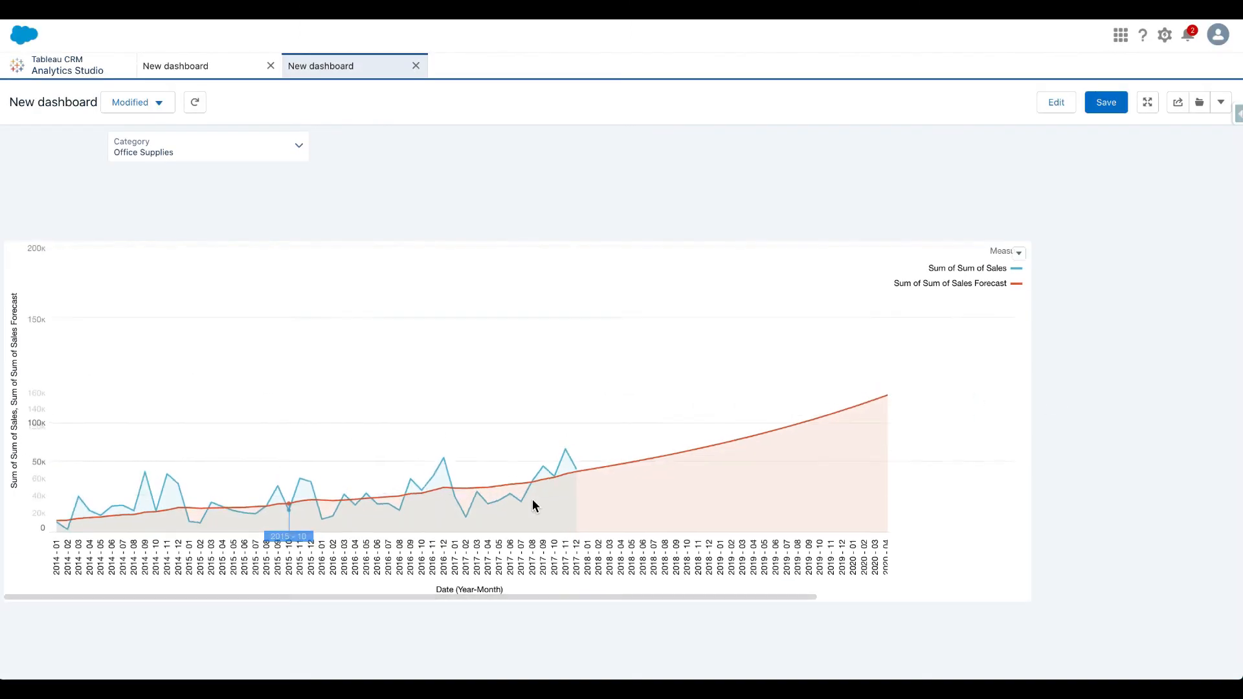